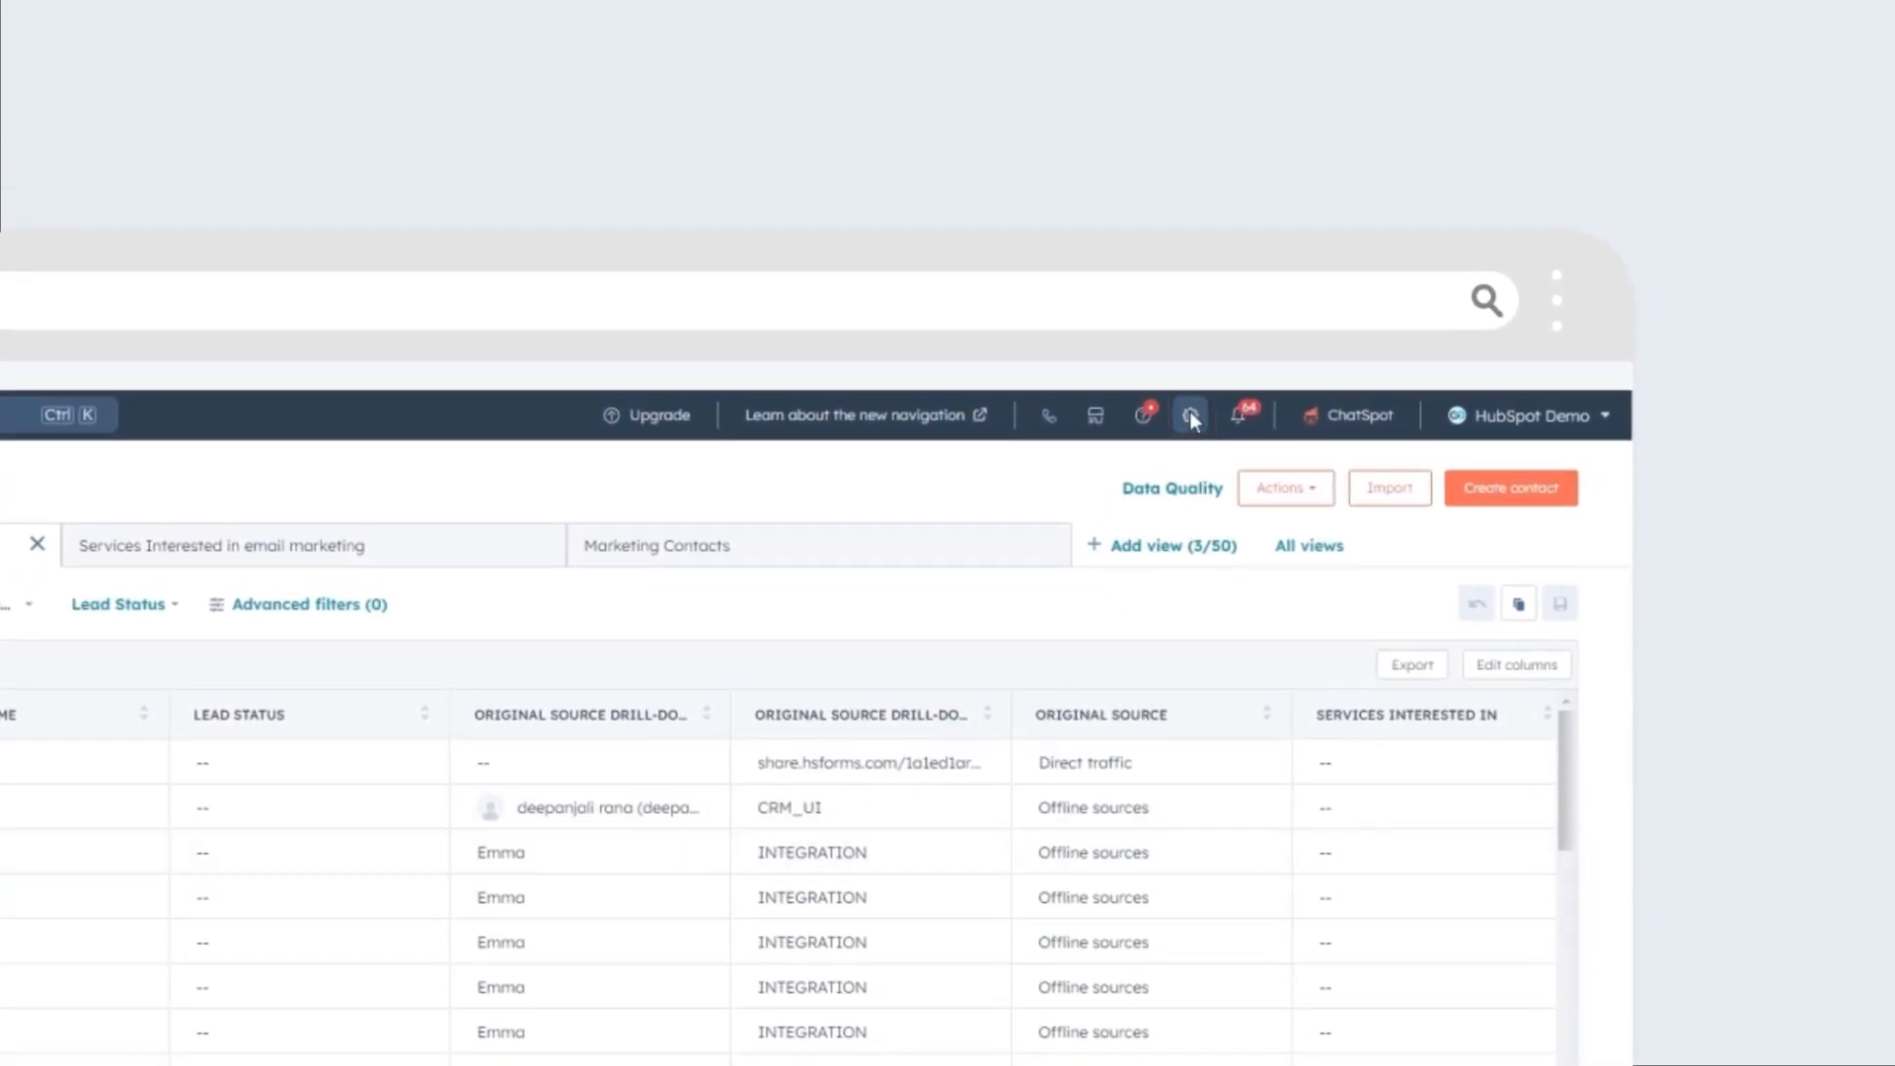
# Go to Privacy & Consent cookie settings listing demo.webdew.com and dasrealtors.com
pyautogui.click(1190, 414)
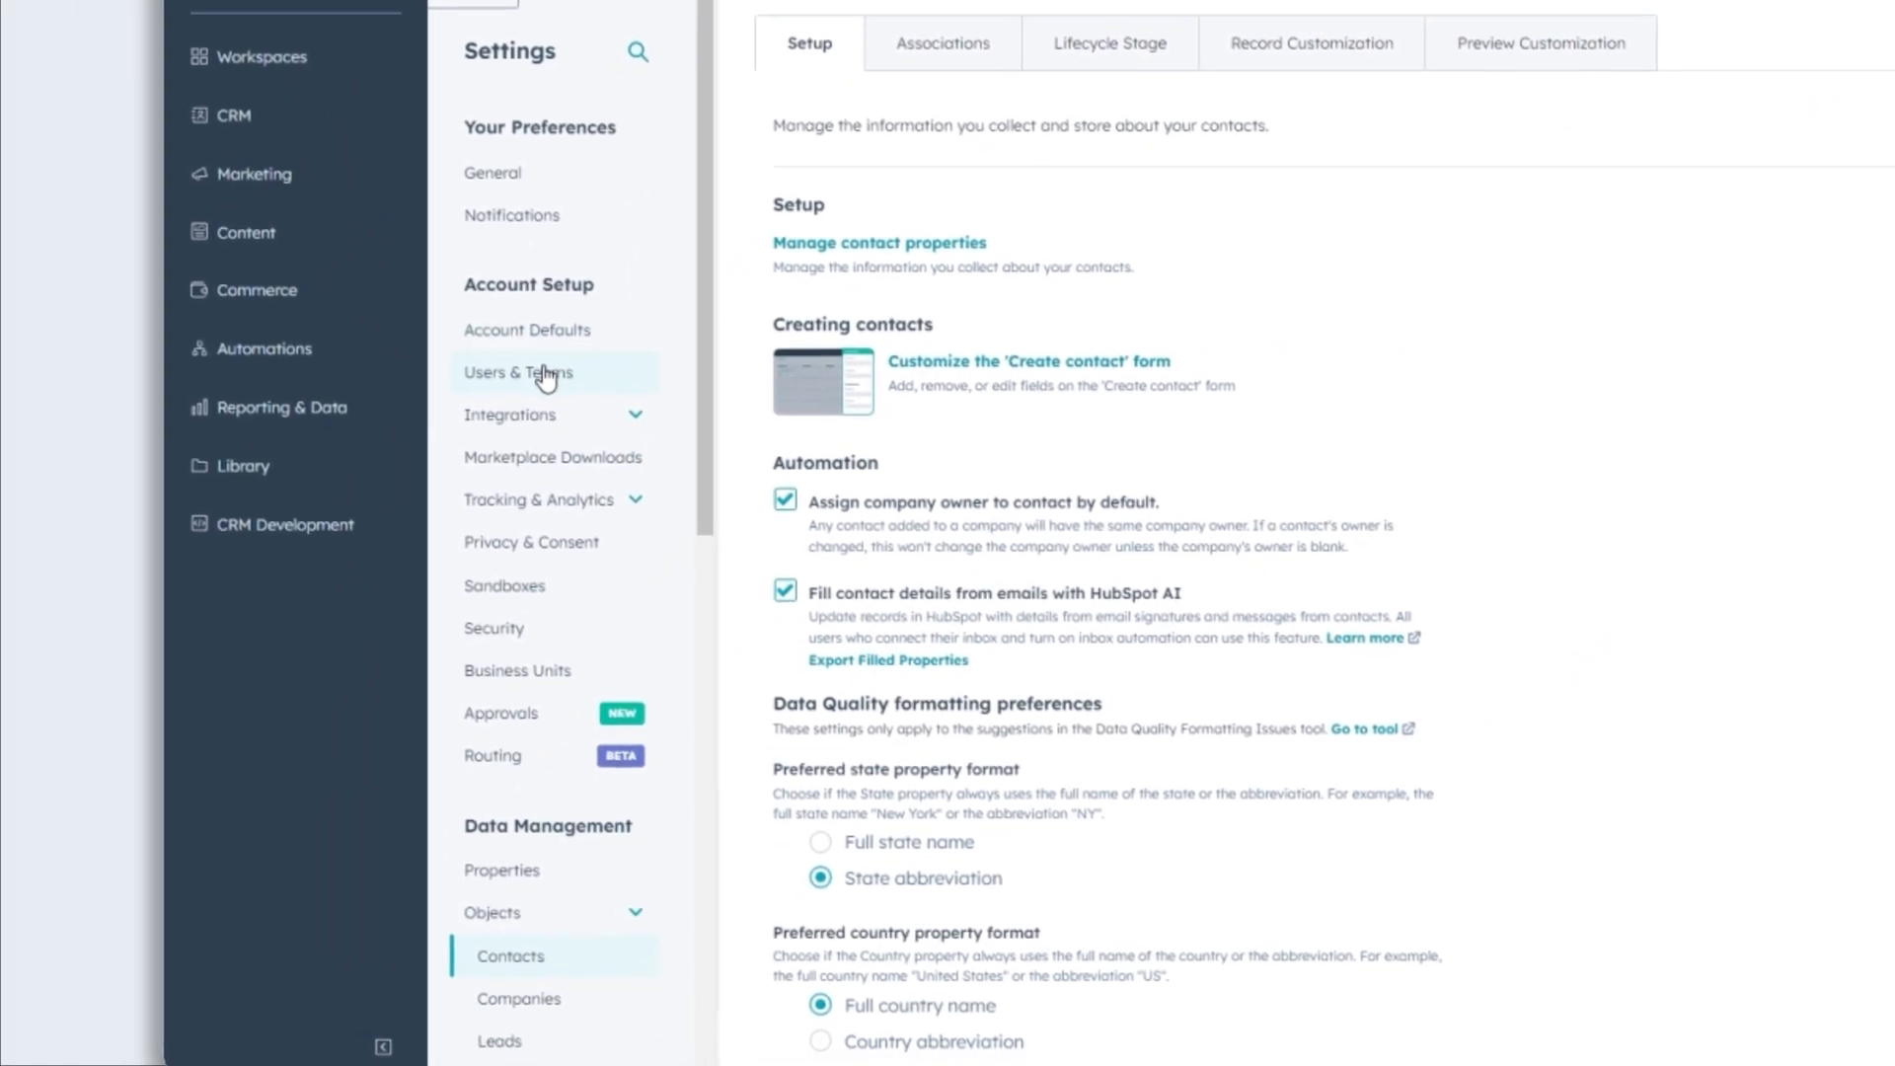
pyautogui.click(531, 542)
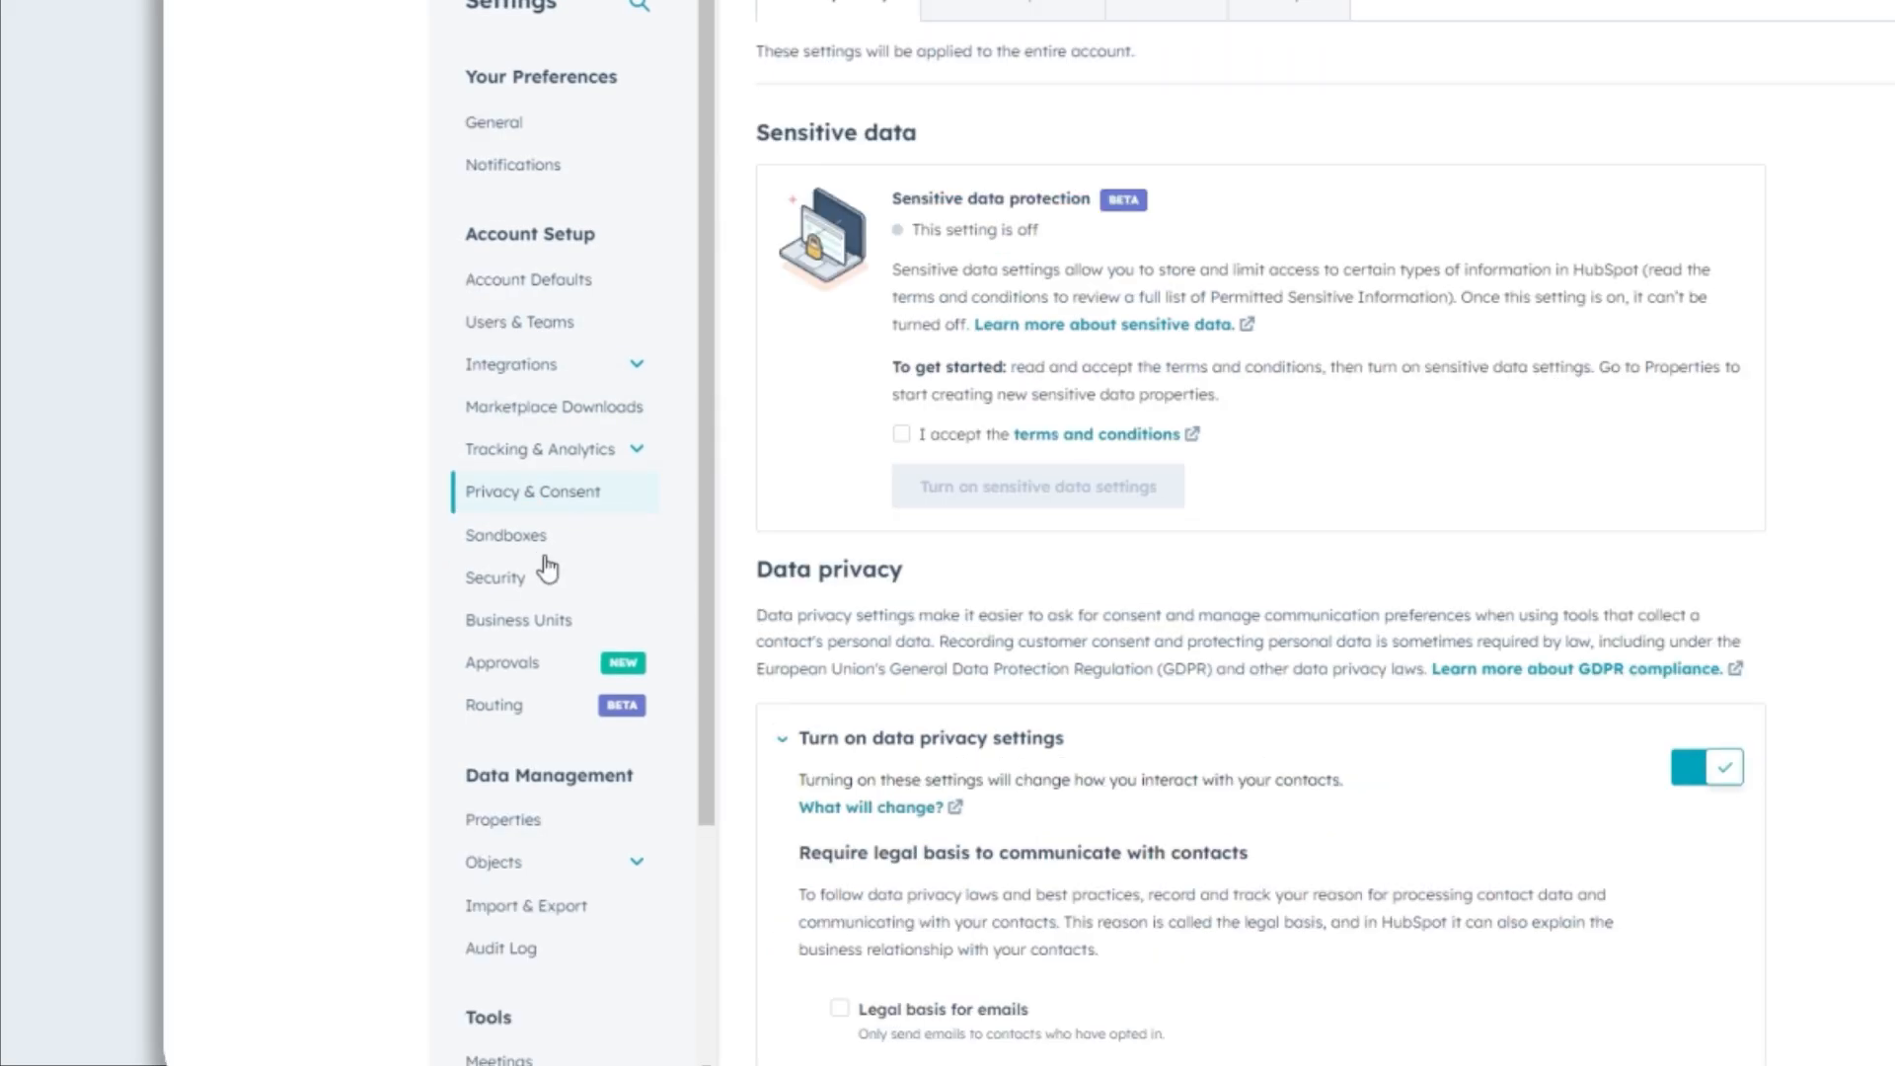
pyautogui.click(1163, 339)
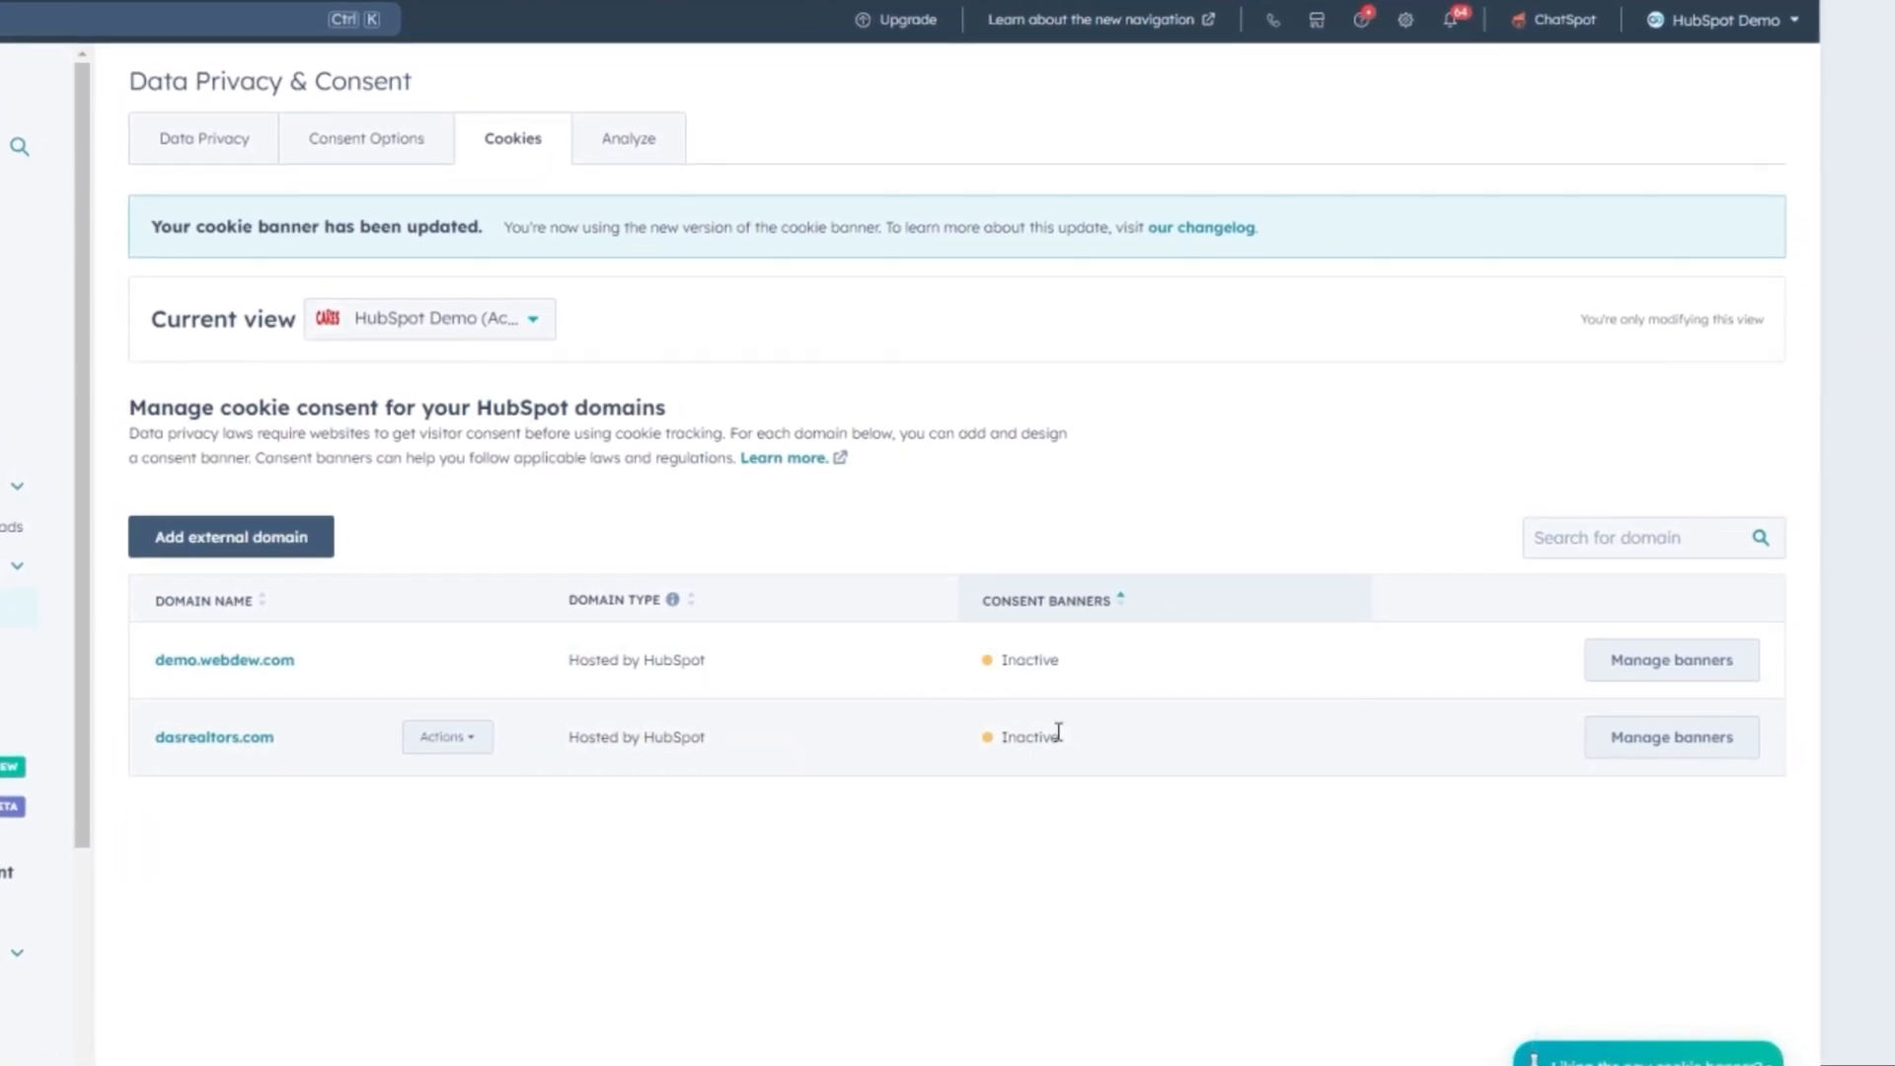
pyautogui.moveTo(1671, 661)
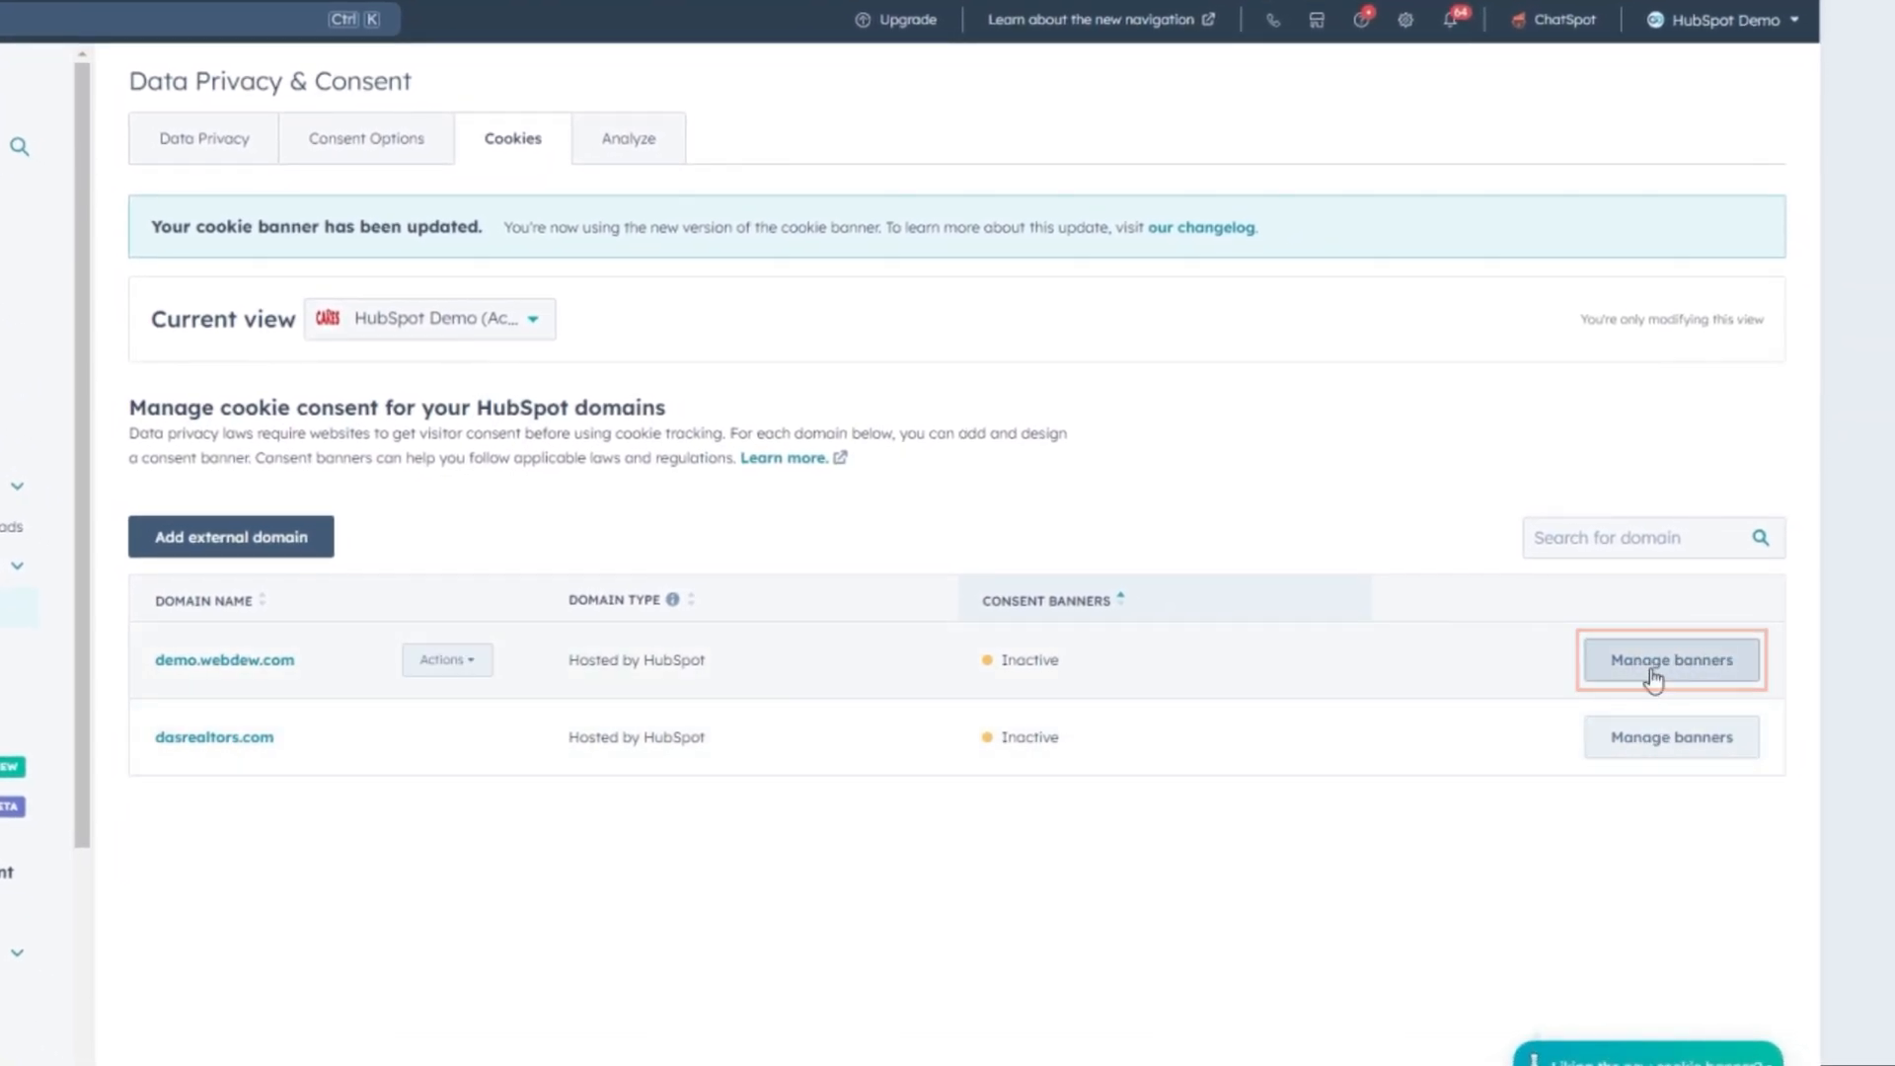
# Publish a notification consent banner '1234.com' for demo.webdew.com covering path /5678
pyautogui.click(1670, 660)
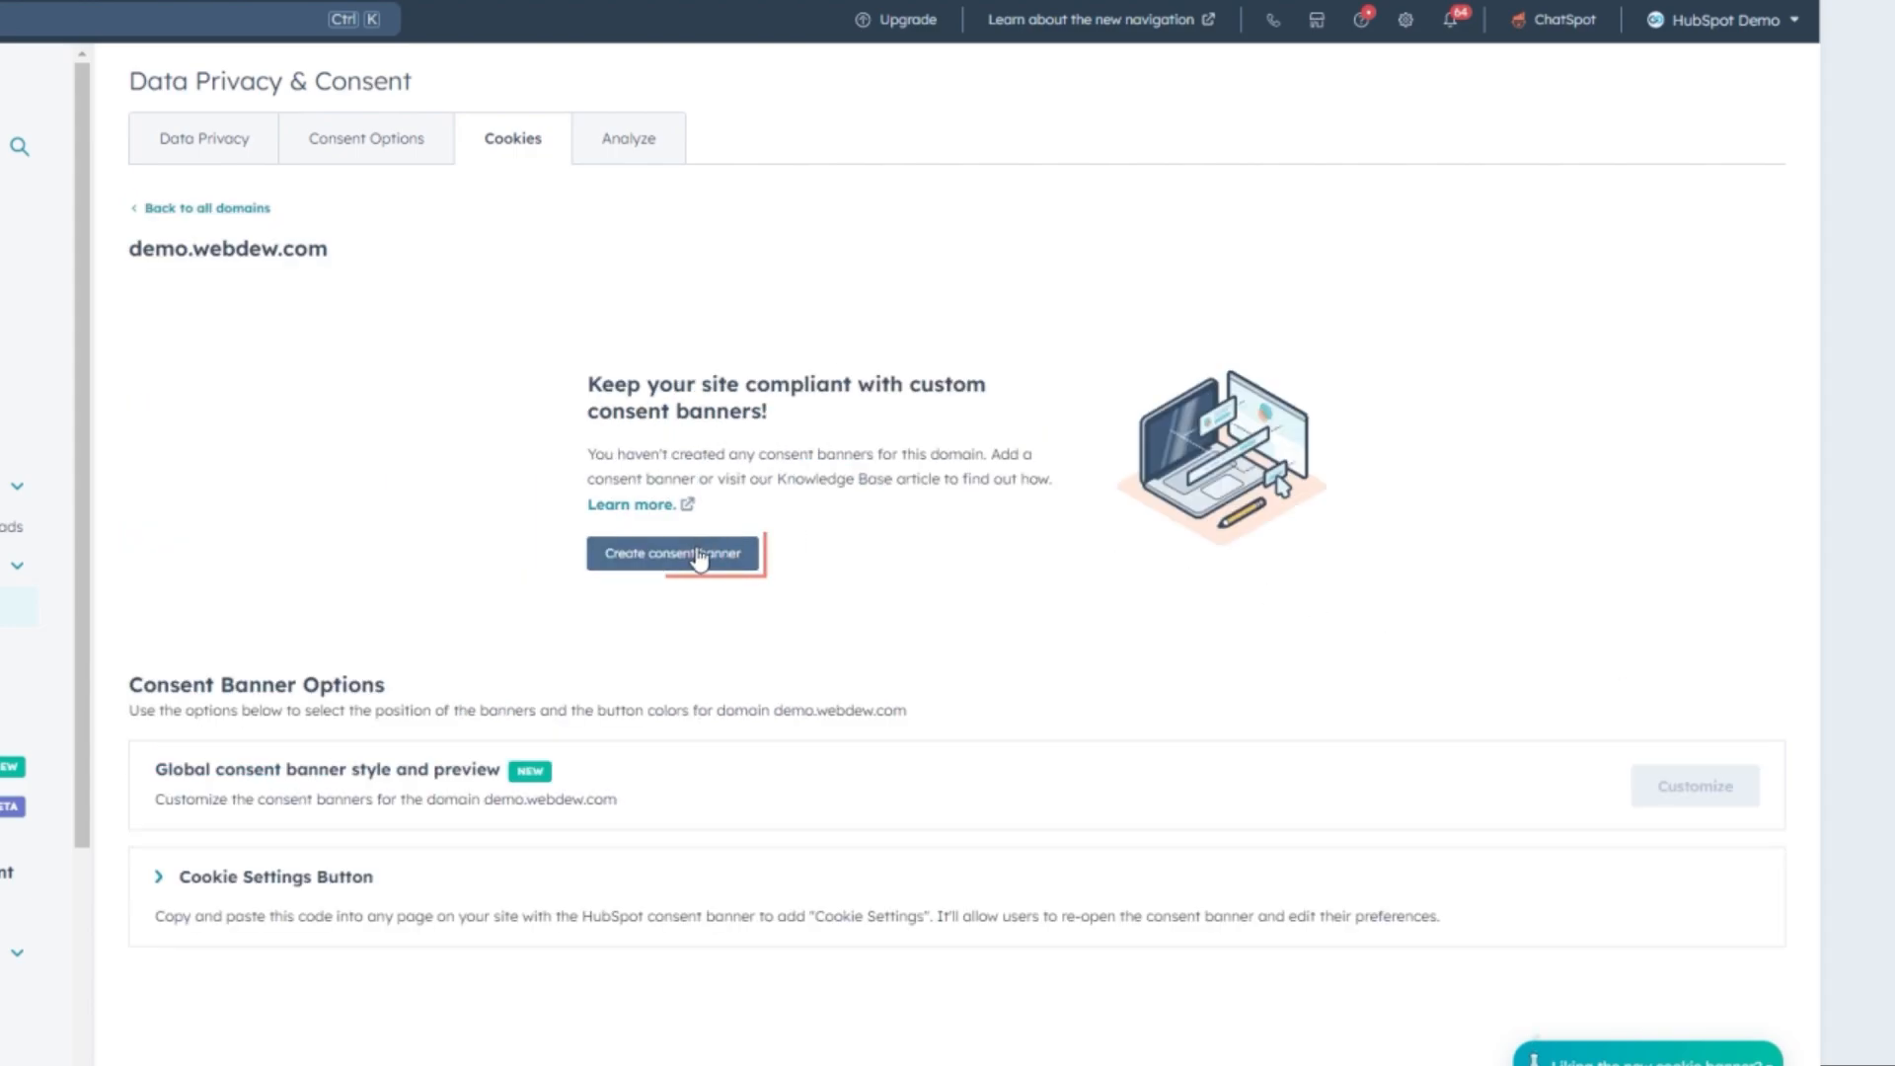
pyautogui.click(672, 553)
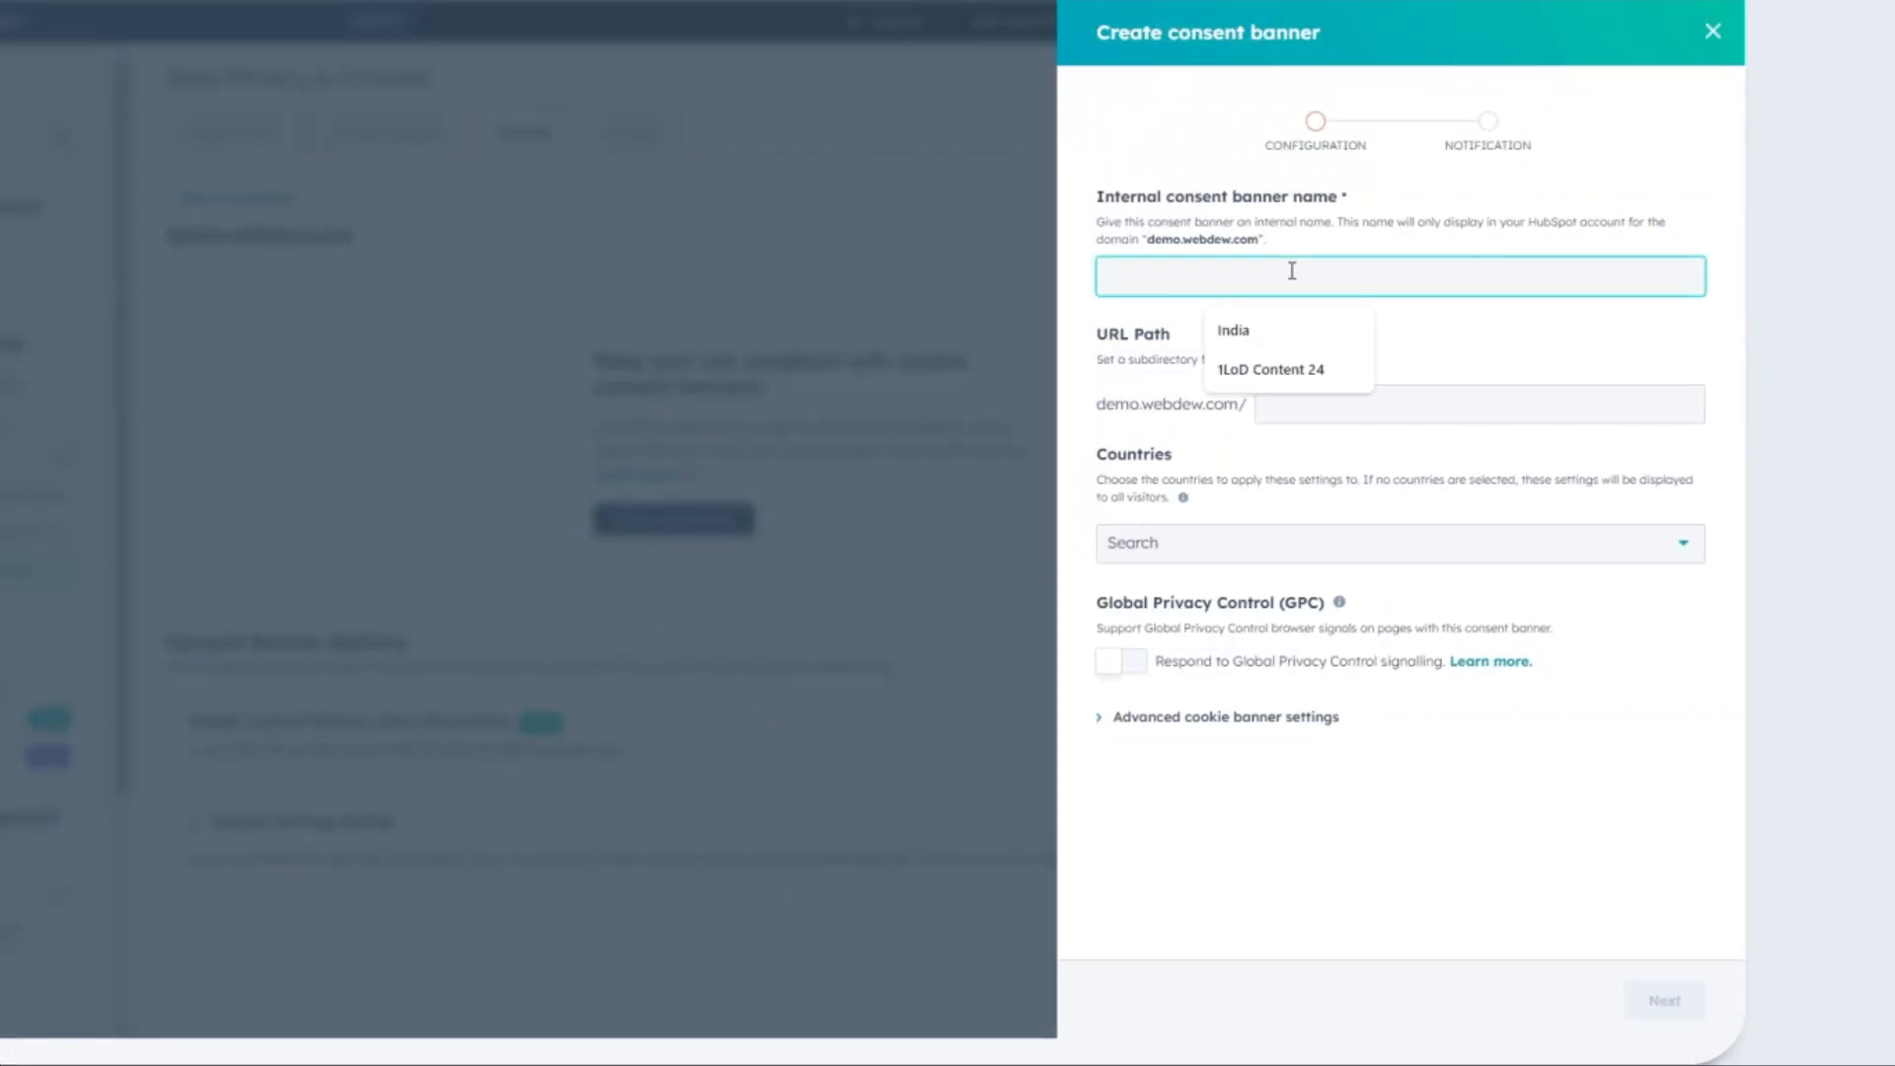
pyautogui.write('1234.com')
pyautogui.click(1479, 403)
pyautogui.write('567')
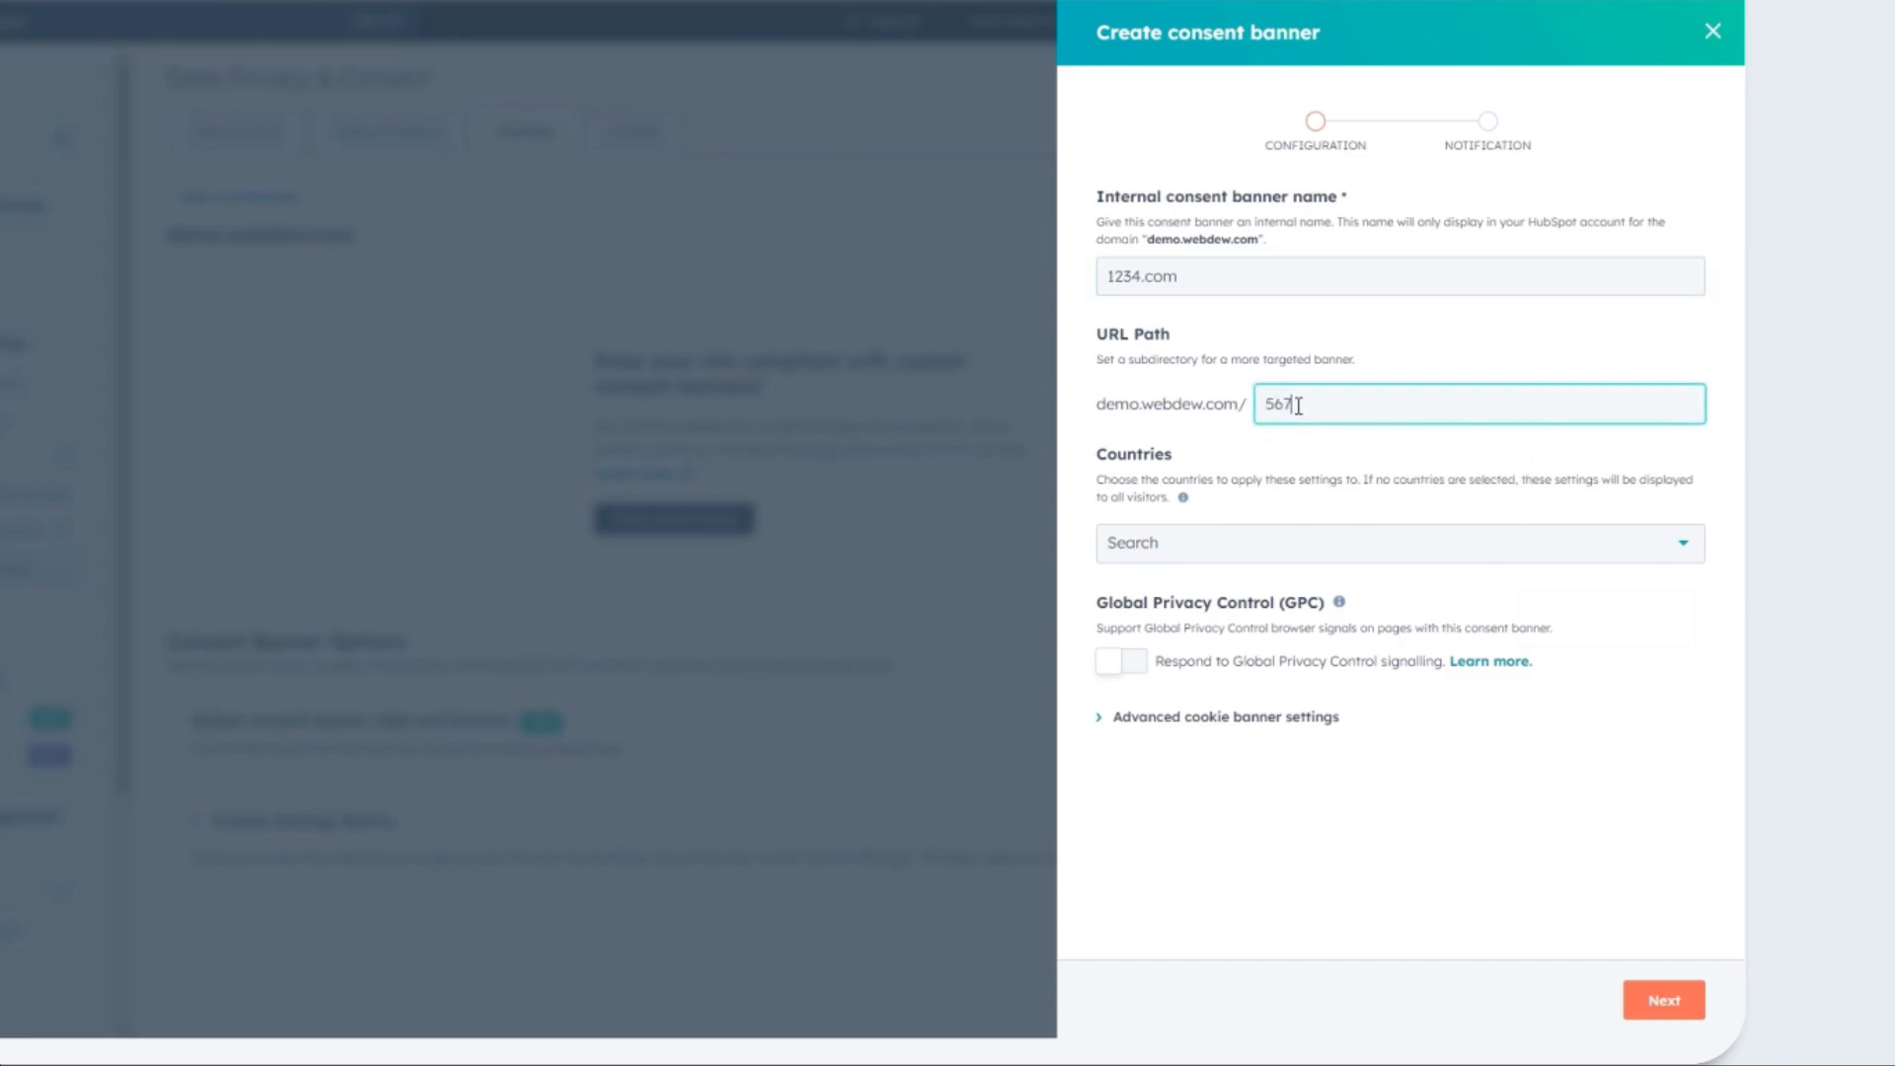
pyautogui.click(1663, 1000)
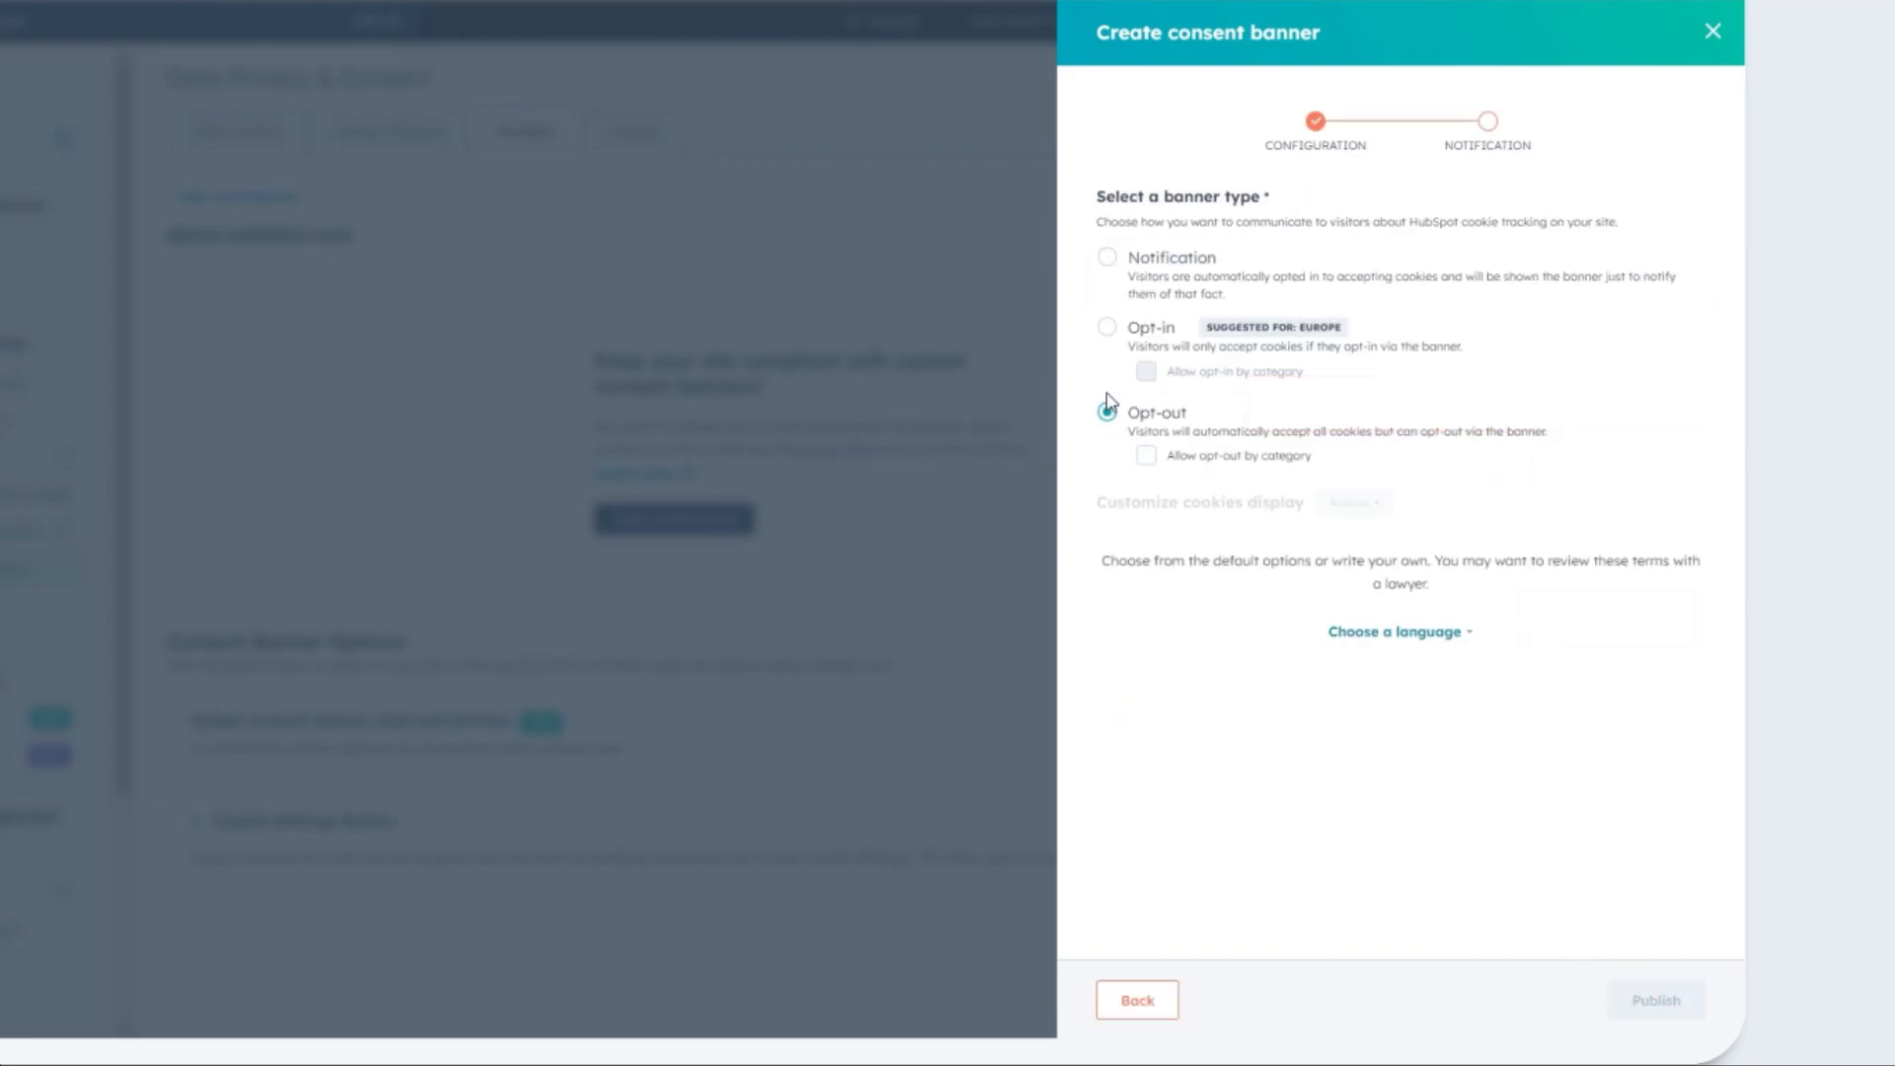
pyautogui.click(1108, 328)
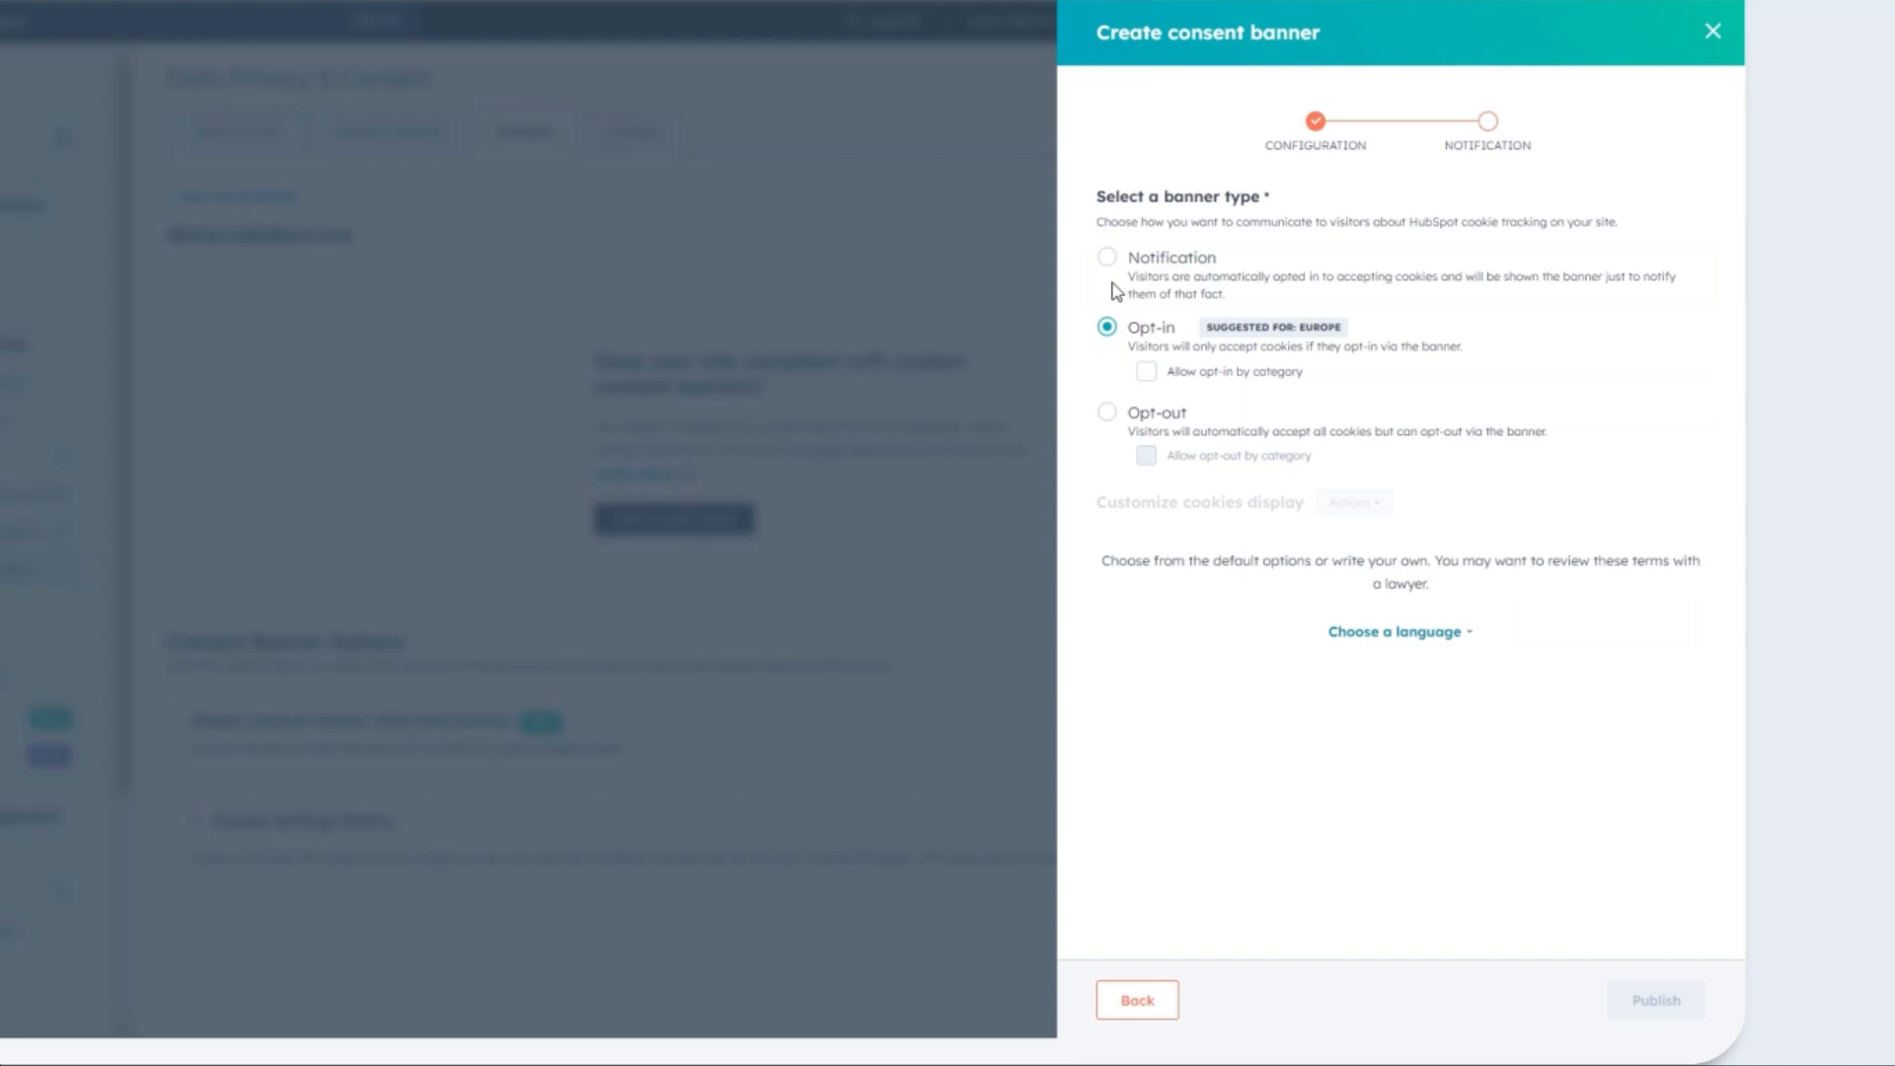
pyautogui.click(1107, 256)
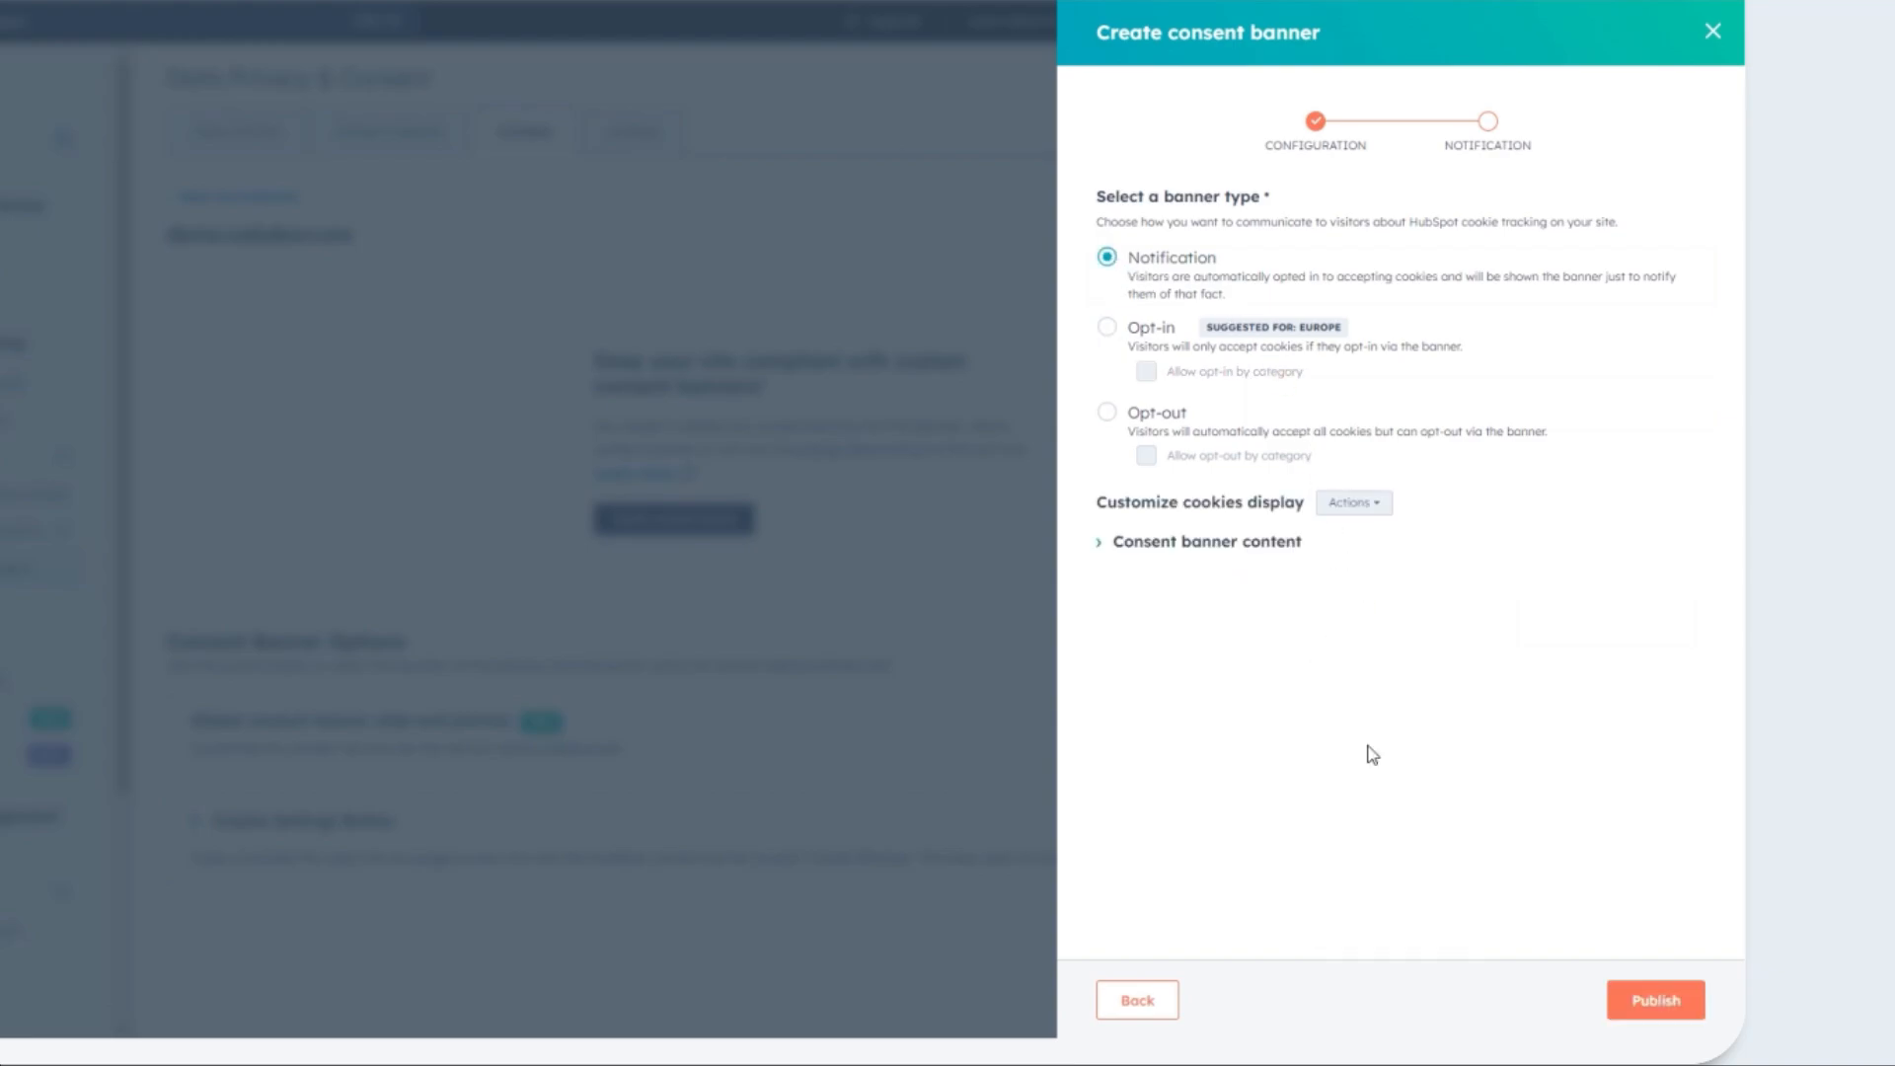
pyautogui.click(1712, 31)
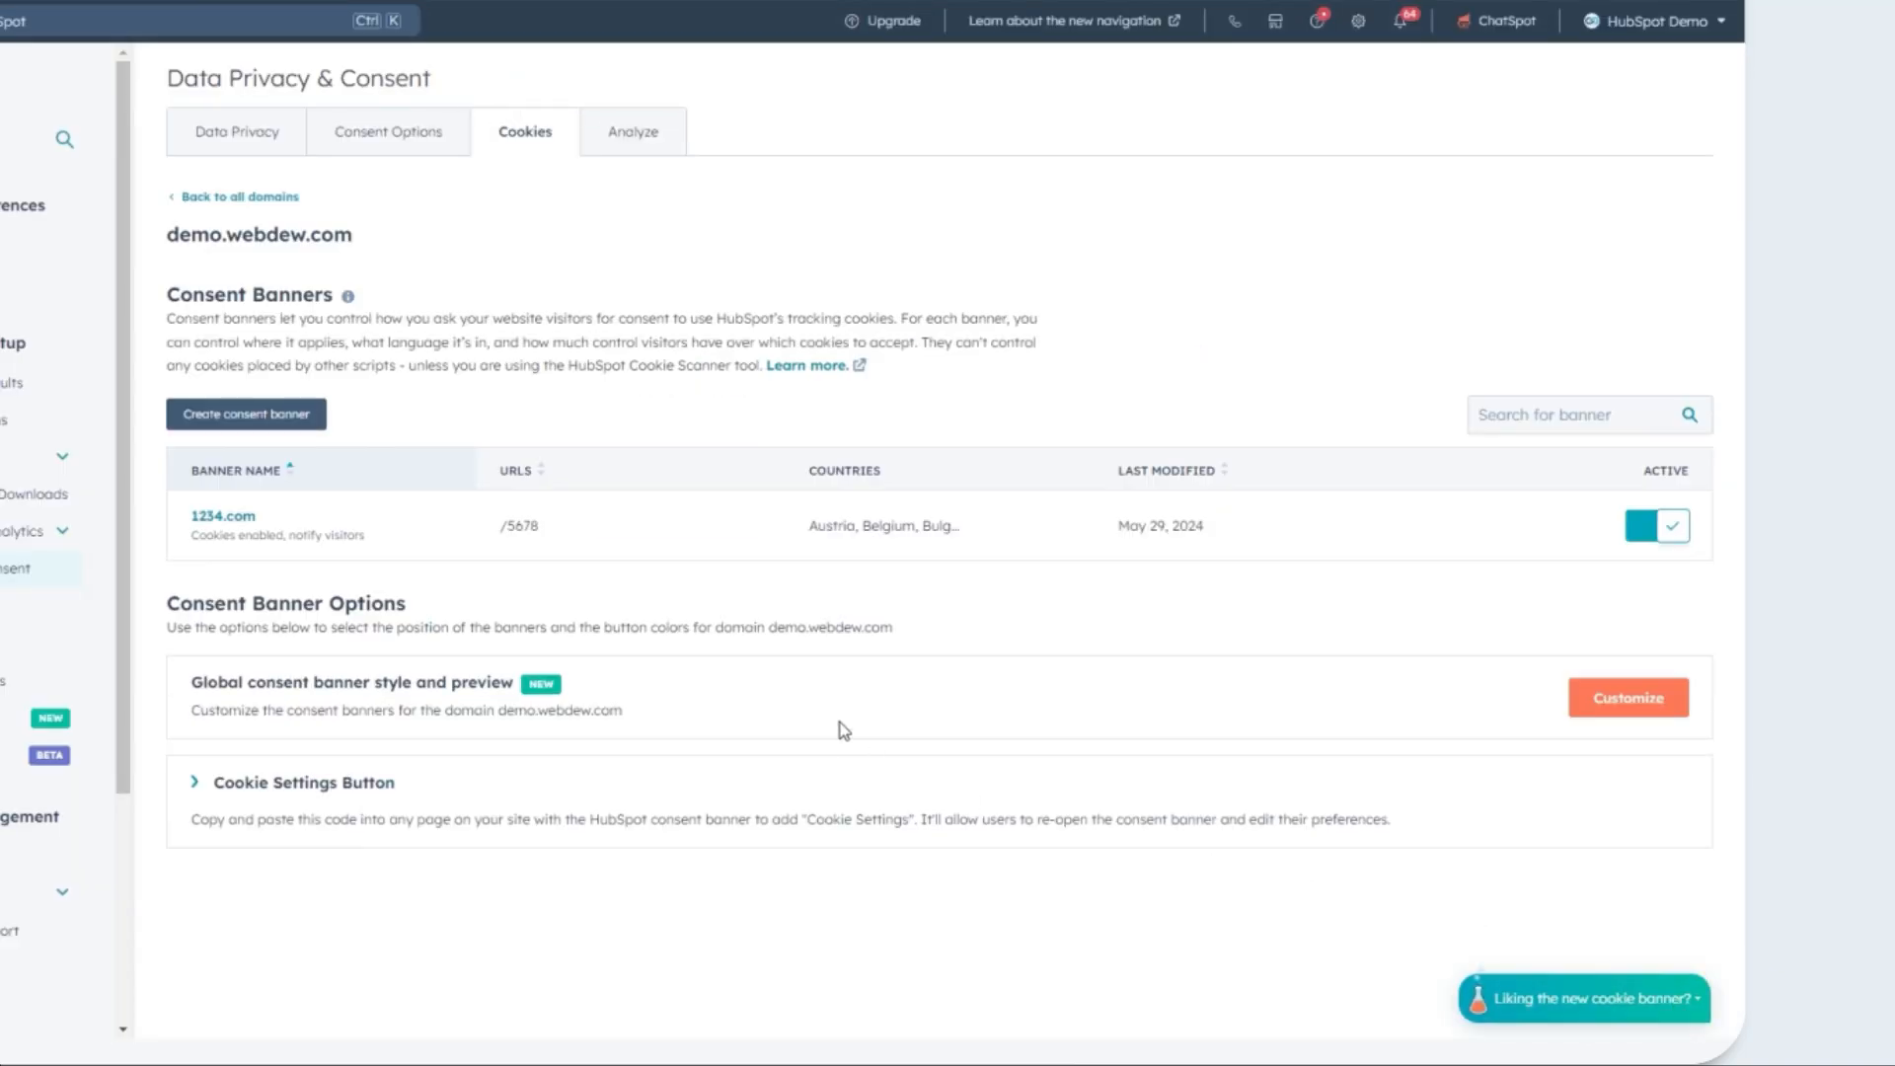
# Add abc.com as an external domain from the all-domains list
pyautogui.click(238, 196)
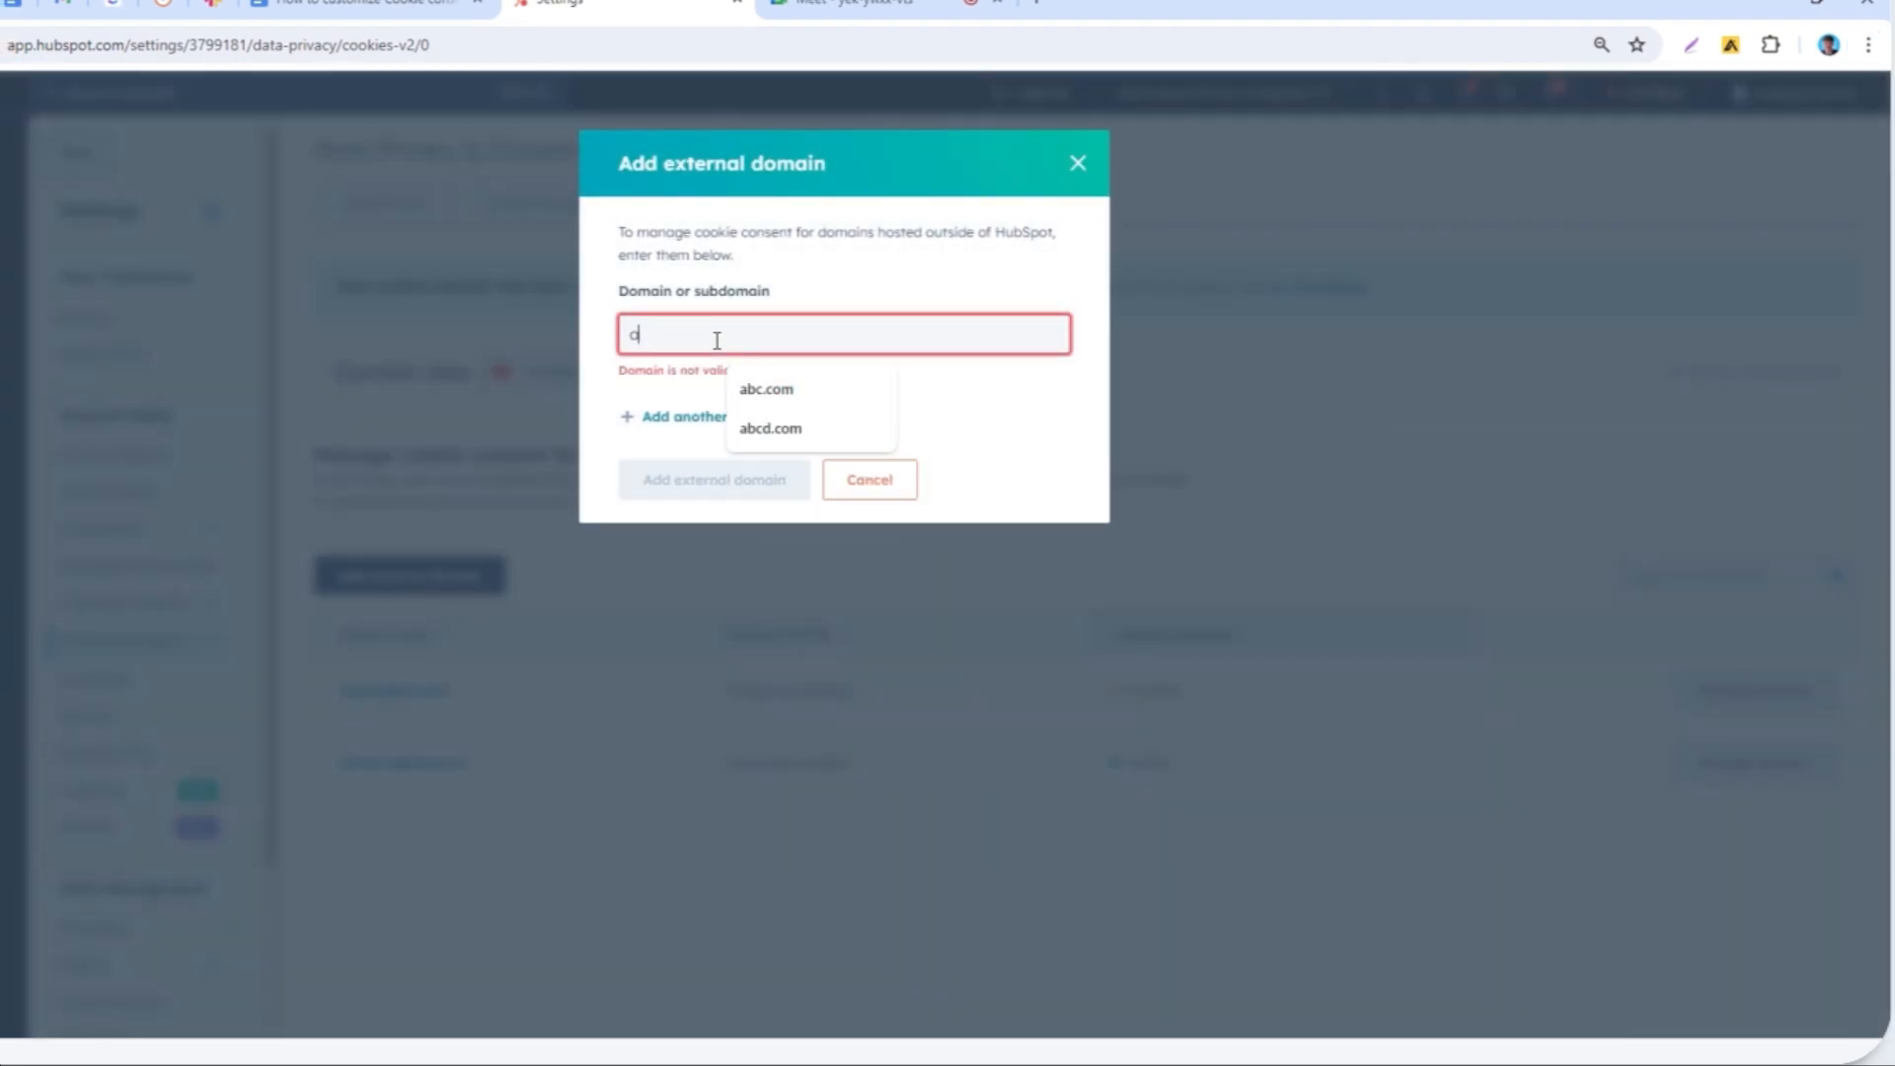
pyautogui.click(764, 388)
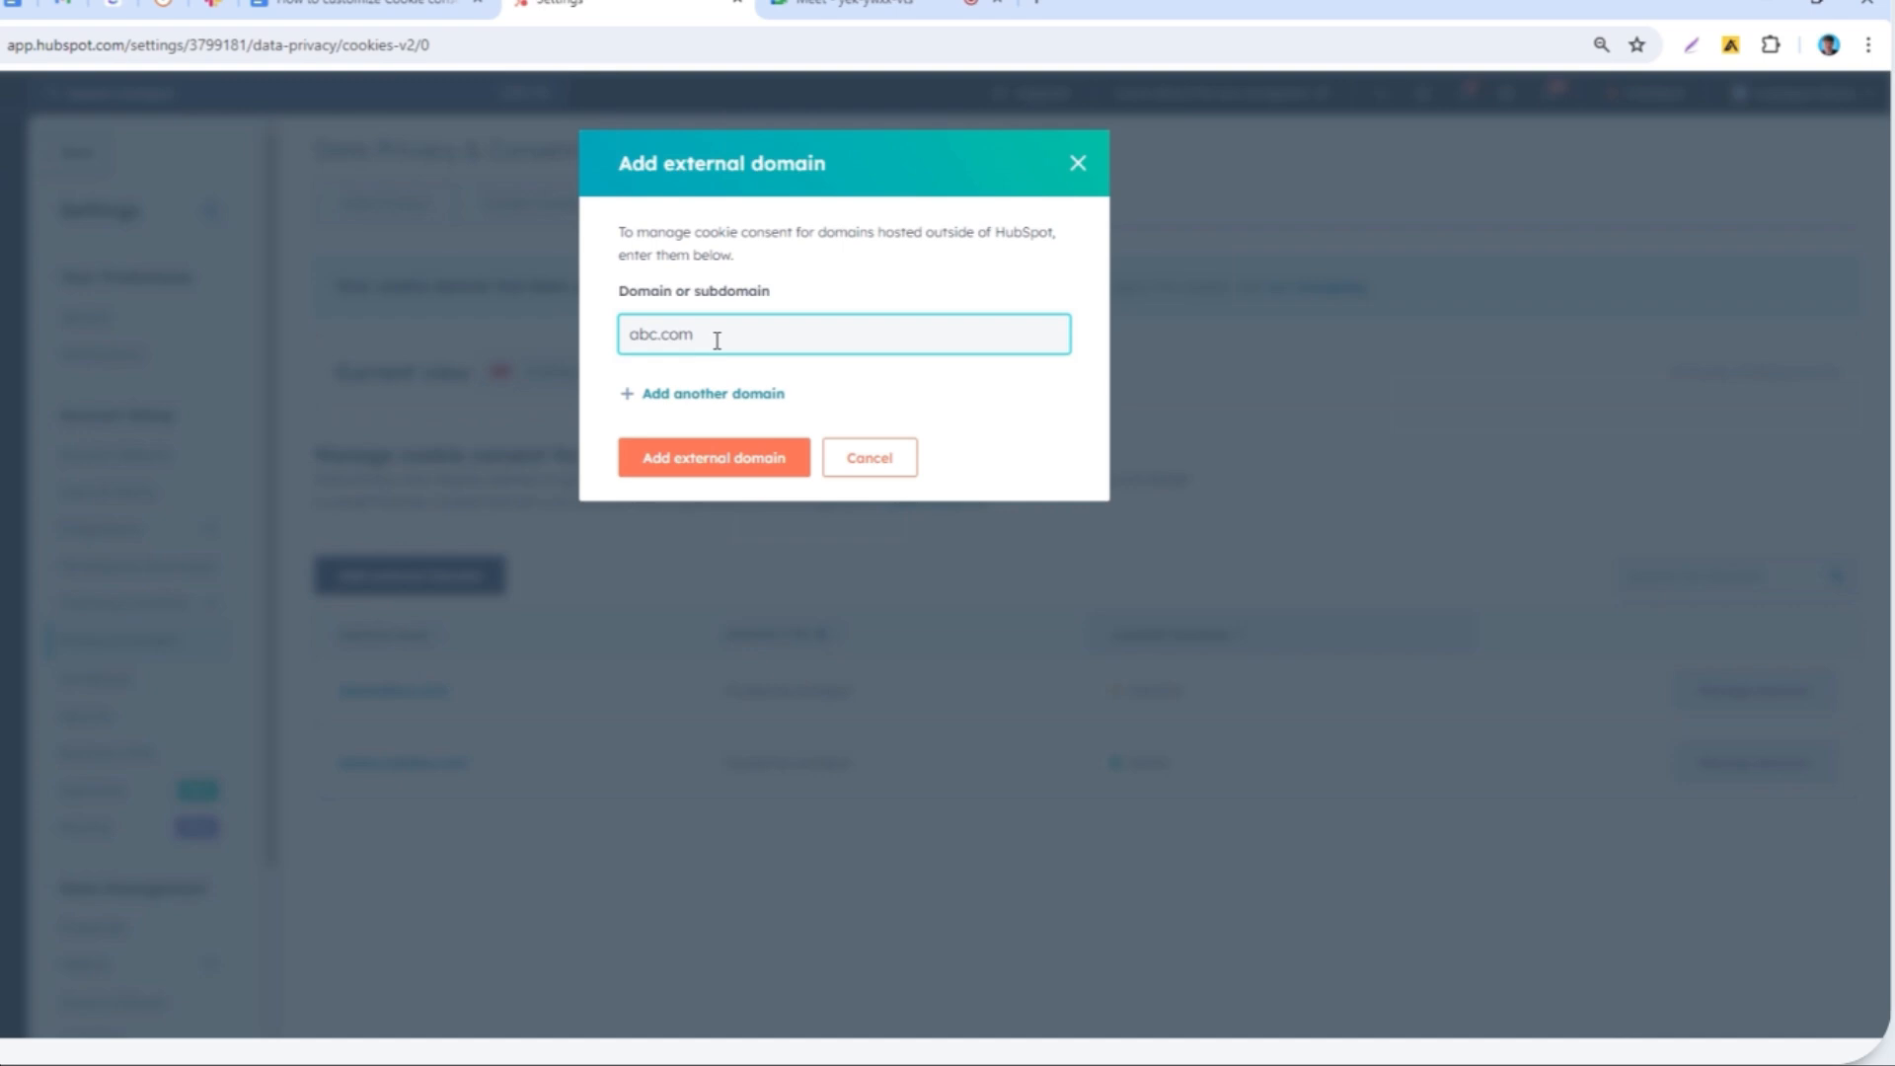
pyautogui.click(713, 392)
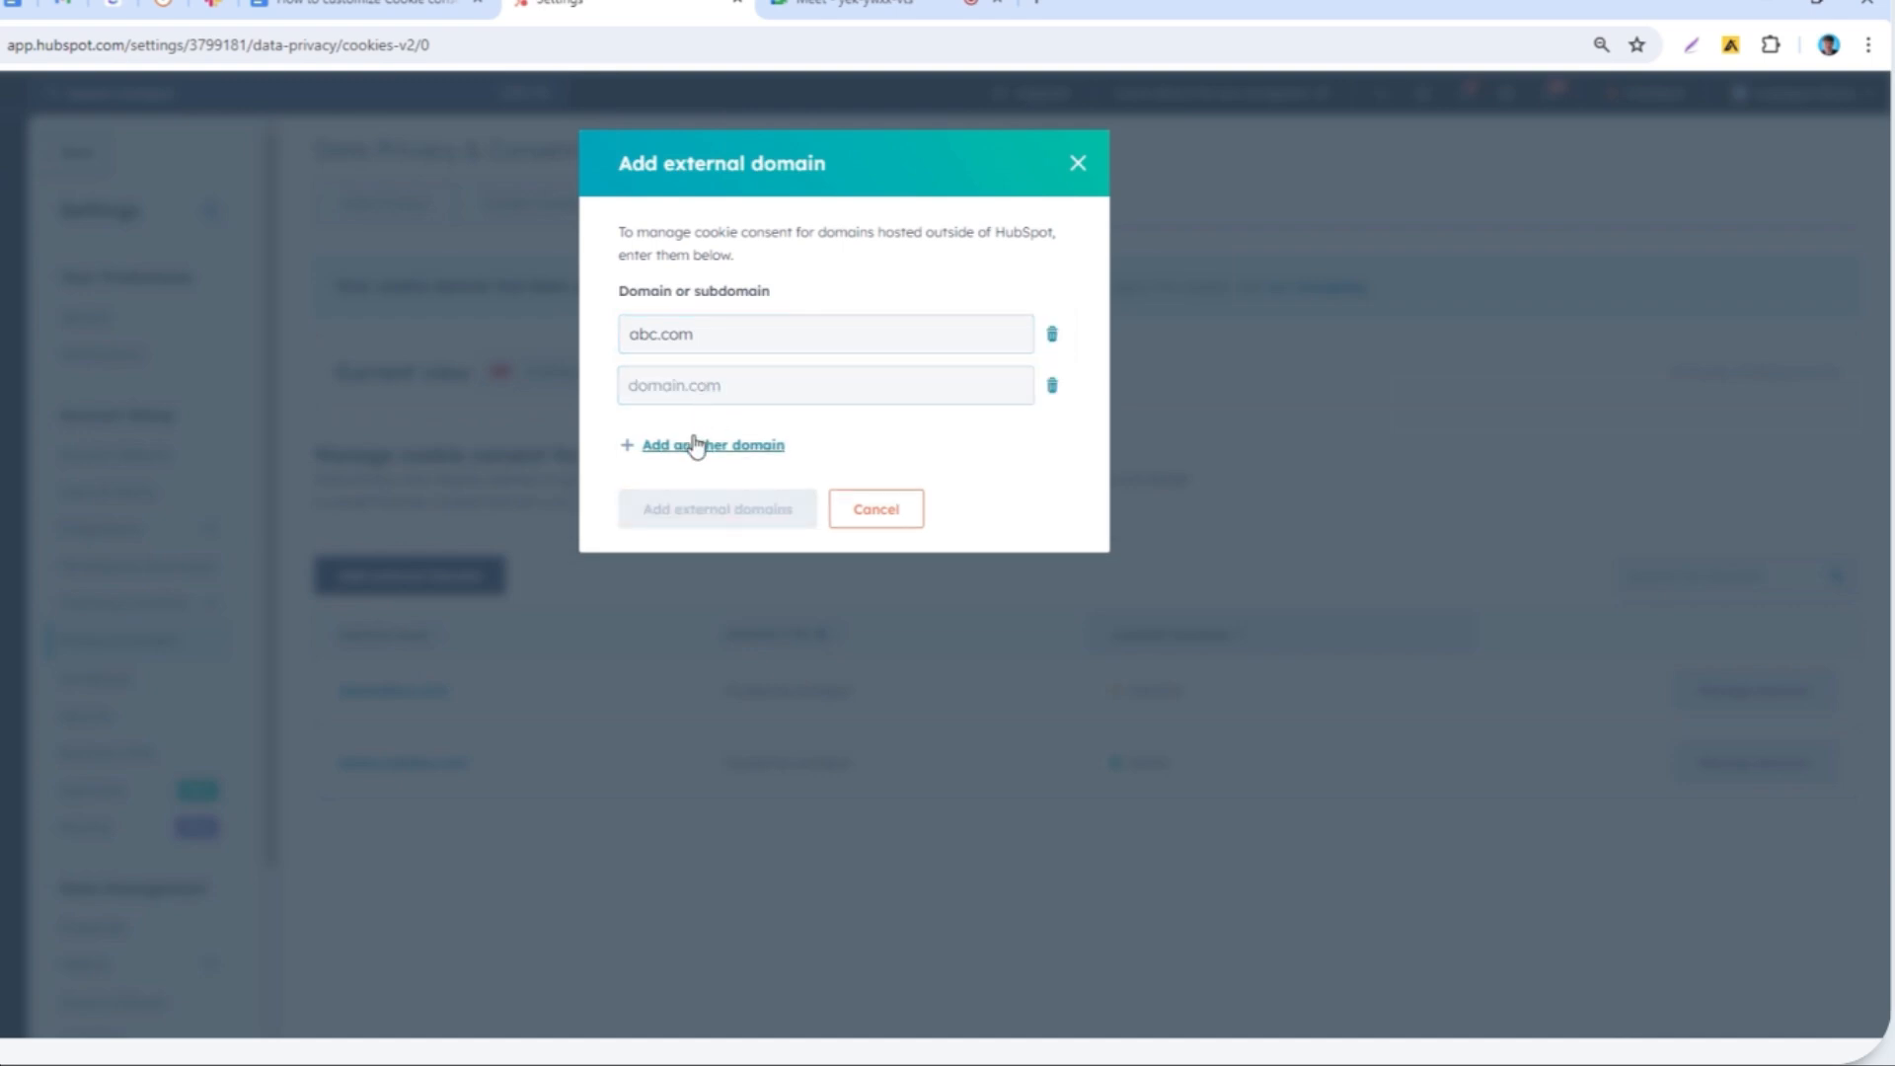
pyautogui.click(712, 443)
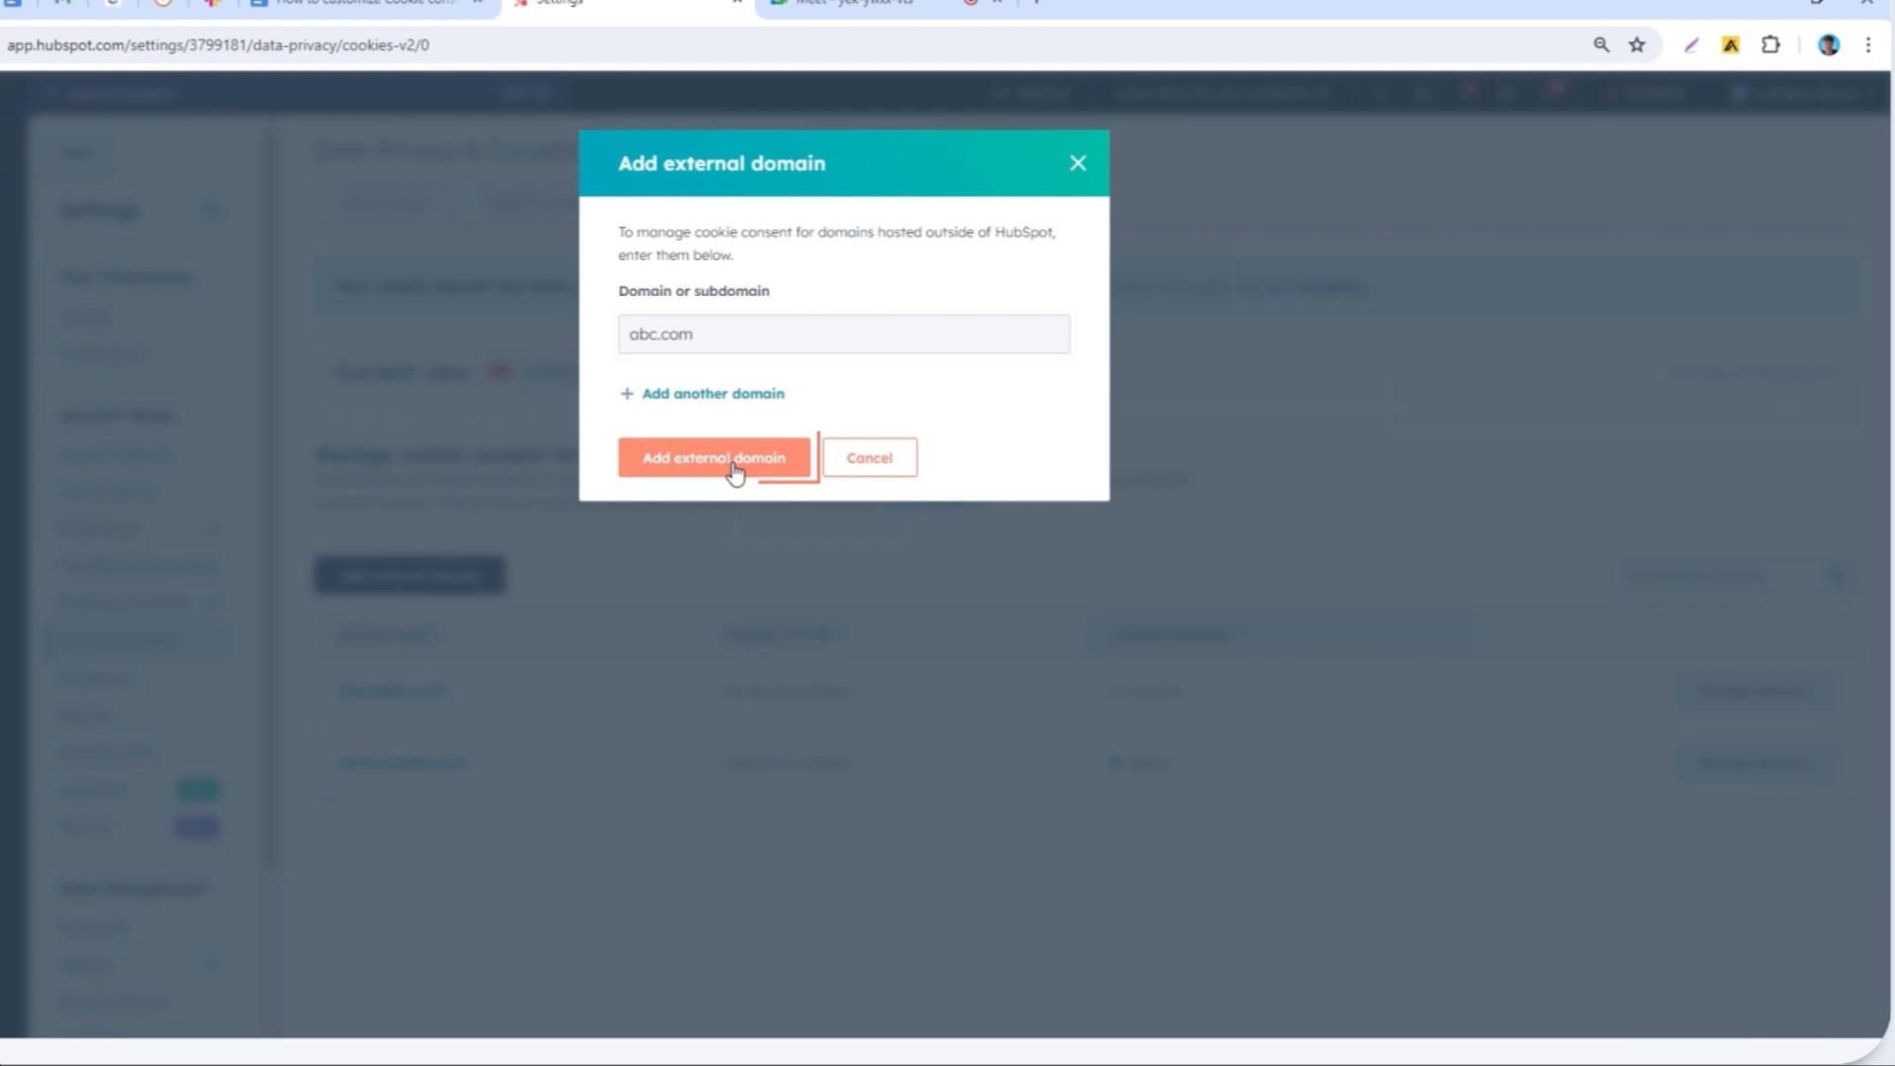
pyautogui.click(714, 457)
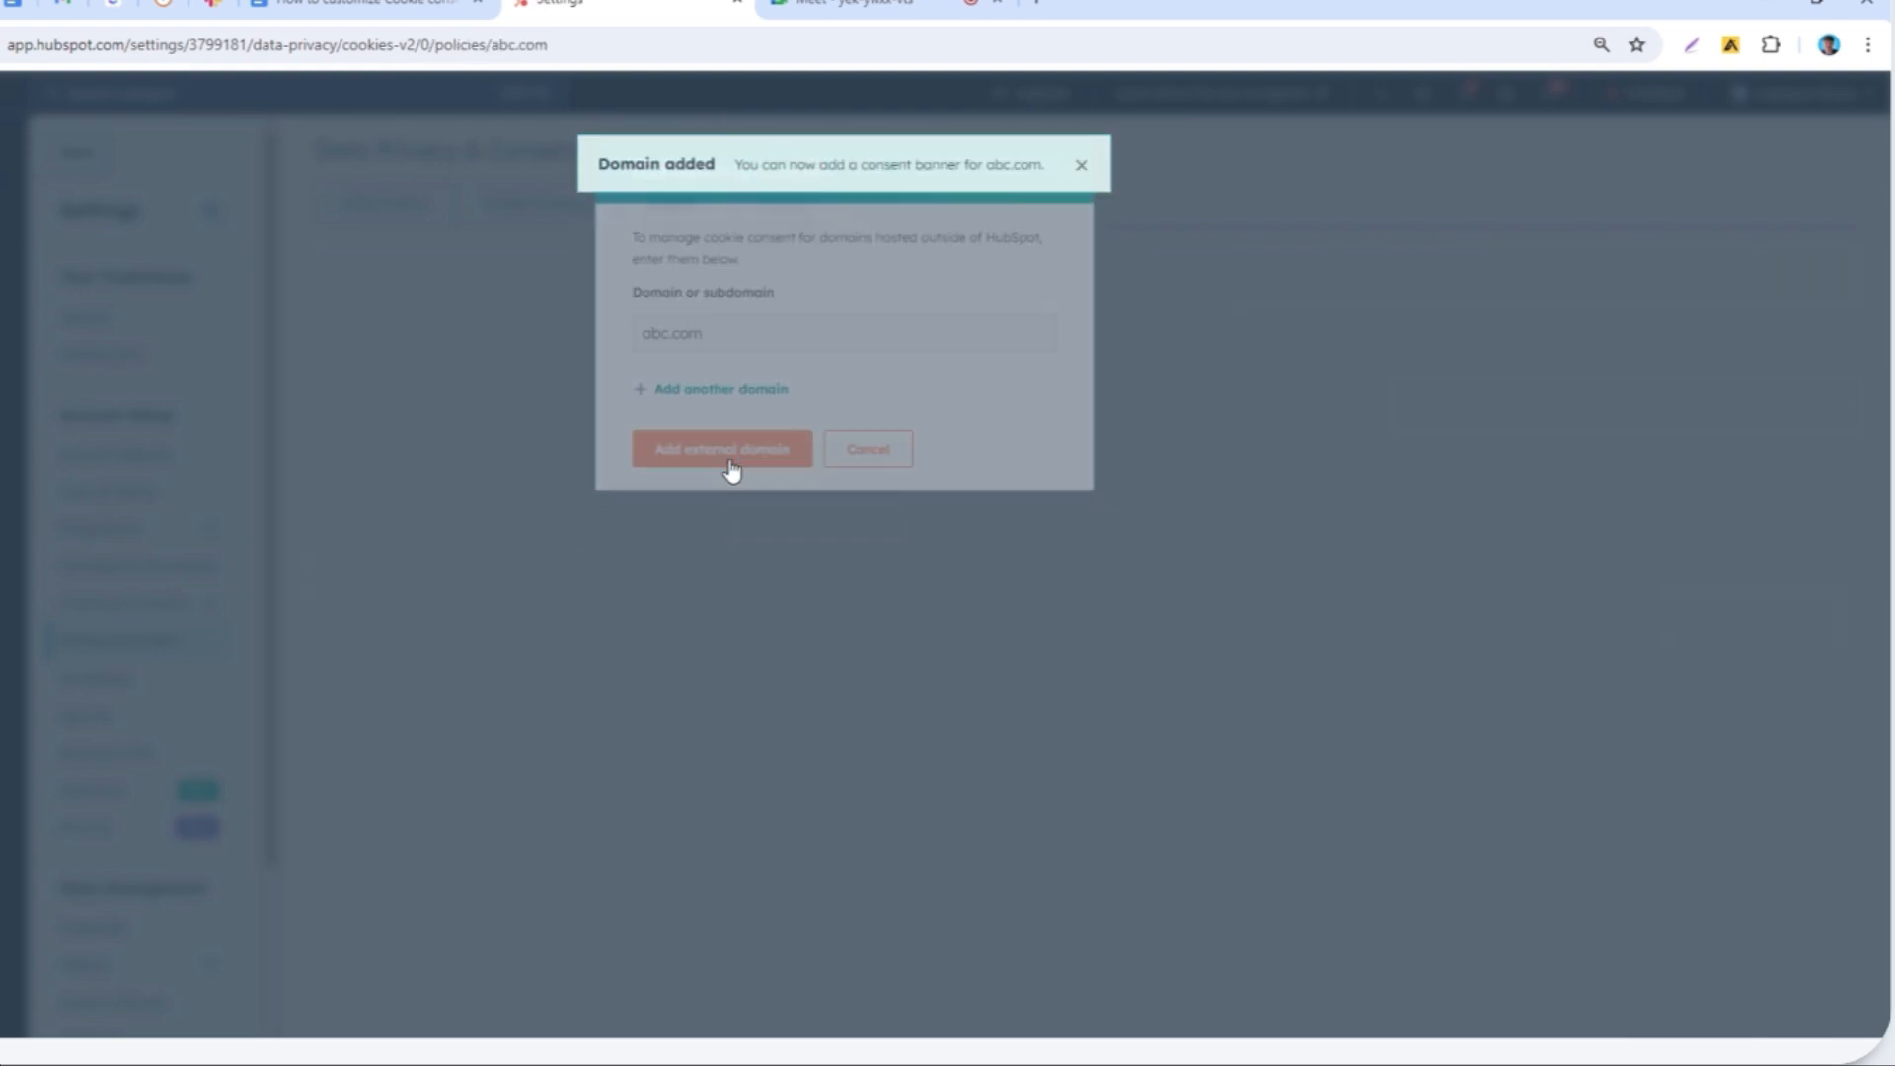
# Review abc.com's cookie settings button embed code, then return to all domains
pyautogui.click(721, 448)
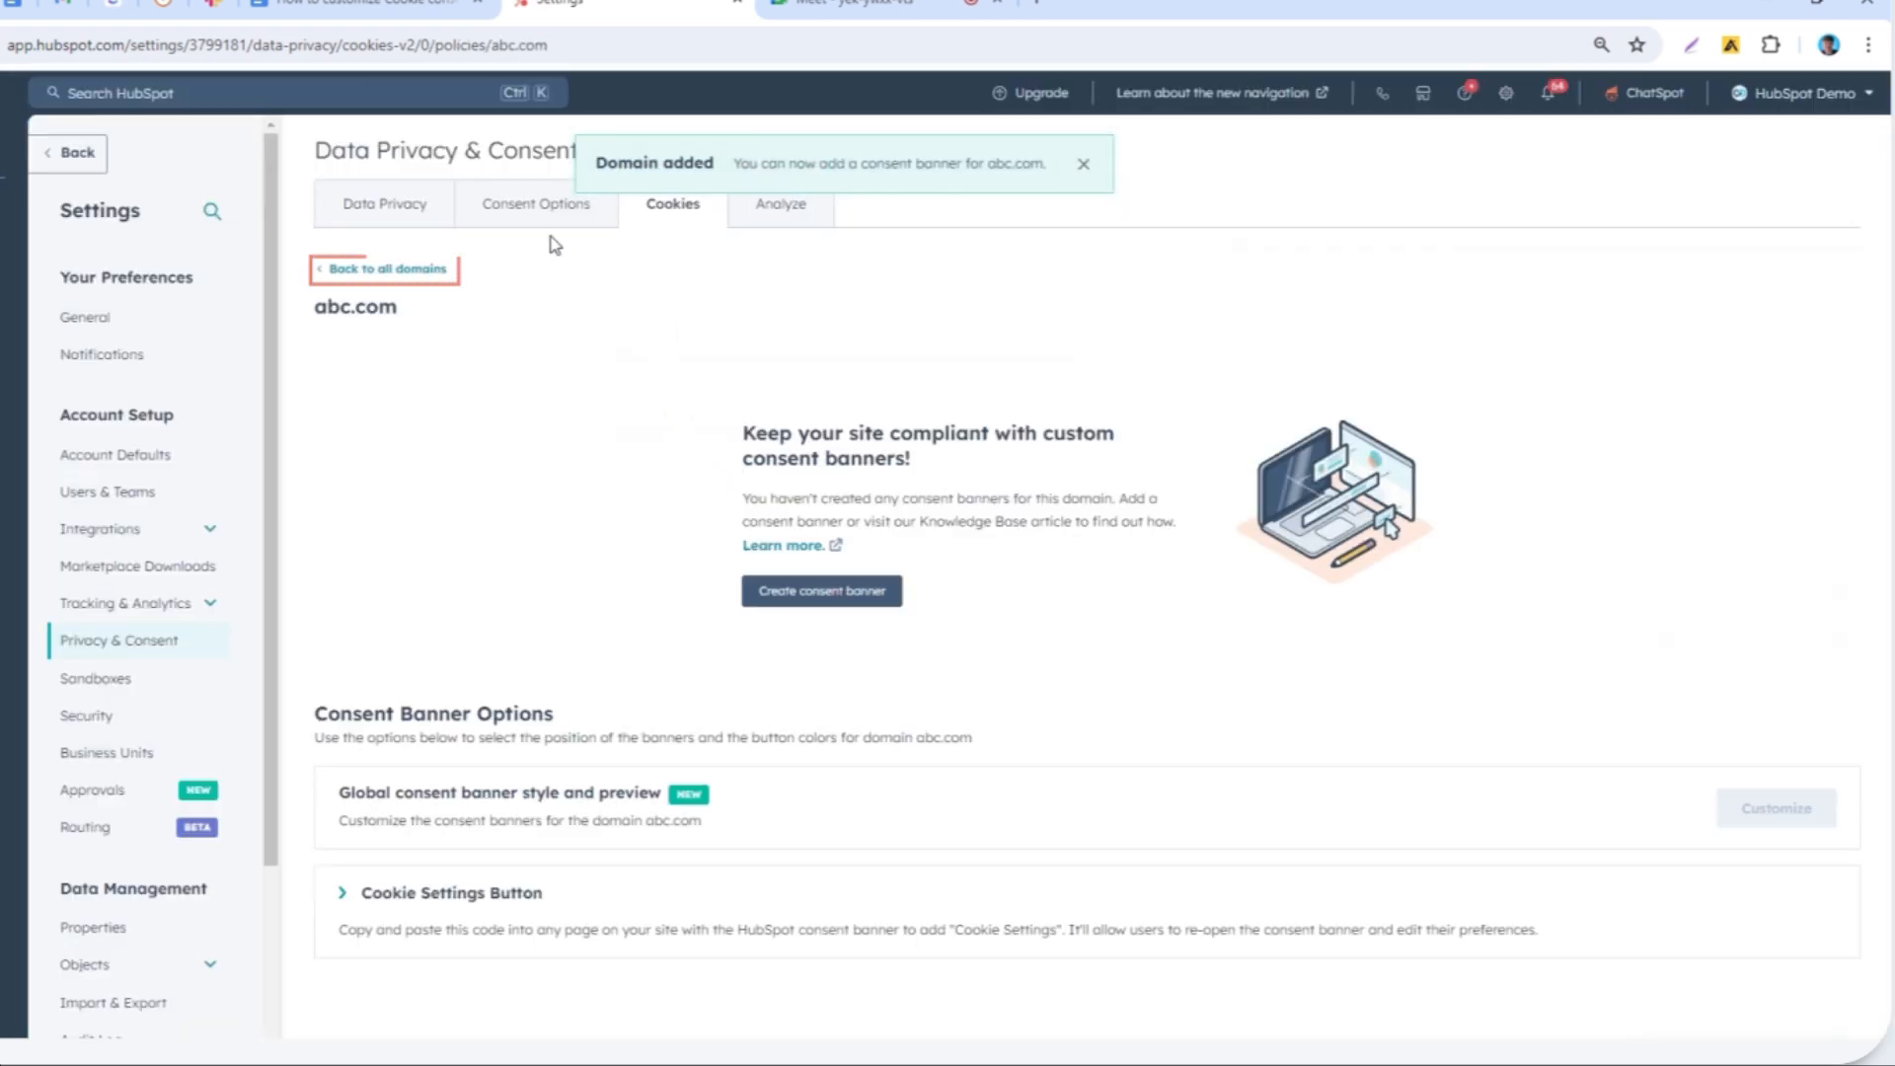
pyautogui.click(383, 269)
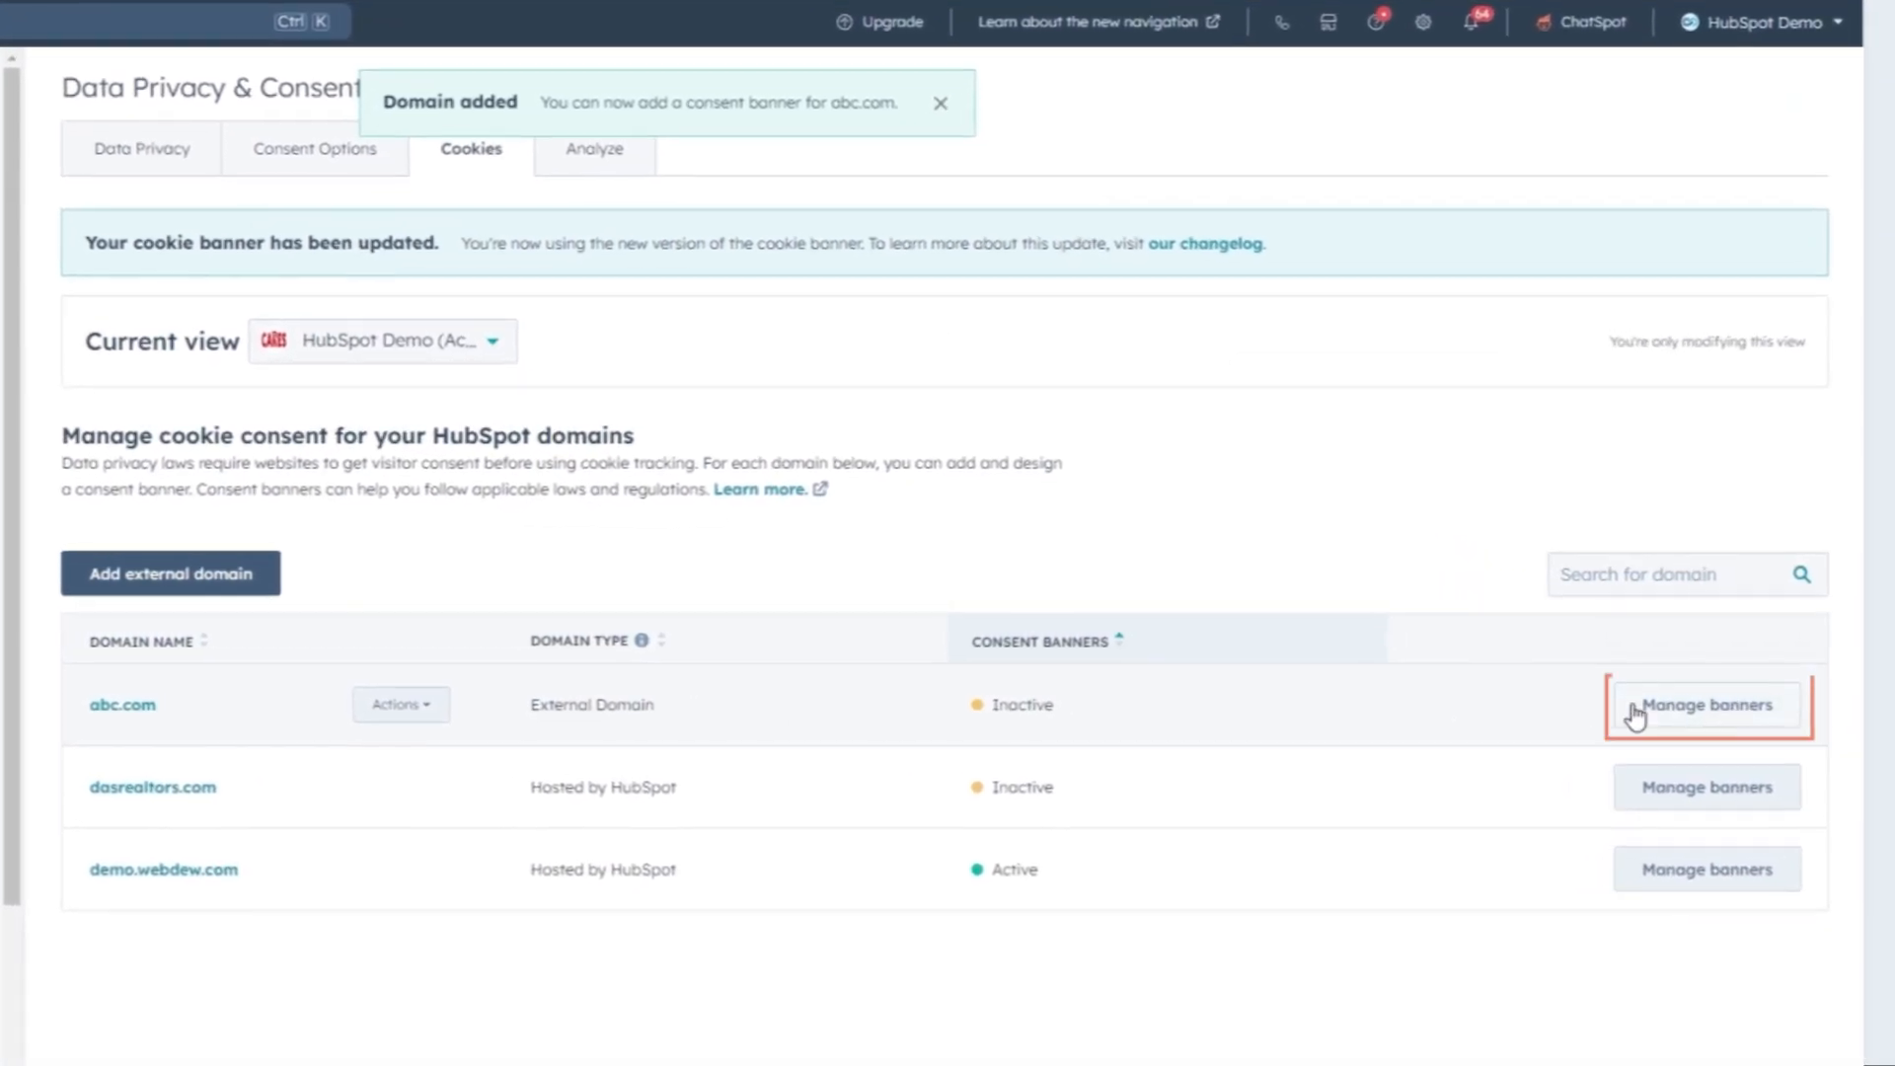
pyautogui.click(1705, 705)
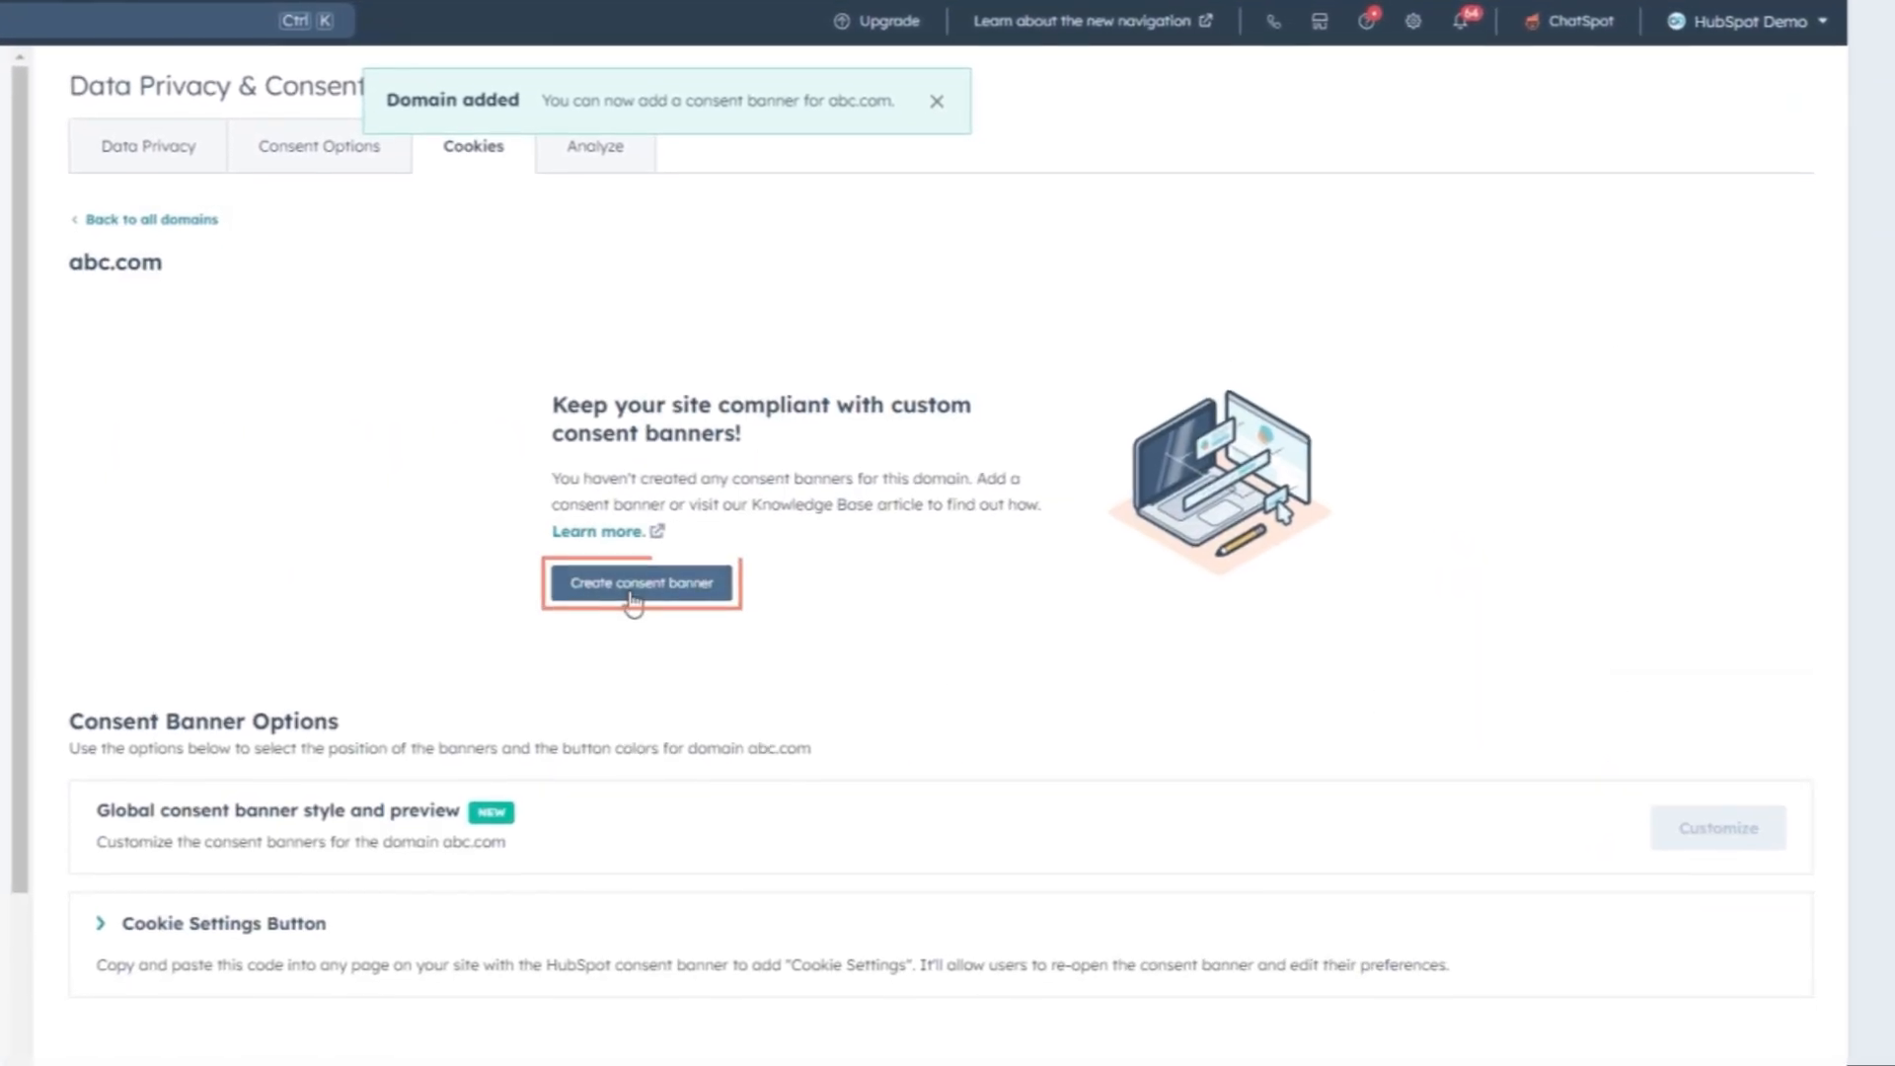
pyautogui.click(641, 582)
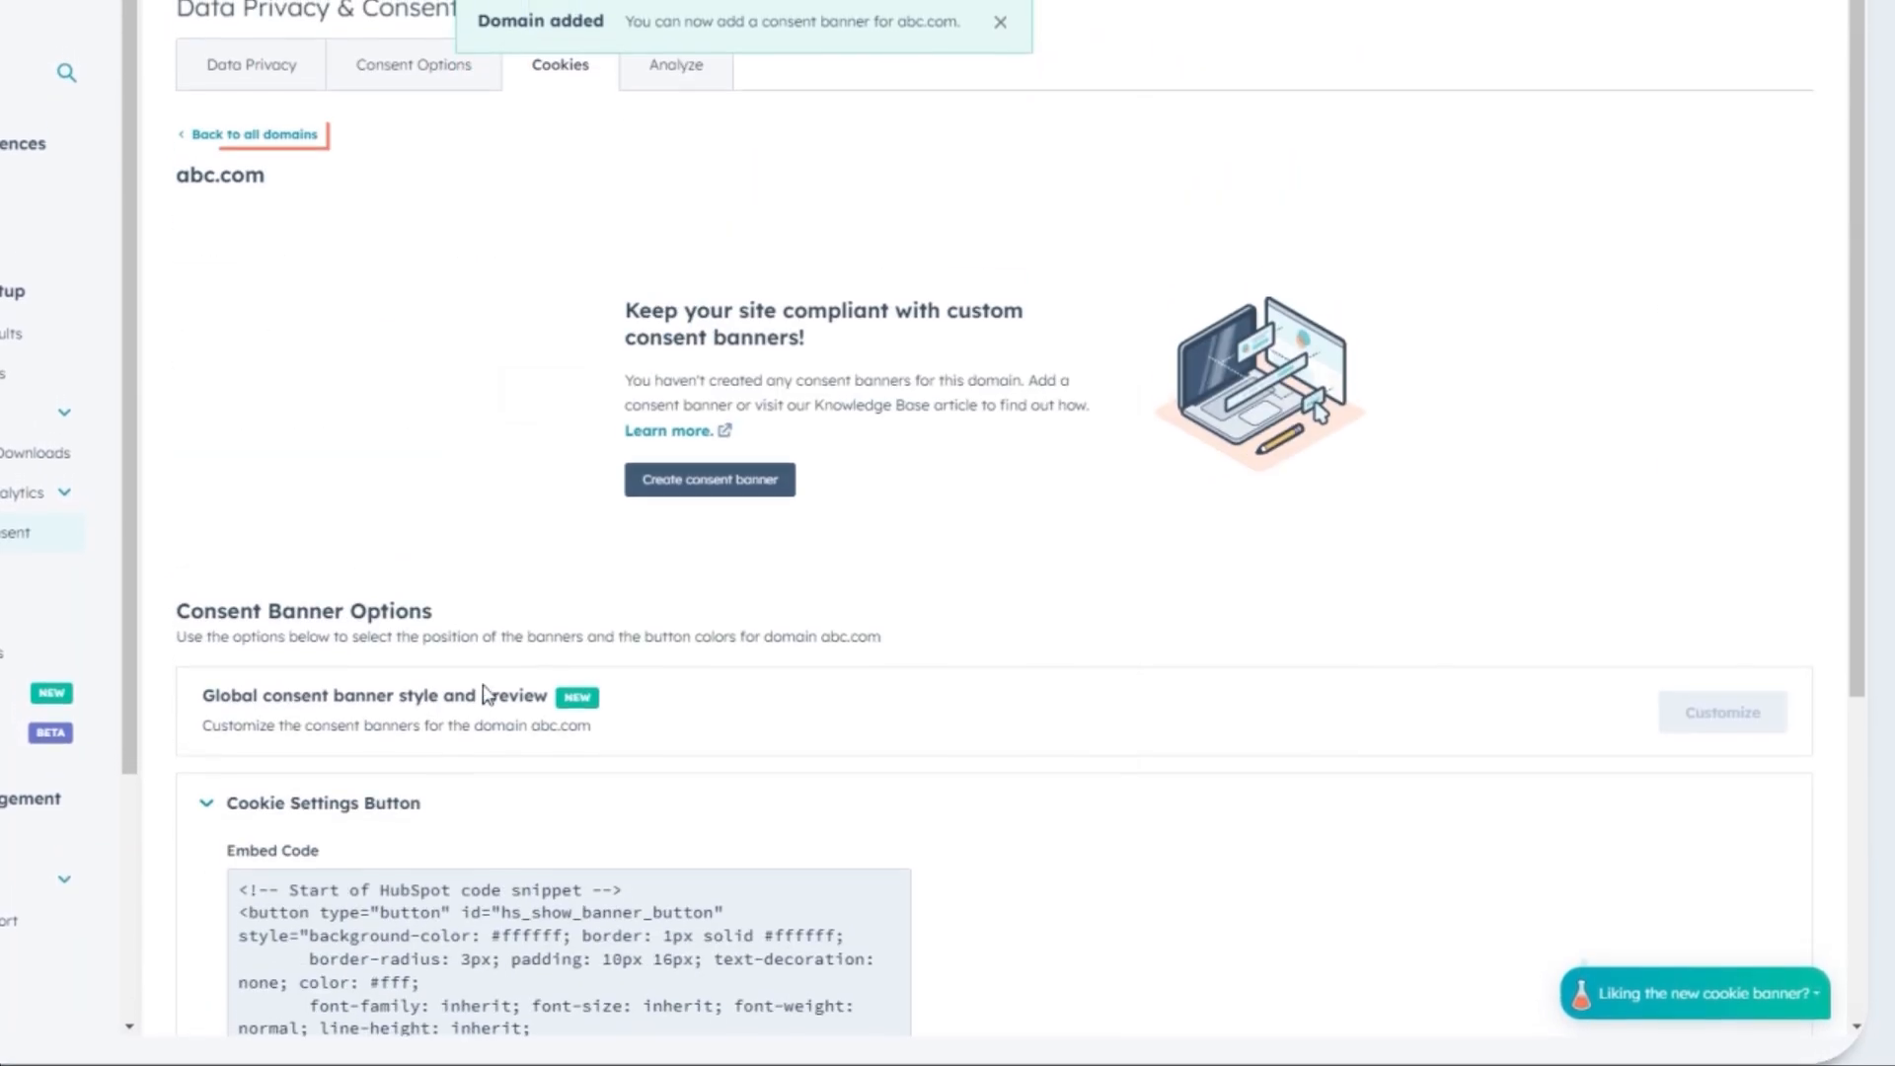
pyautogui.click(257, 134)
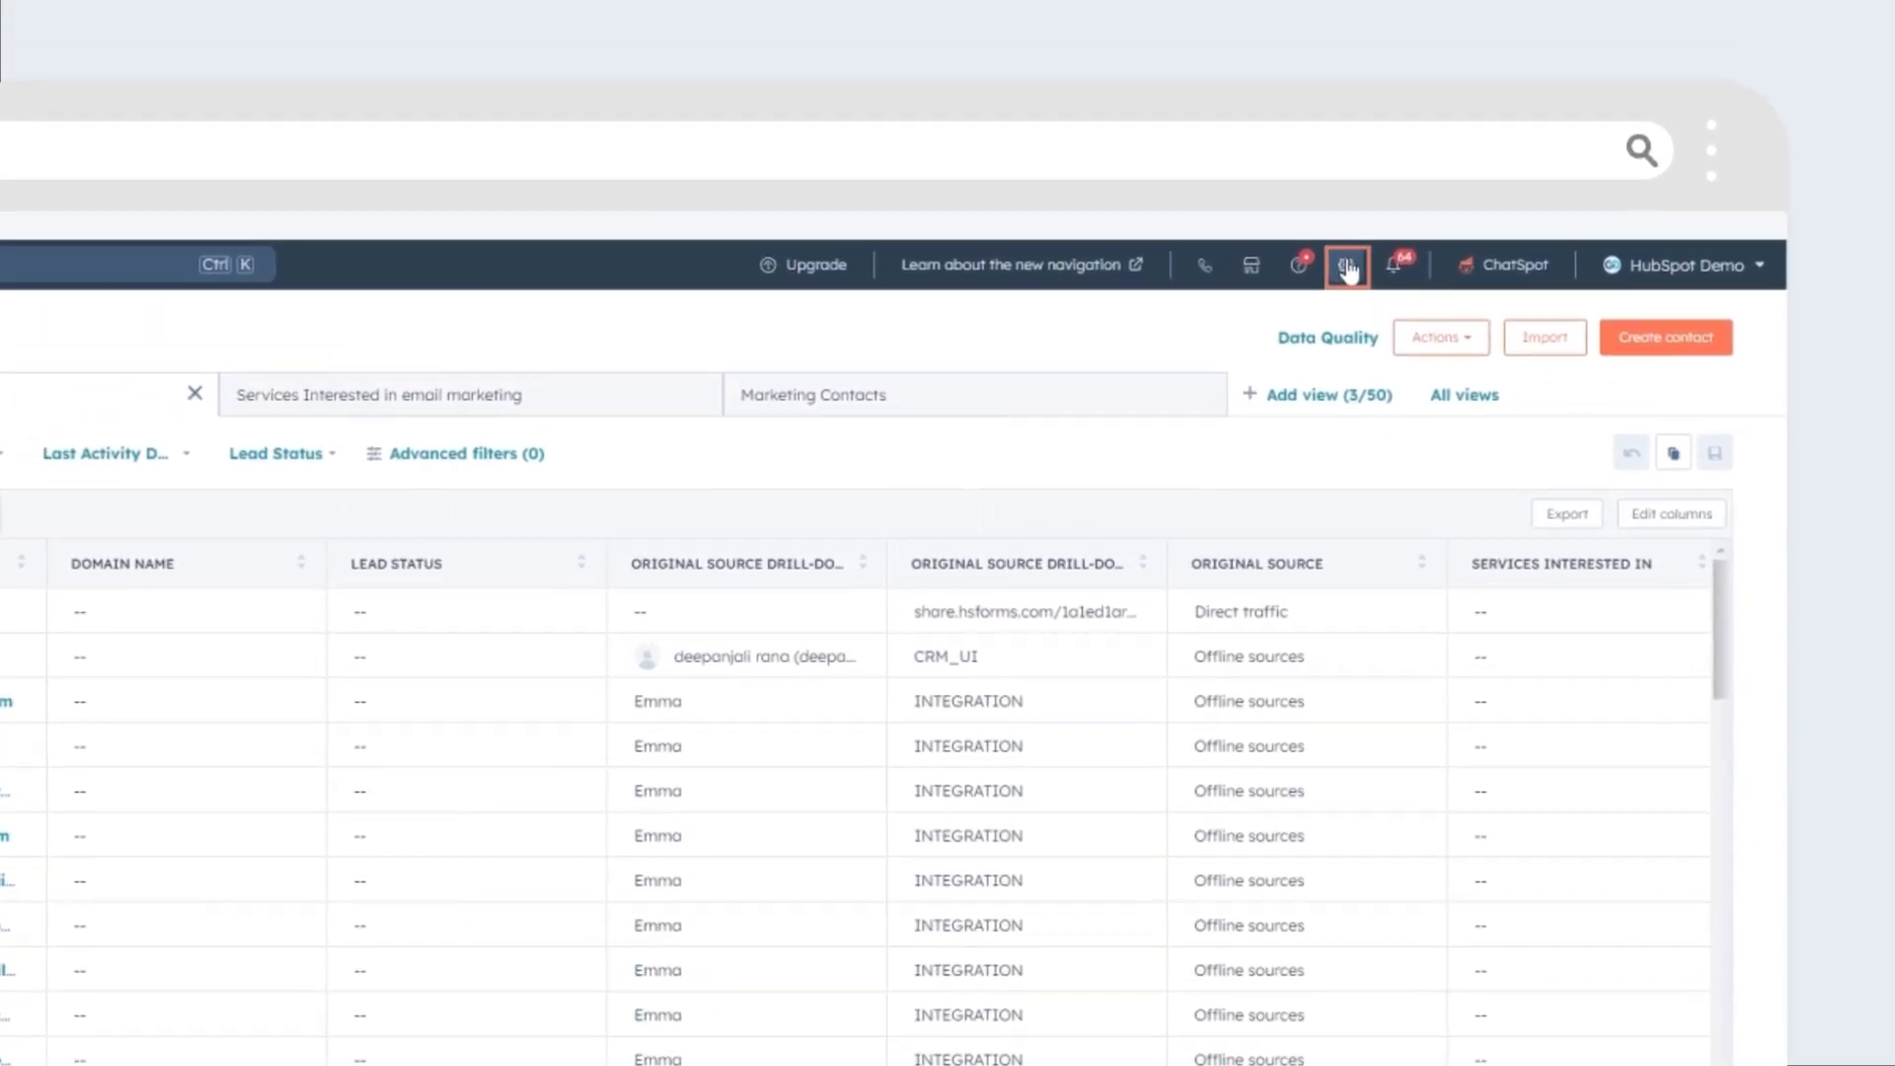
# Open the global banner style editor for demo.webdew.com from the Cookies settings
pyautogui.click(1346, 264)
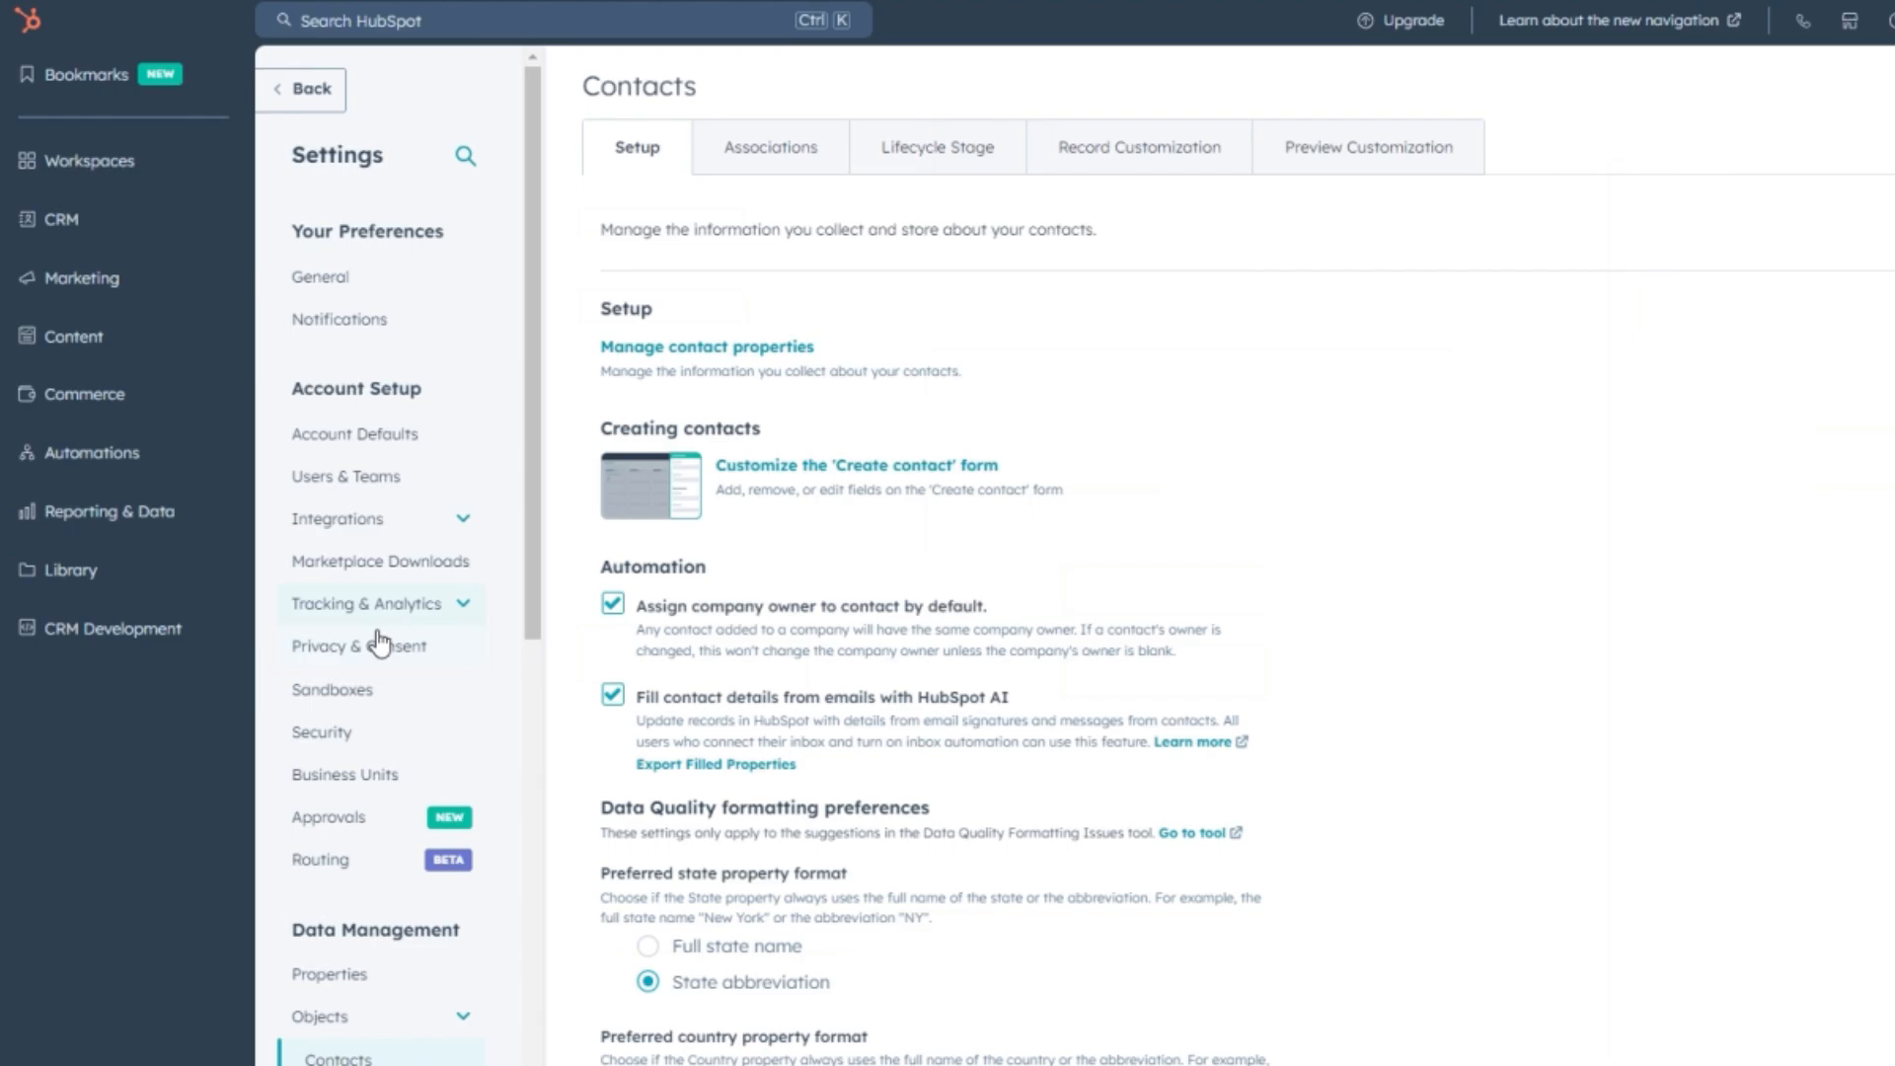
pyautogui.click(359, 644)
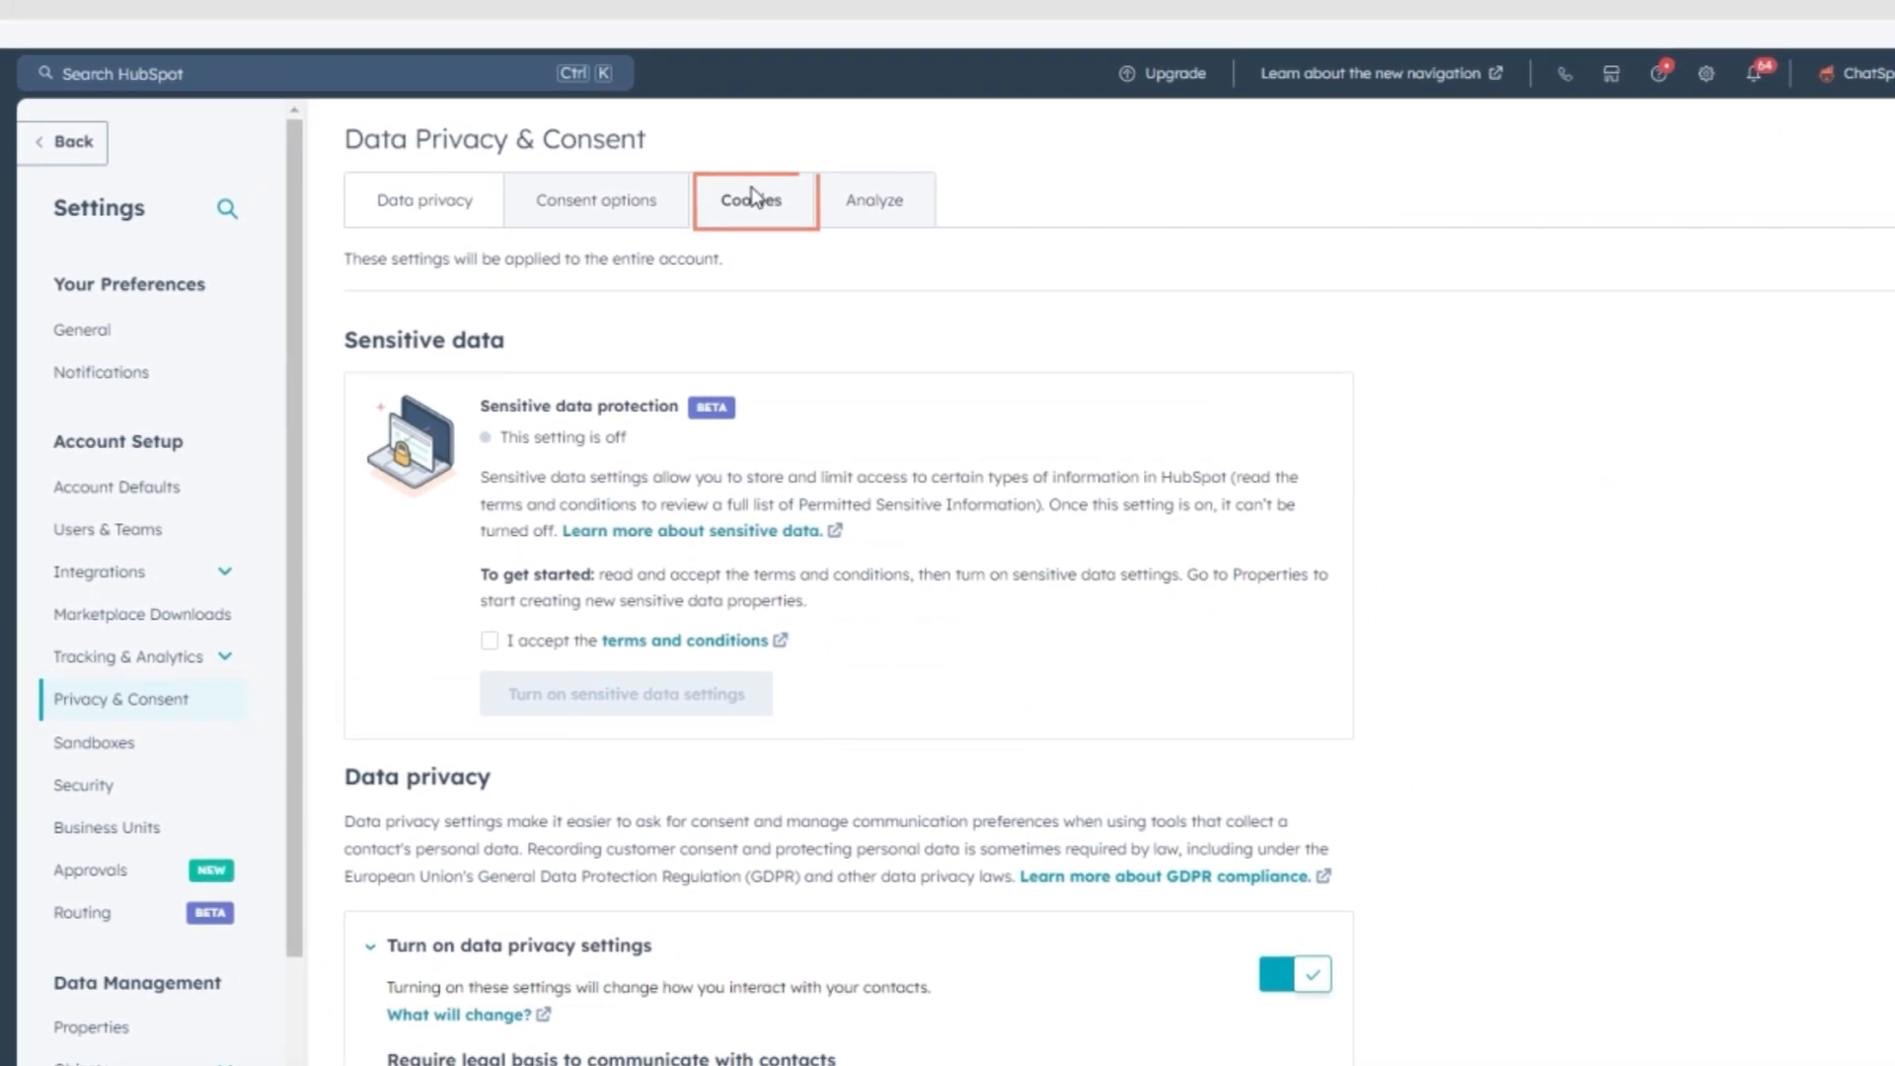
pyautogui.click(749, 200)
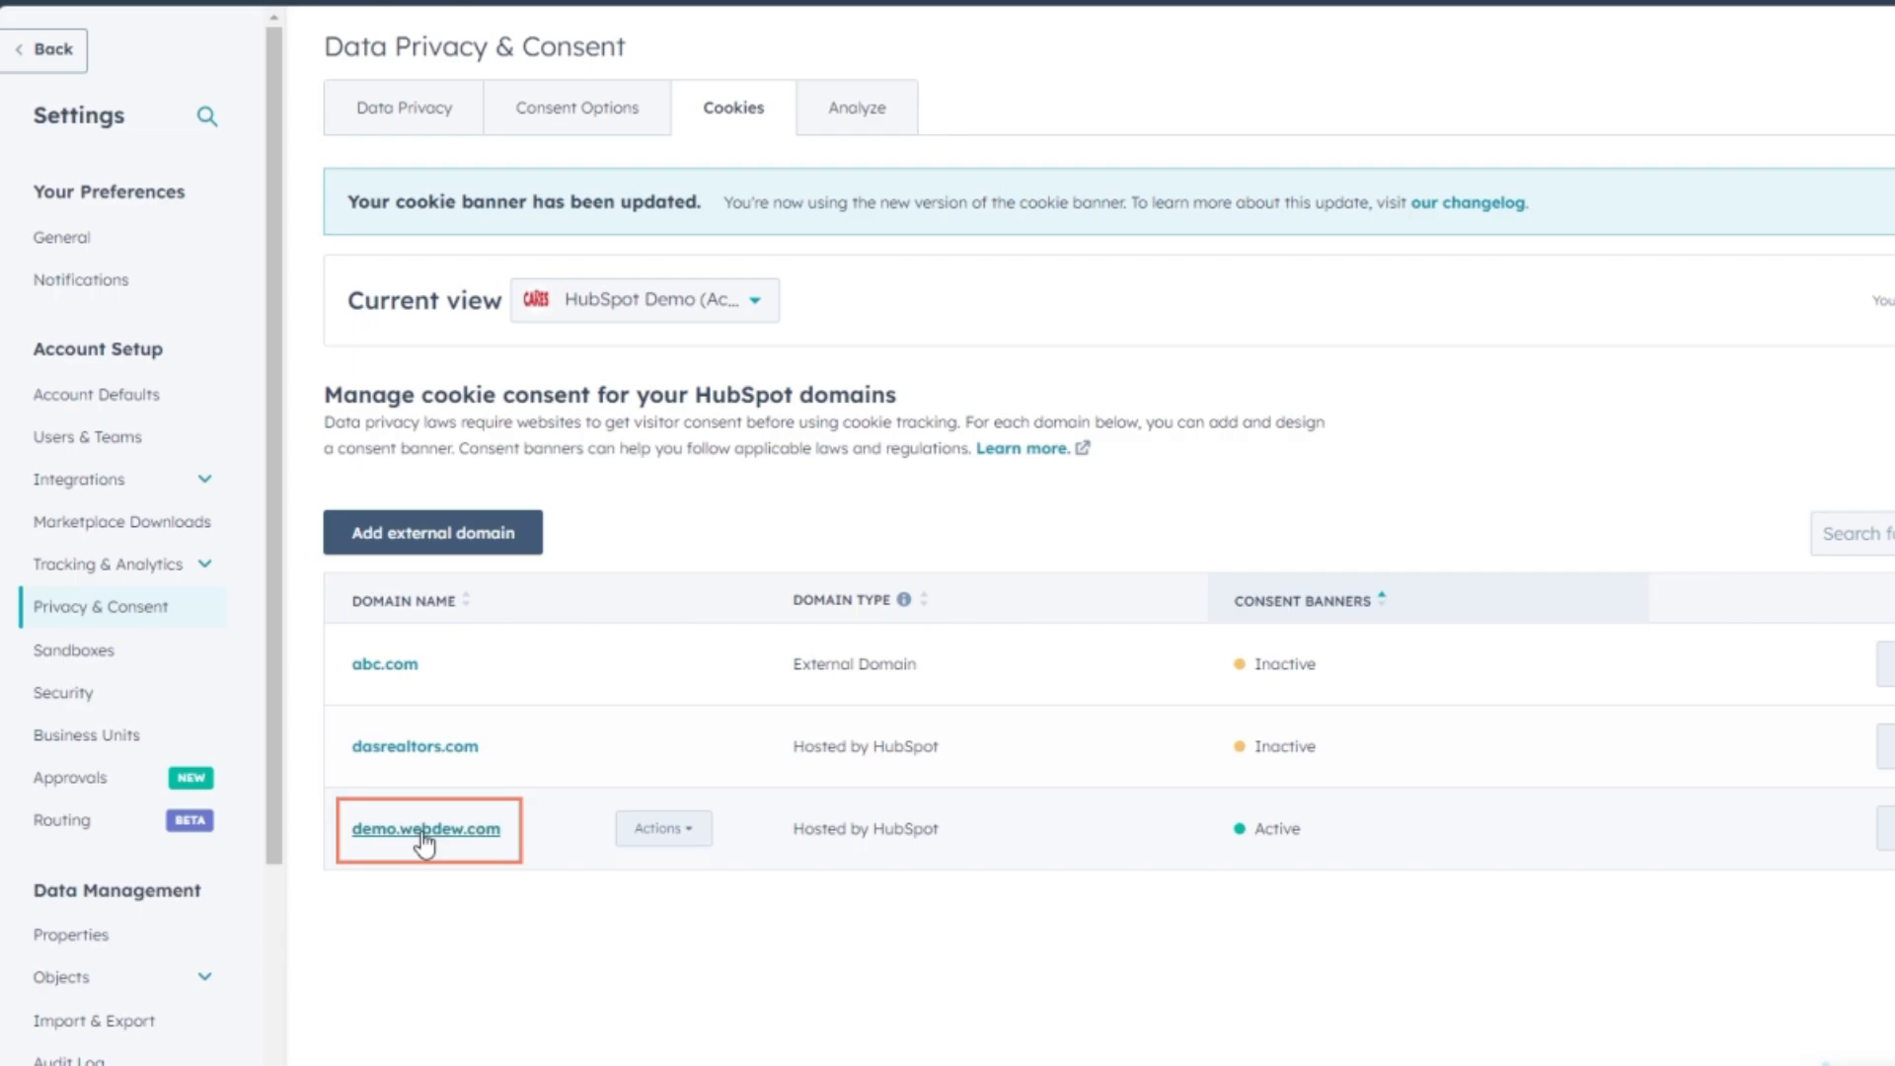
pyautogui.click(424, 828)
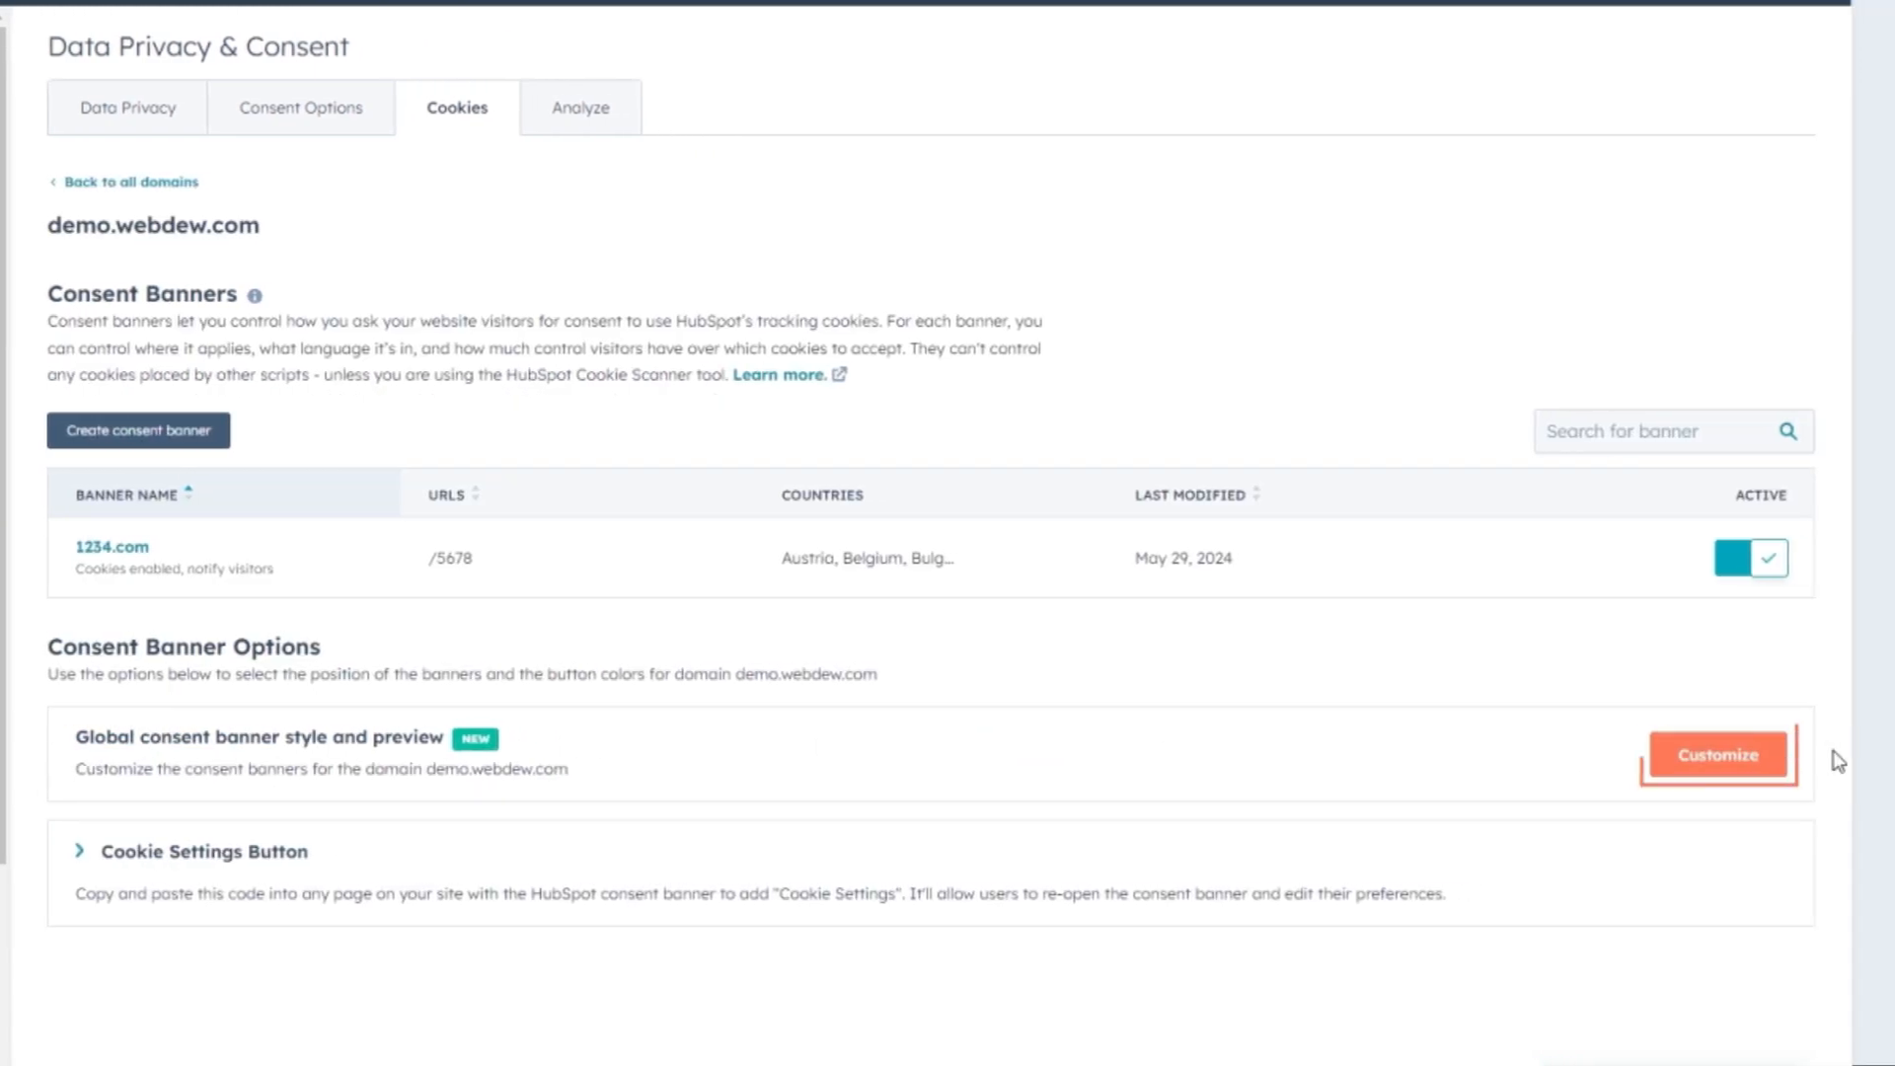
pyautogui.click(1716, 754)
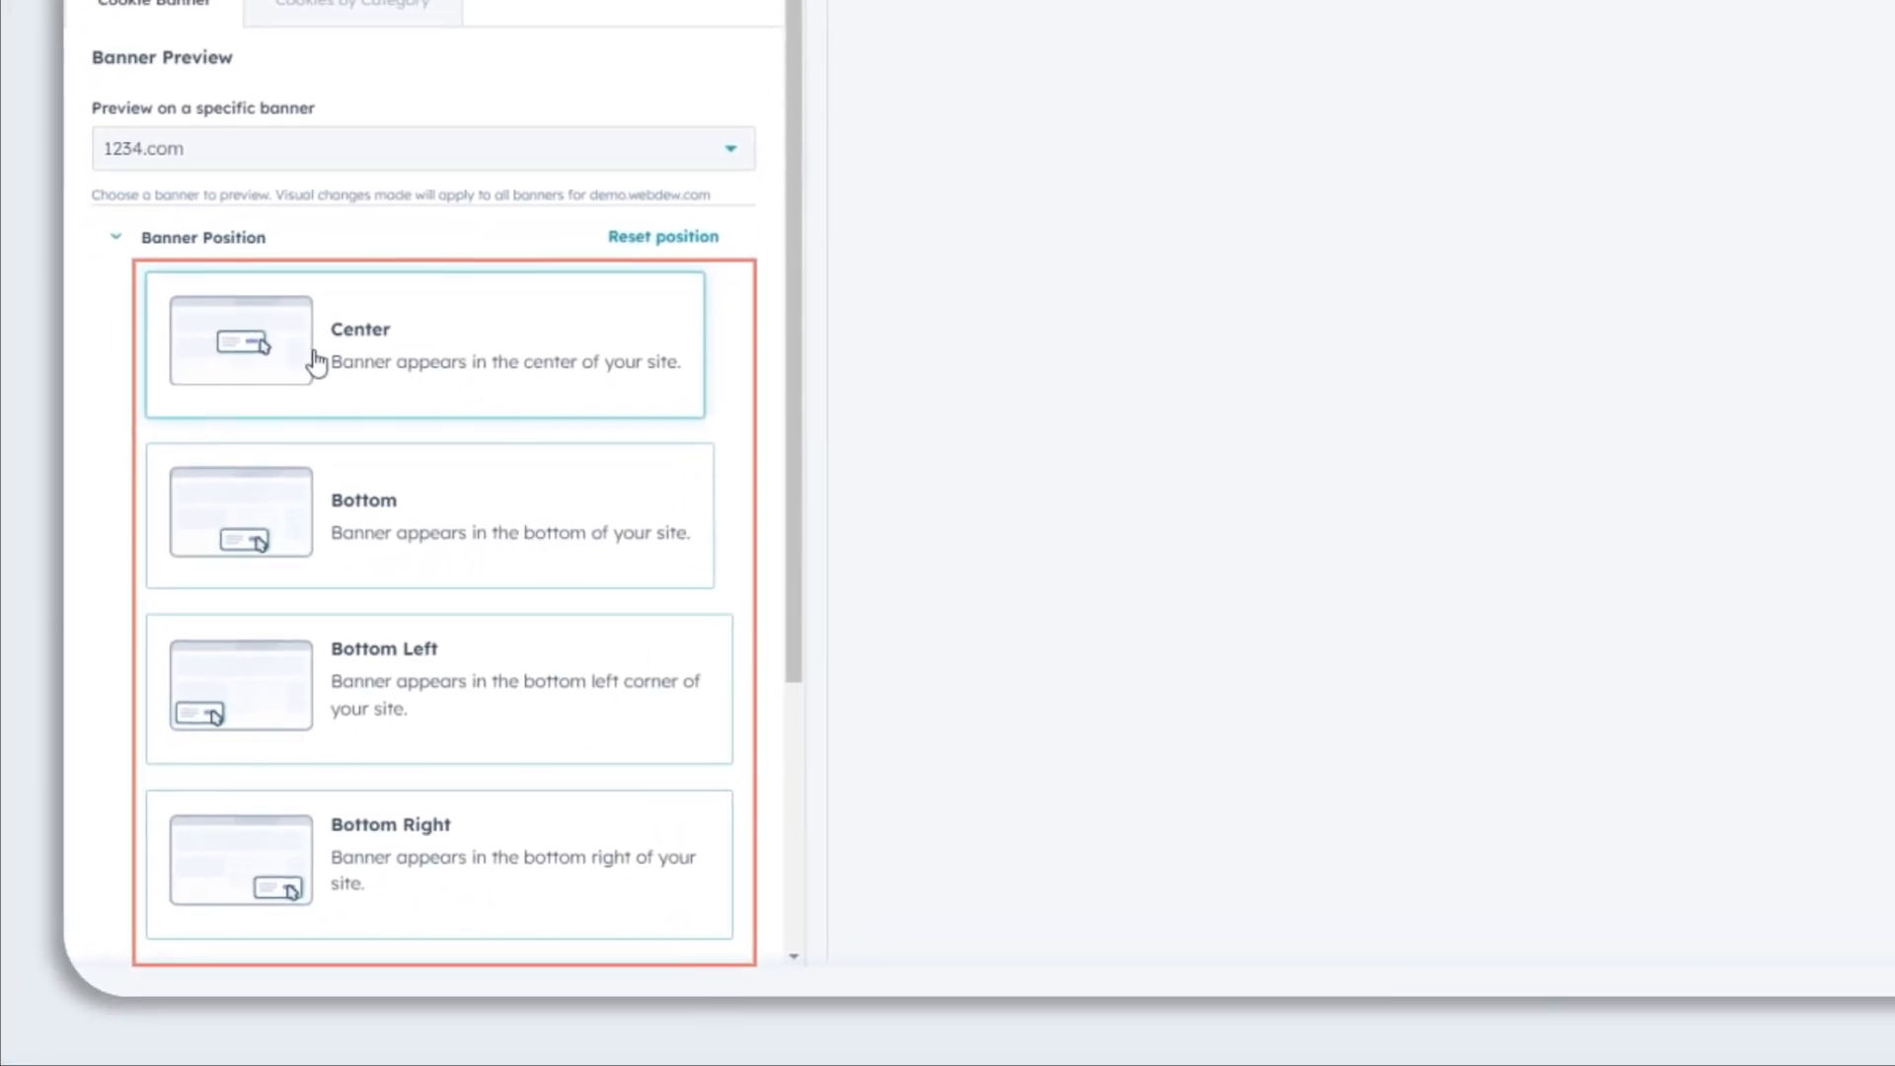
# Review banner position and Background Style: round shape, ffffff background, 2em padding, 67em width
pyautogui.scroll(-3)
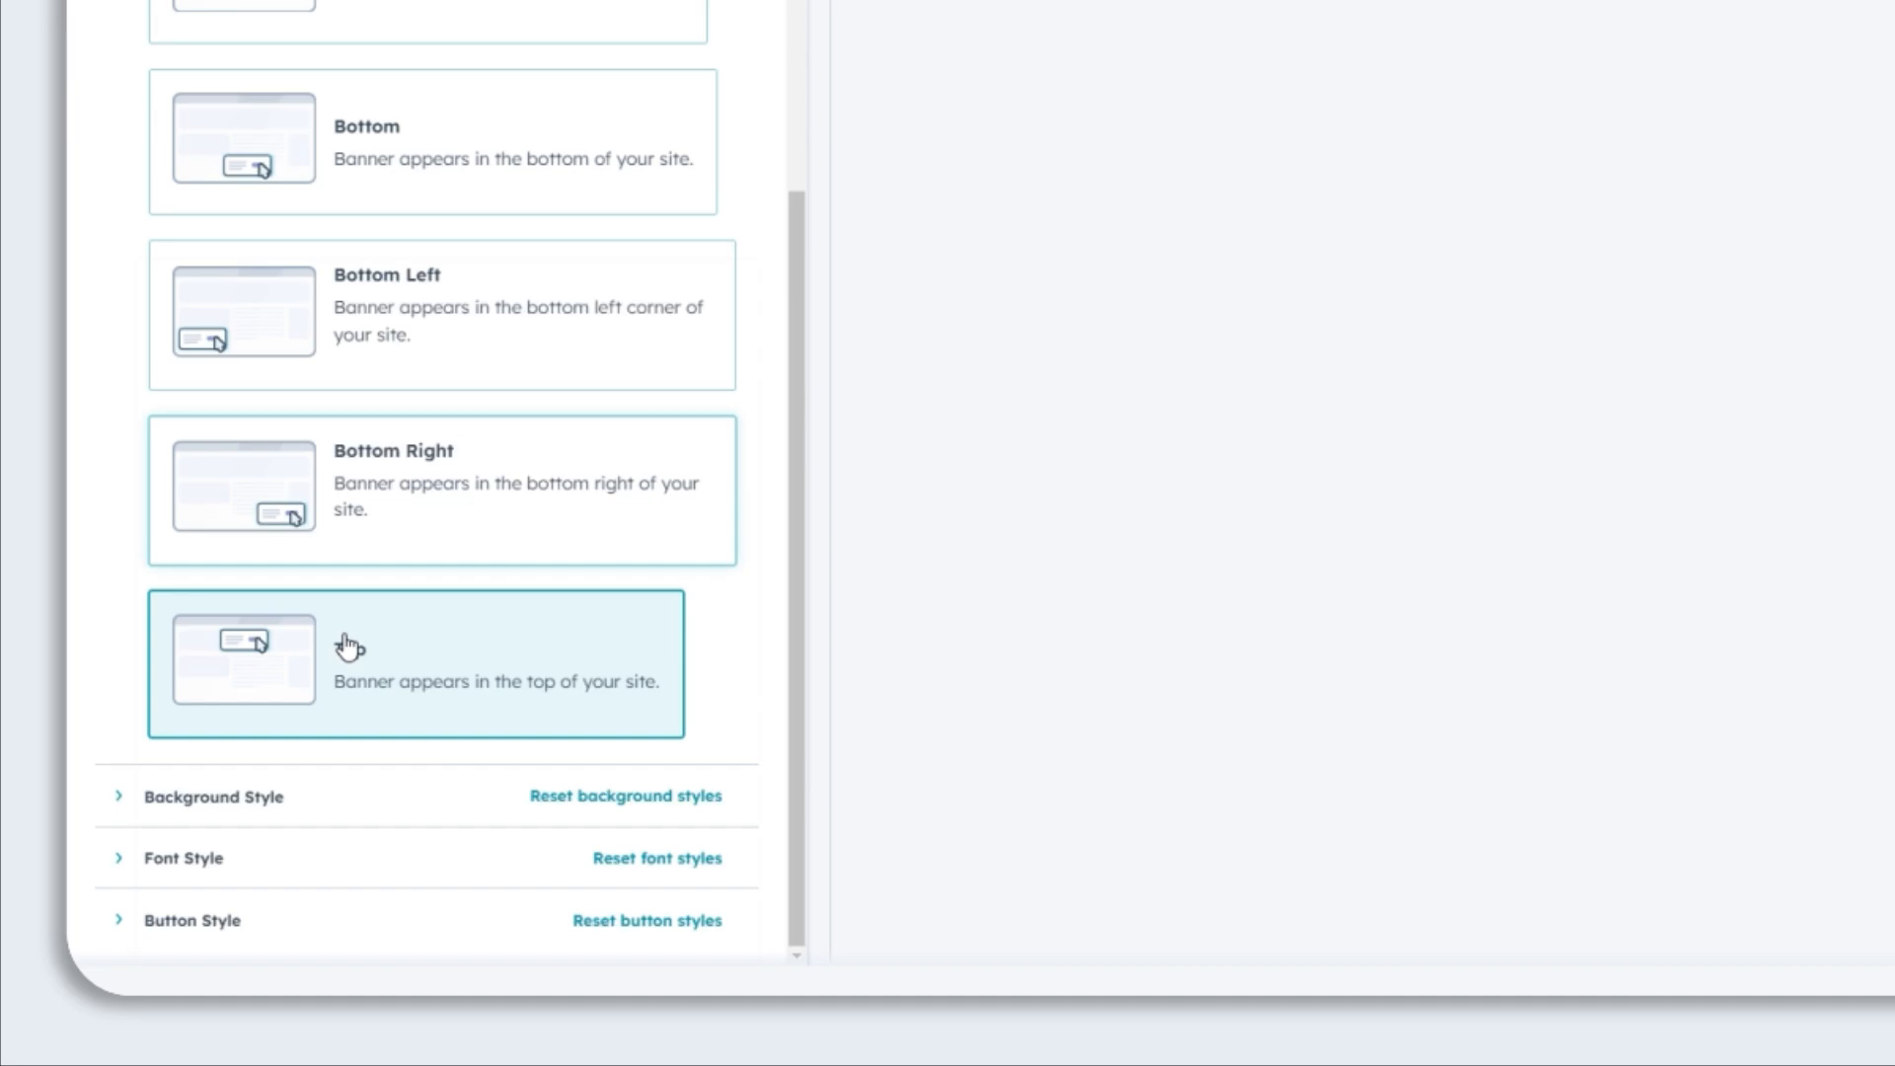
pyautogui.scroll(3)
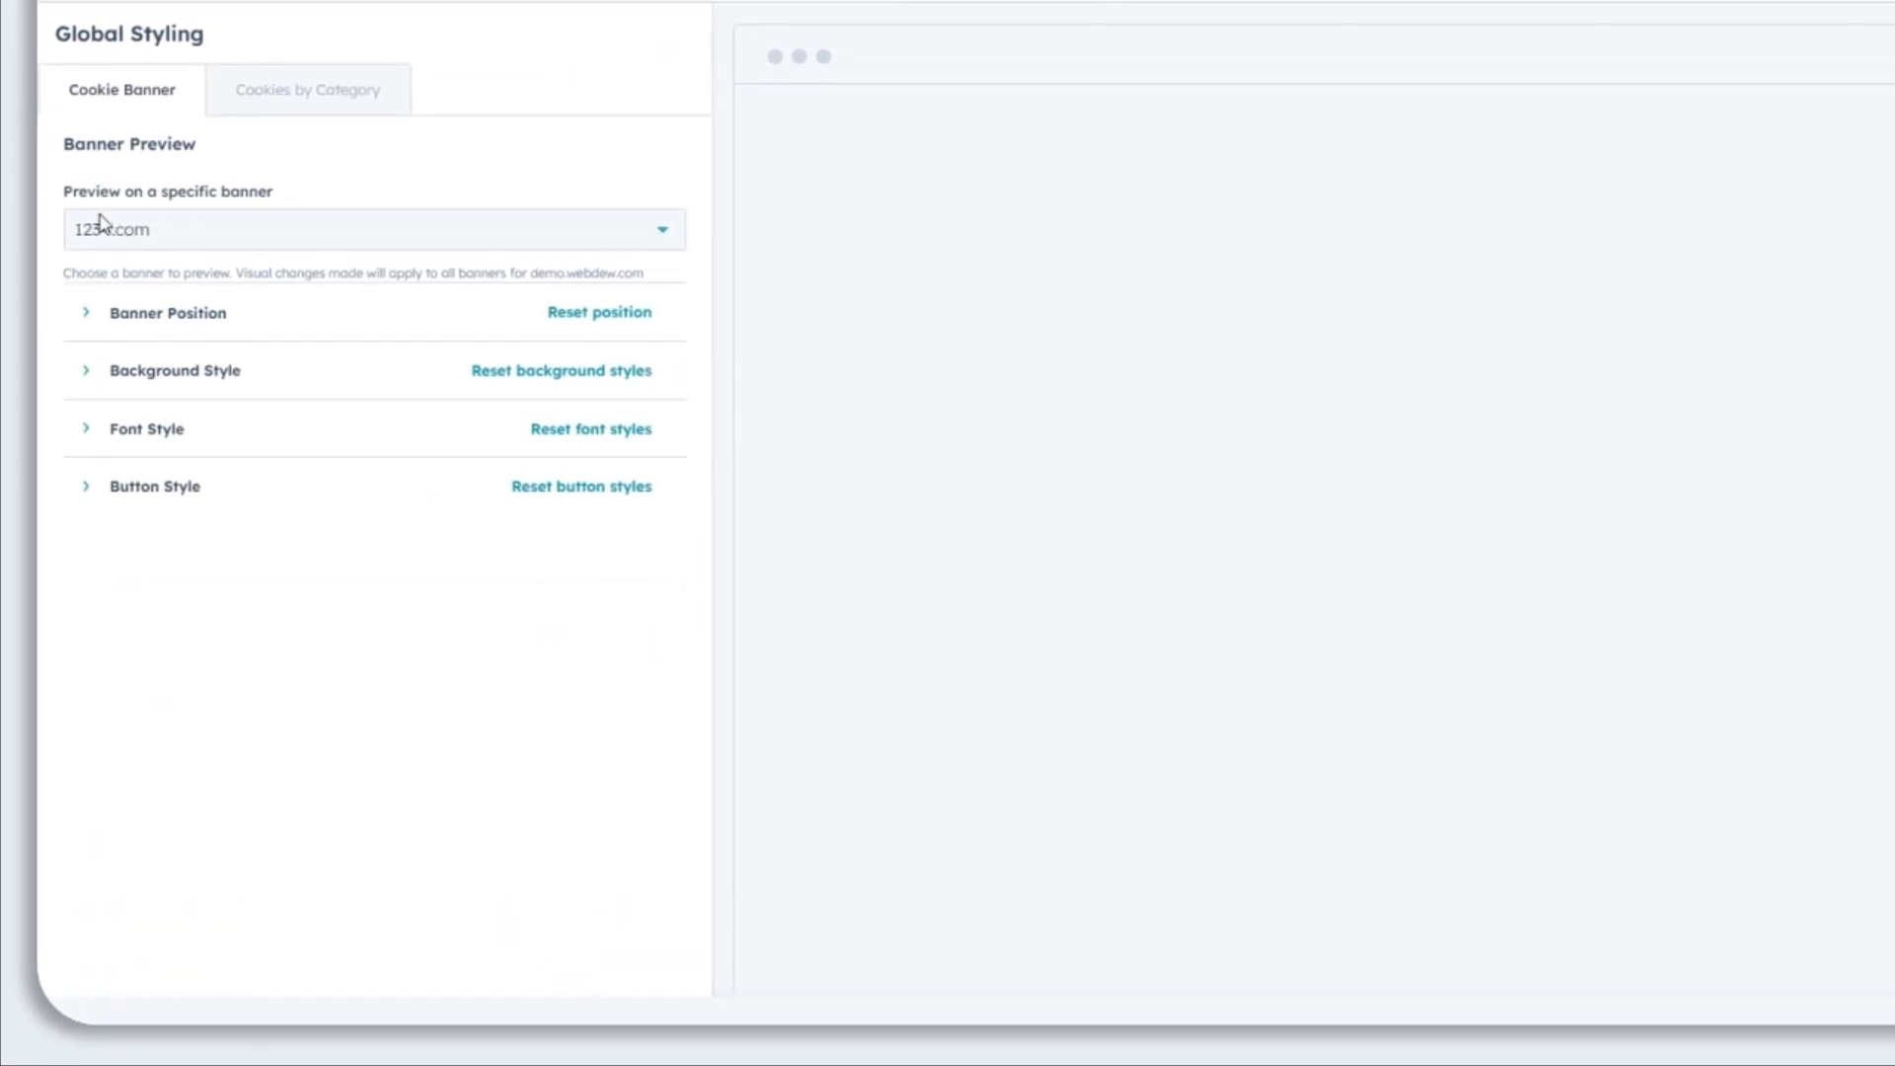
pyautogui.click(174, 371)
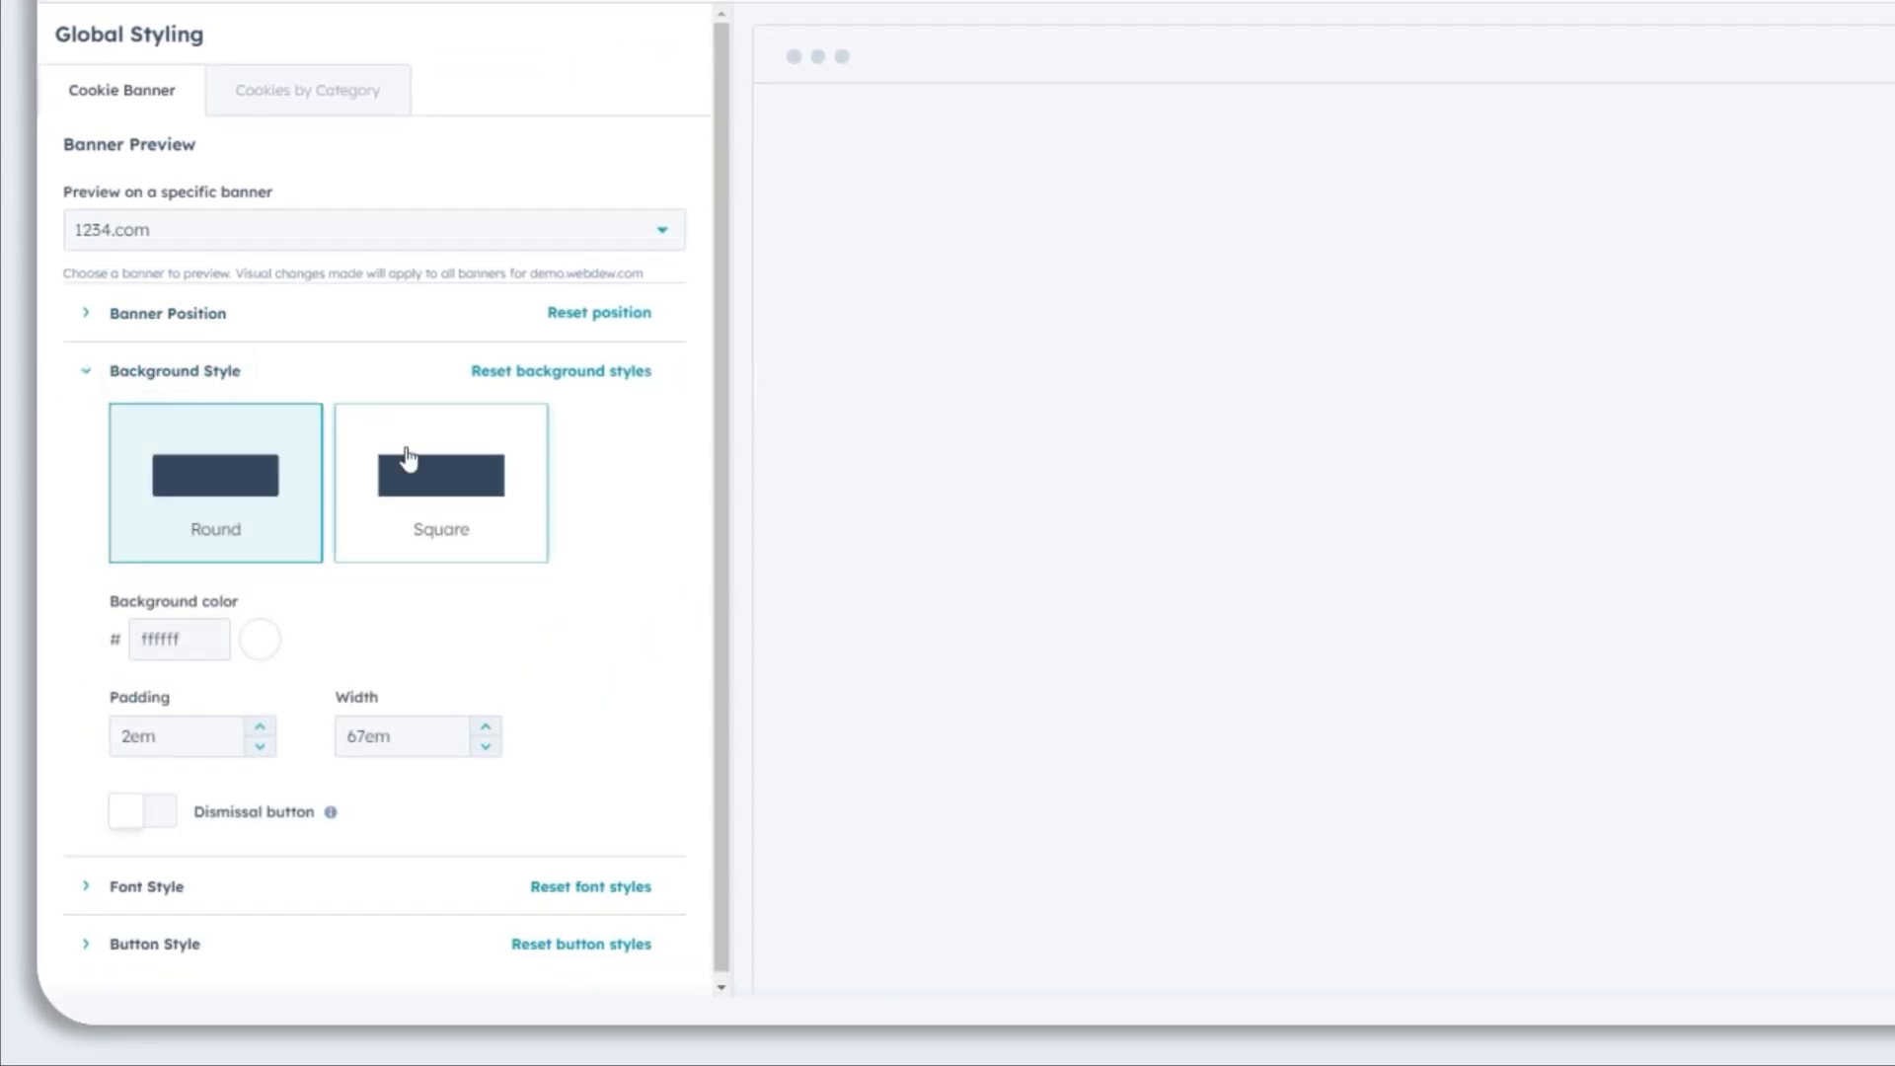
pyautogui.click(259, 639)
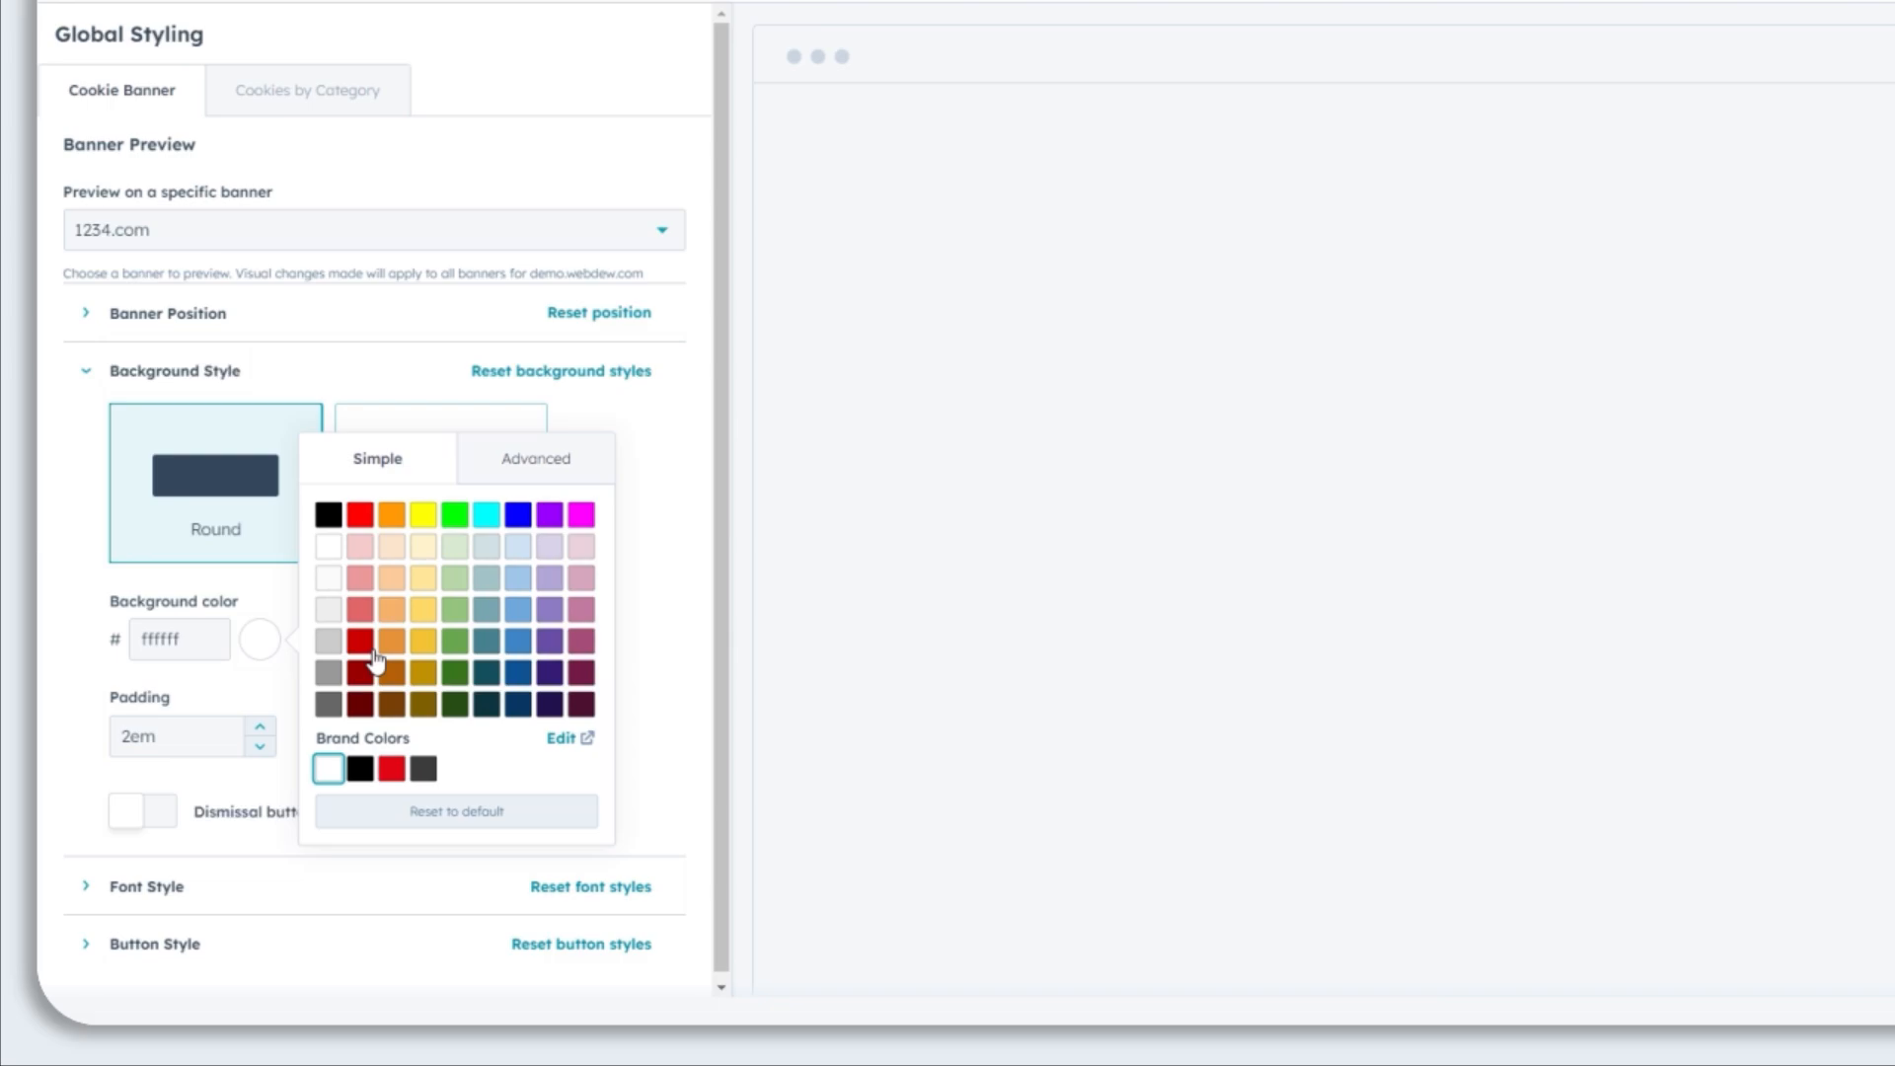
pyautogui.moveTo(182, 638)
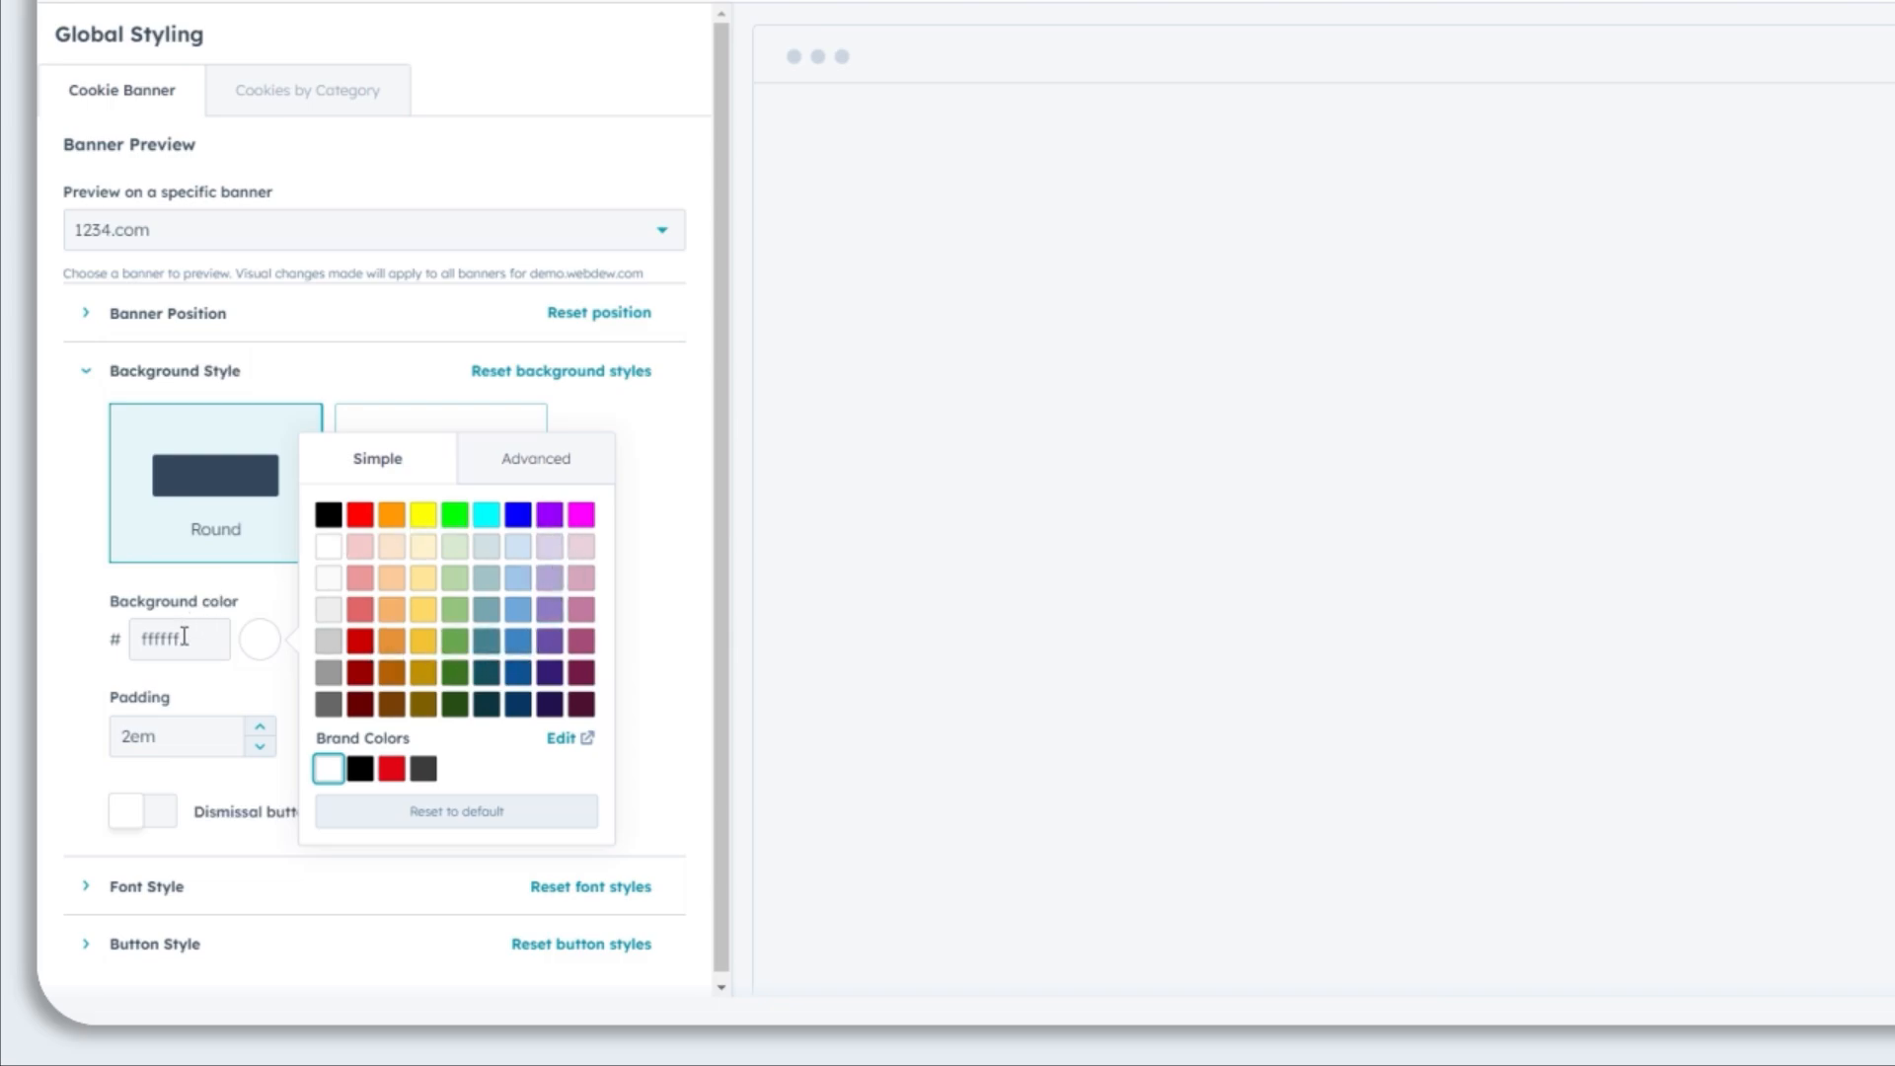
pyautogui.click(119, 687)
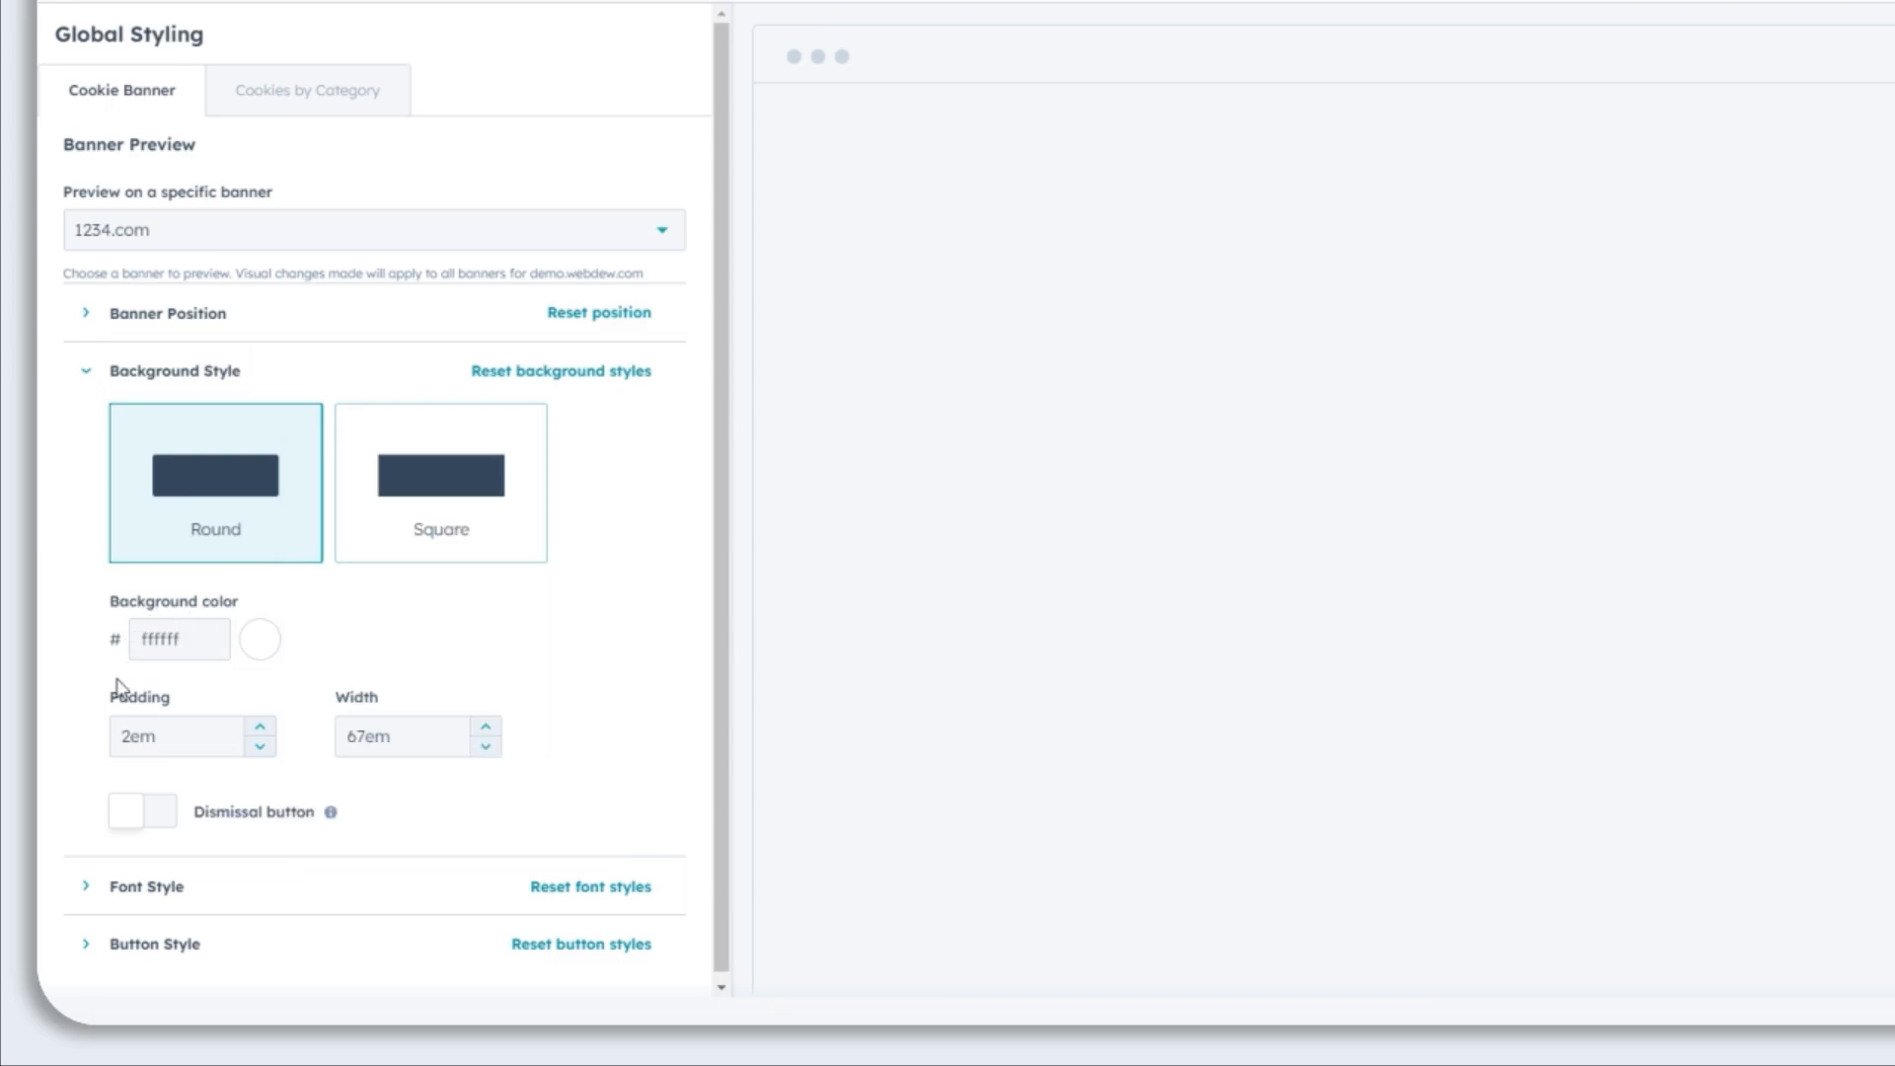
pyautogui.moveTo(330, 824)
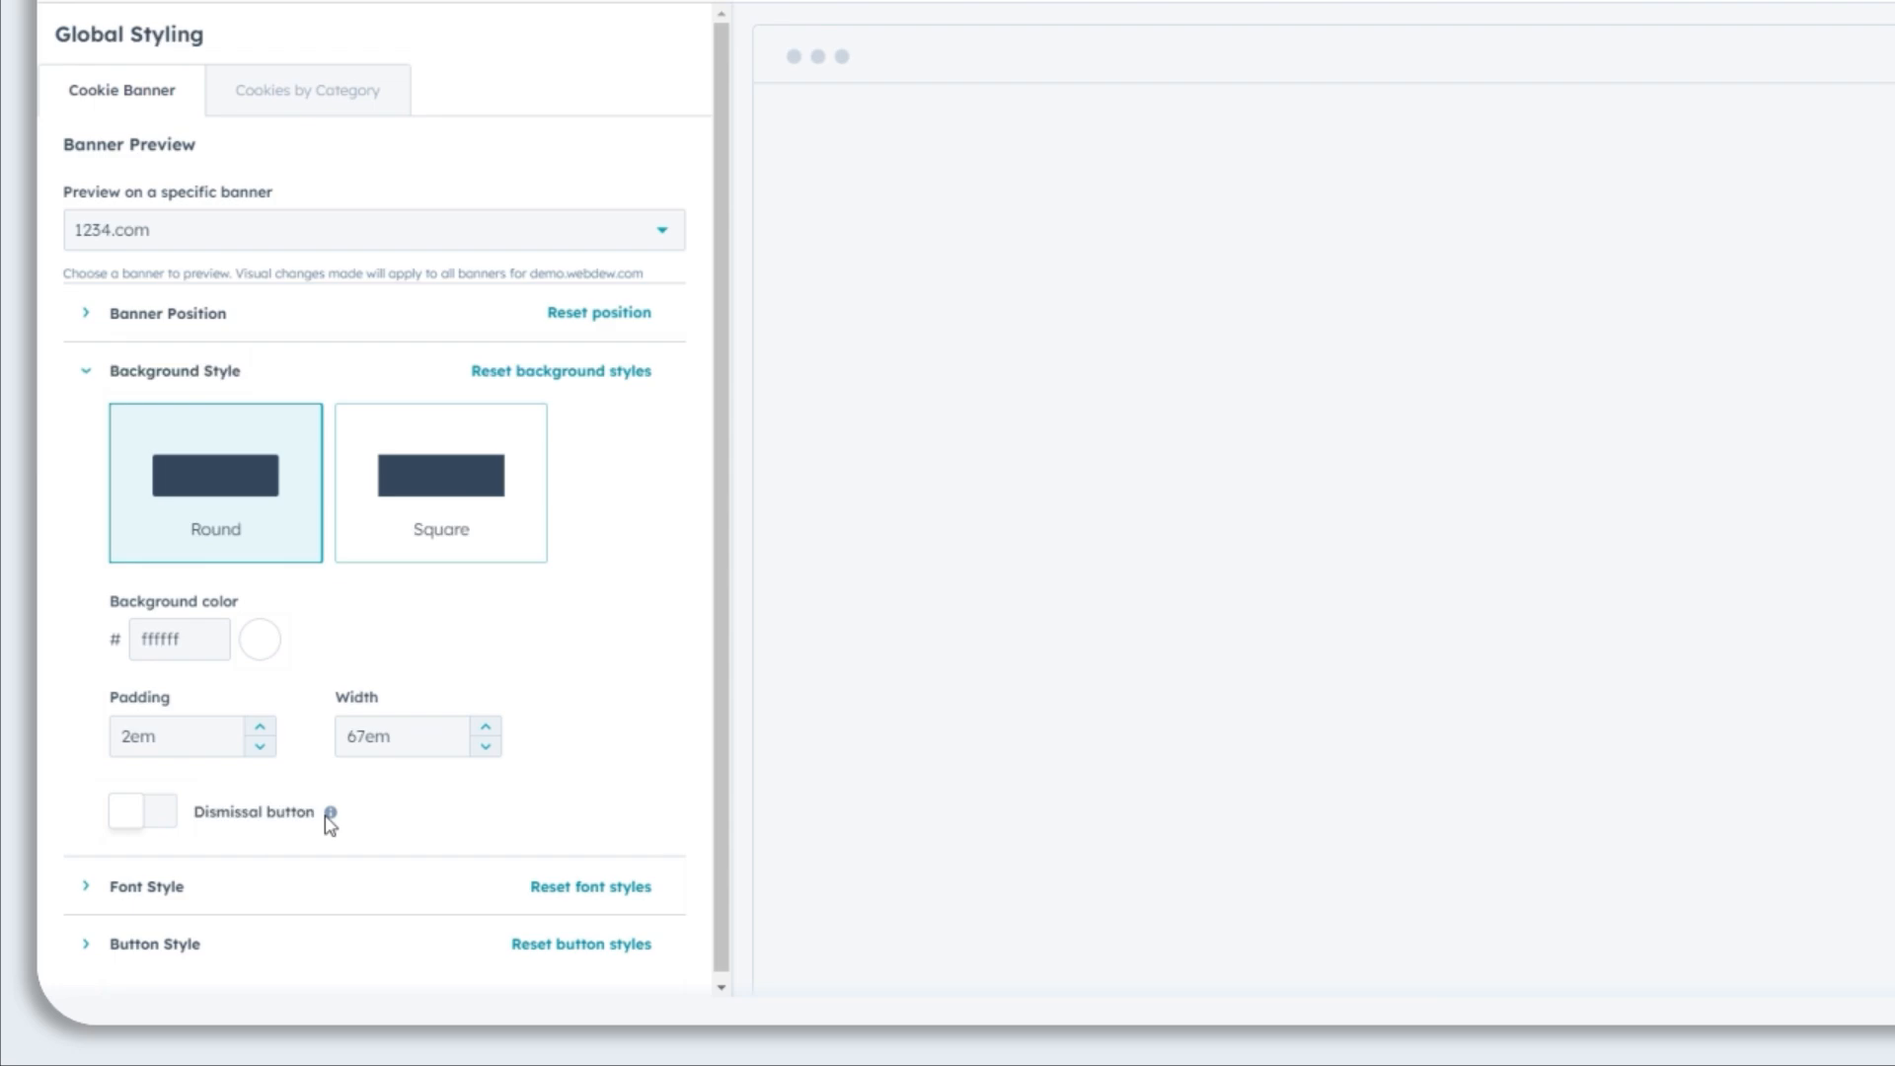
pyautogui.moveTo(170, 824)
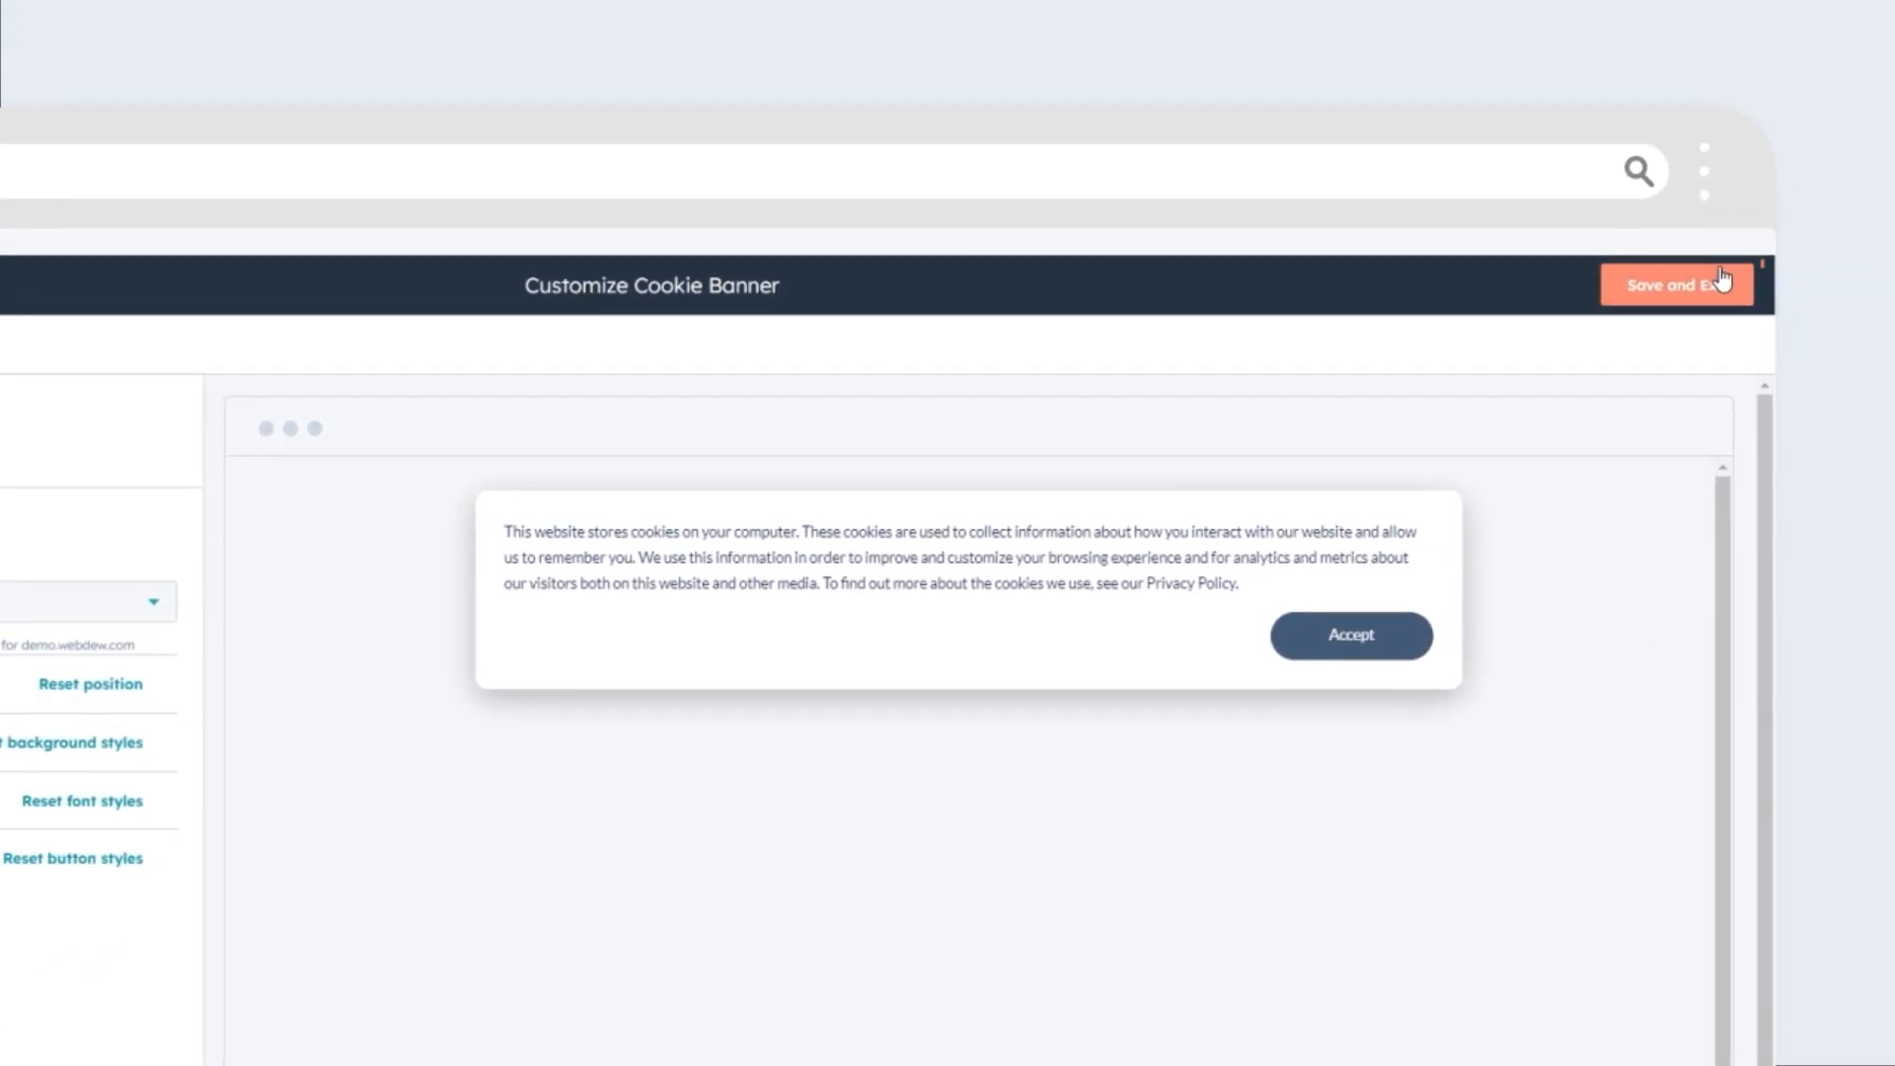
pyautogui.click(1675, 284)
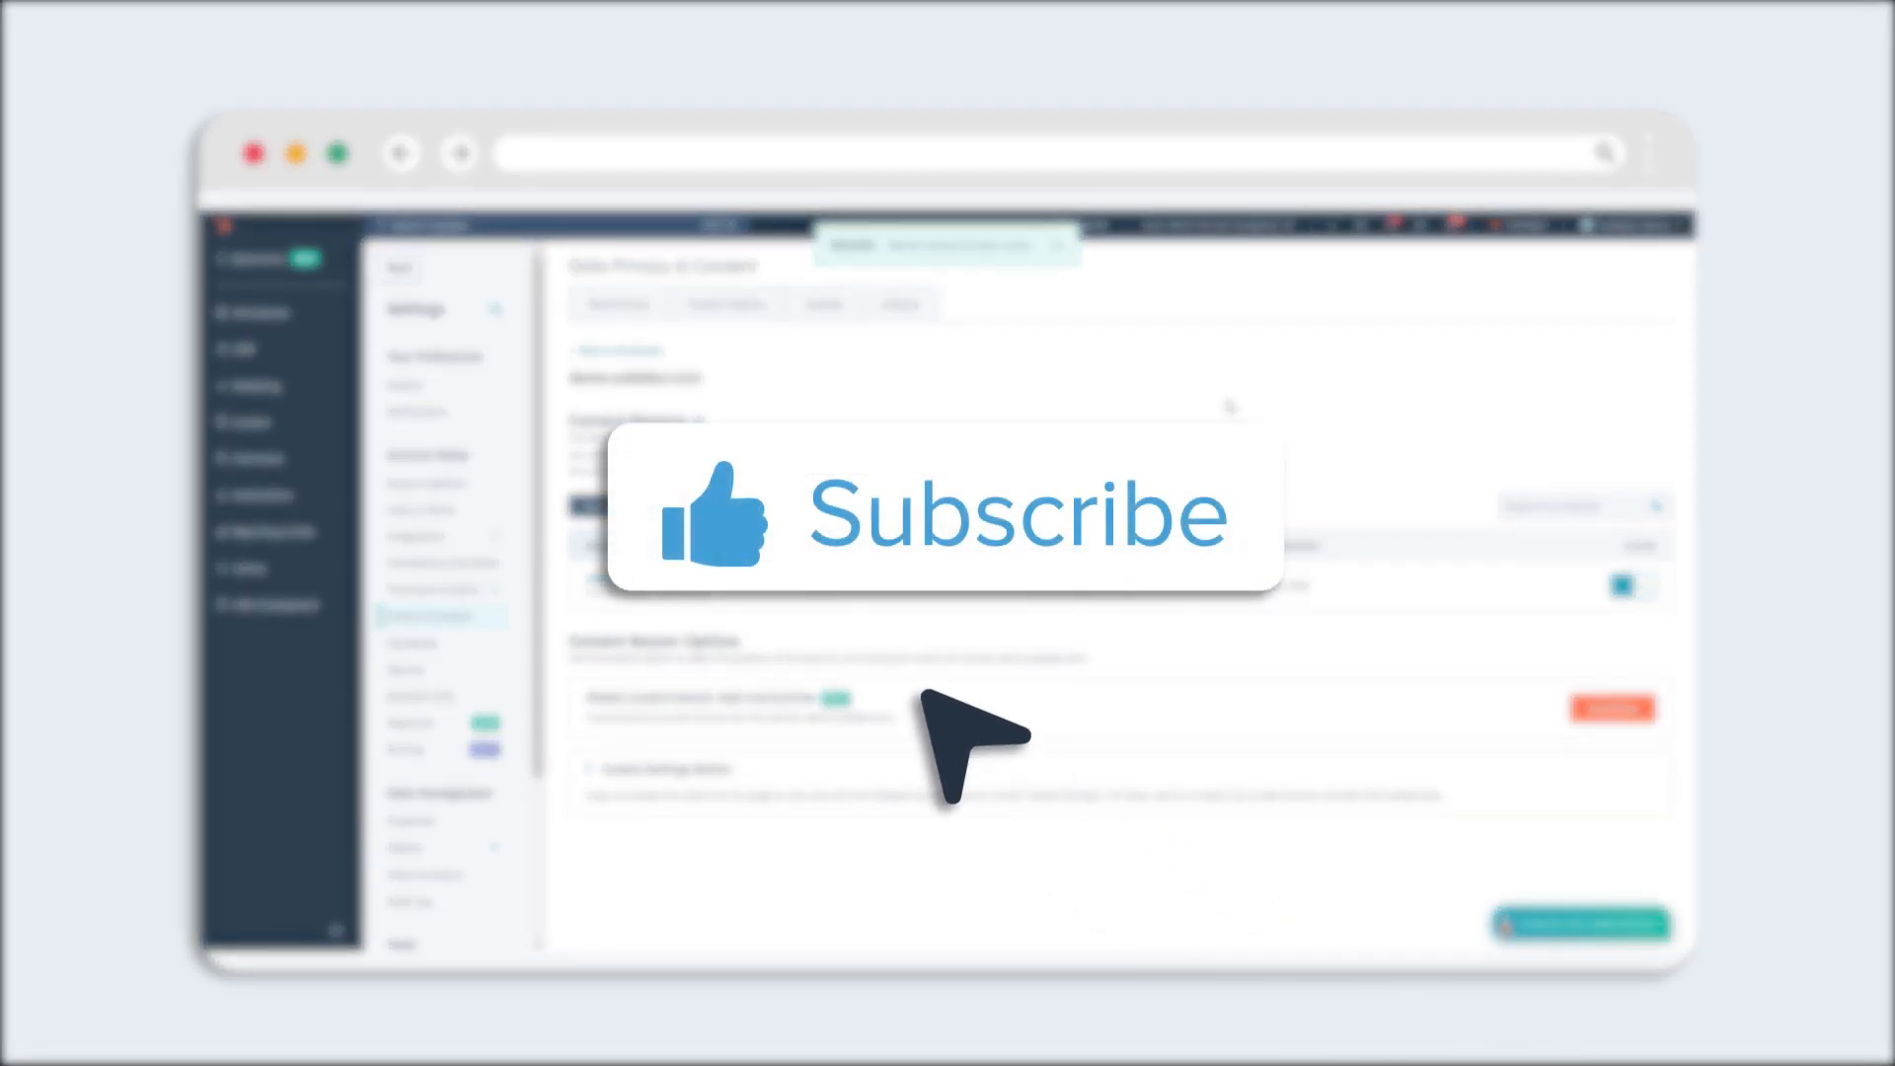
pyautogui.moveTo(1076, 569)
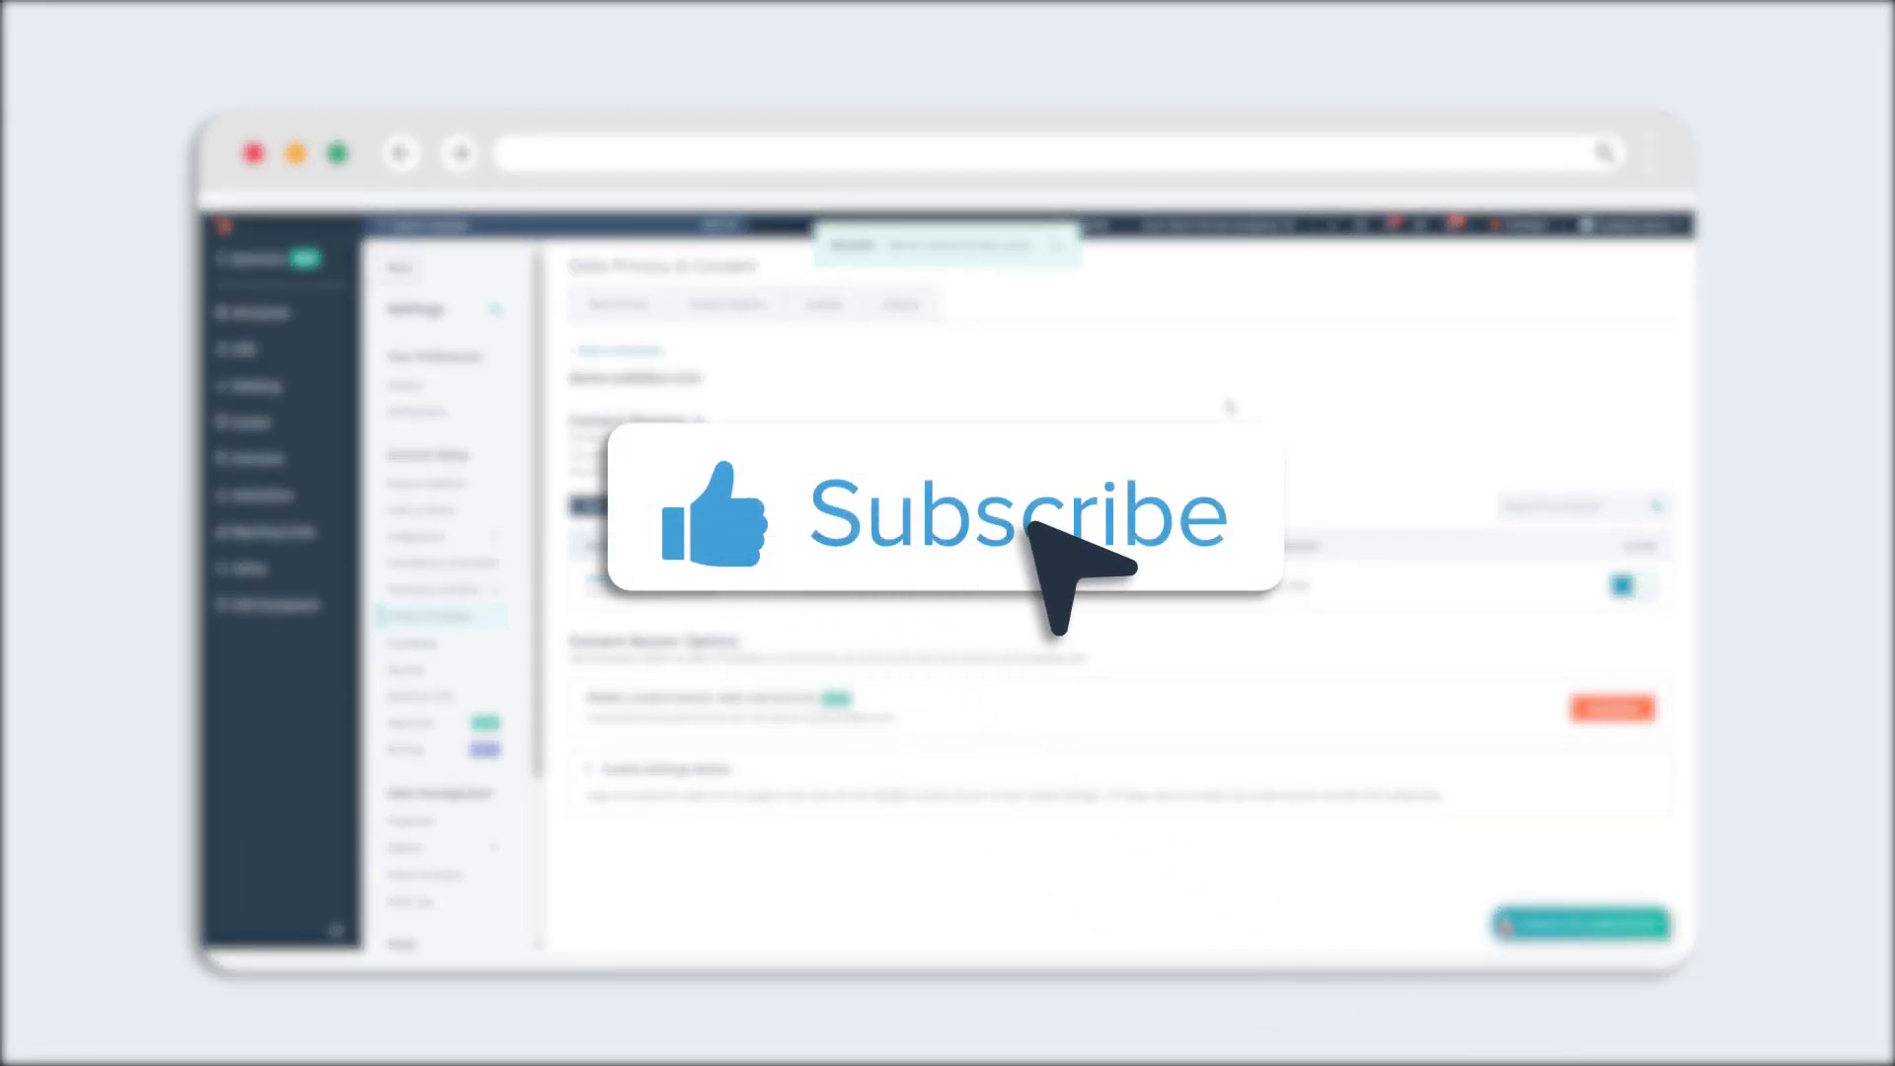
pyautogui.moveTo(1064, 629)
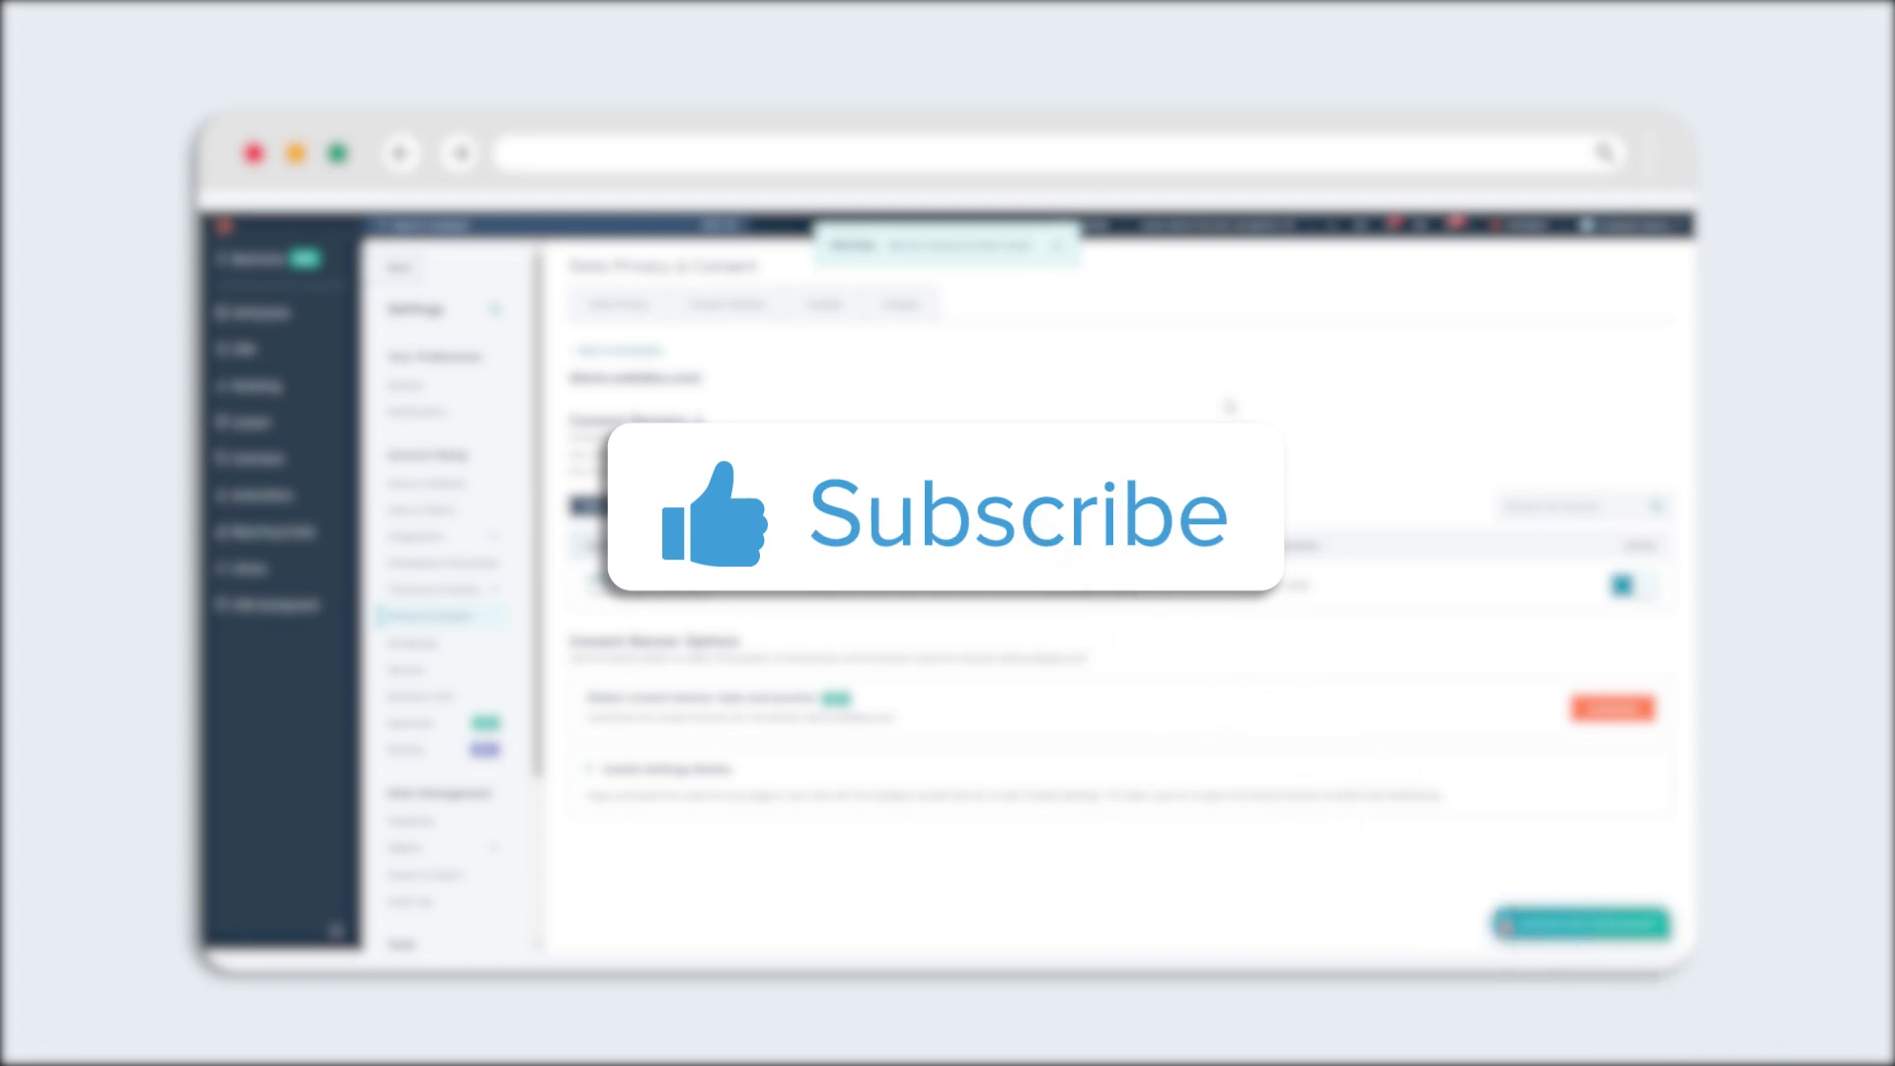